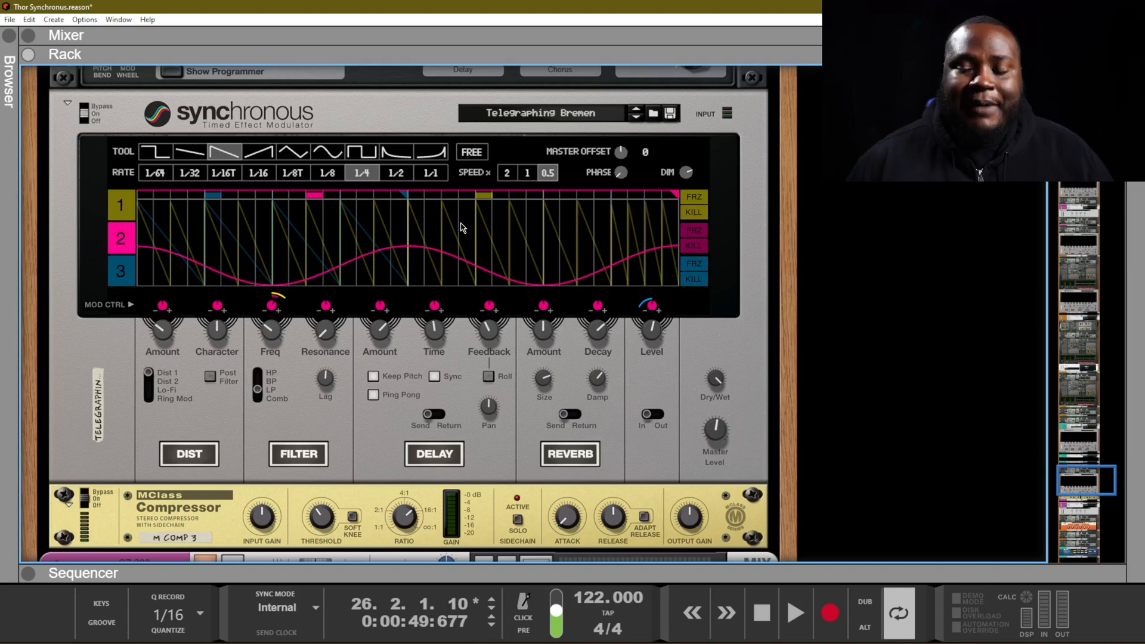
Step: Play the song and redraw lane 1 as 1/64 ramps followed by decaying 1/4 pulses
click(794, 612)
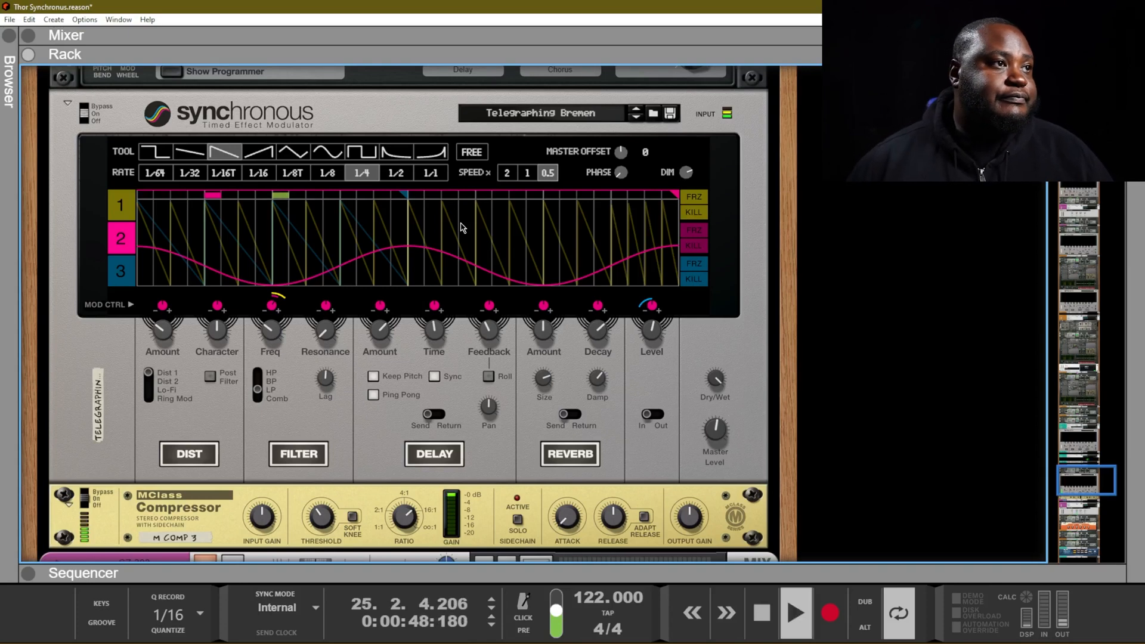
click(120, 205)
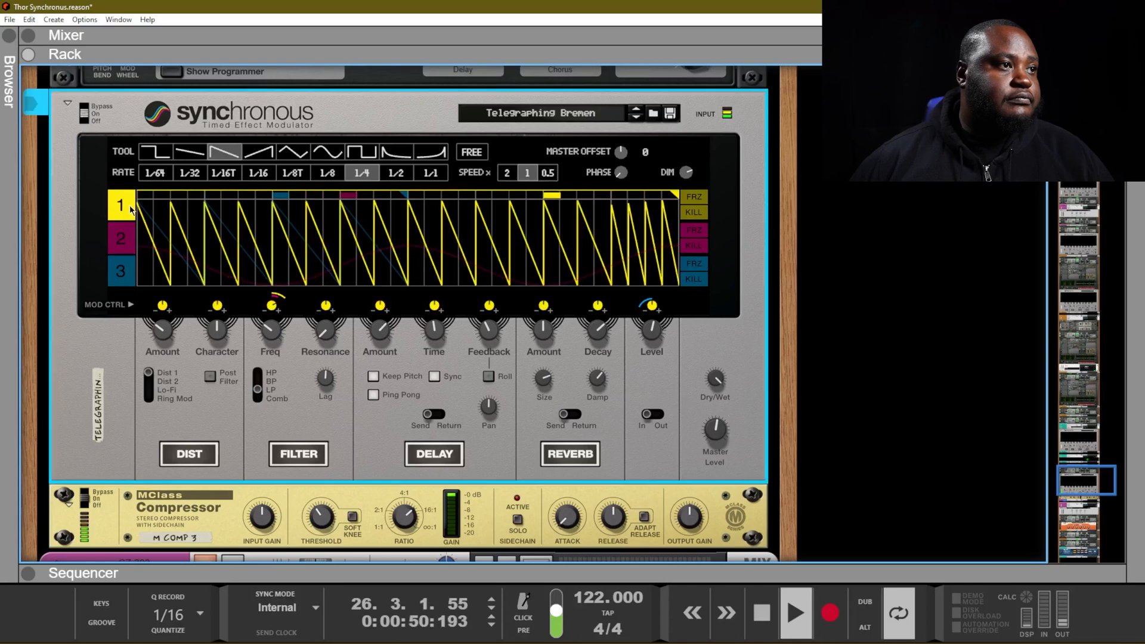
click(121, 237)
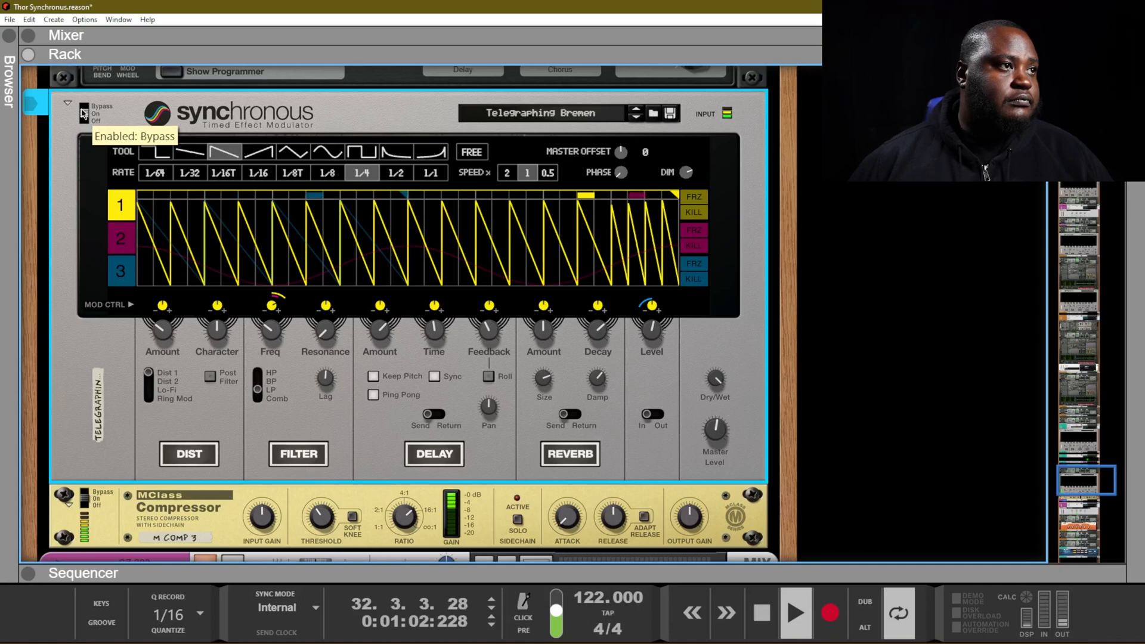
click(84, 114)
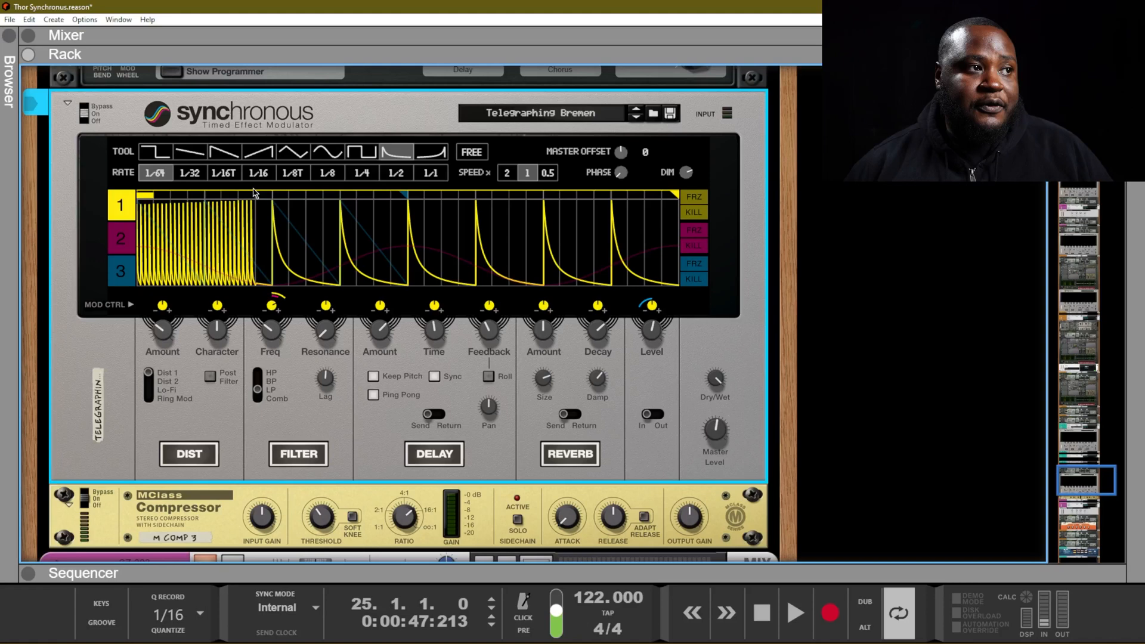
Step: Fill lane 1 with 1/4 decay curves across the loop and set Speed x to 0.5
click(394, 173)
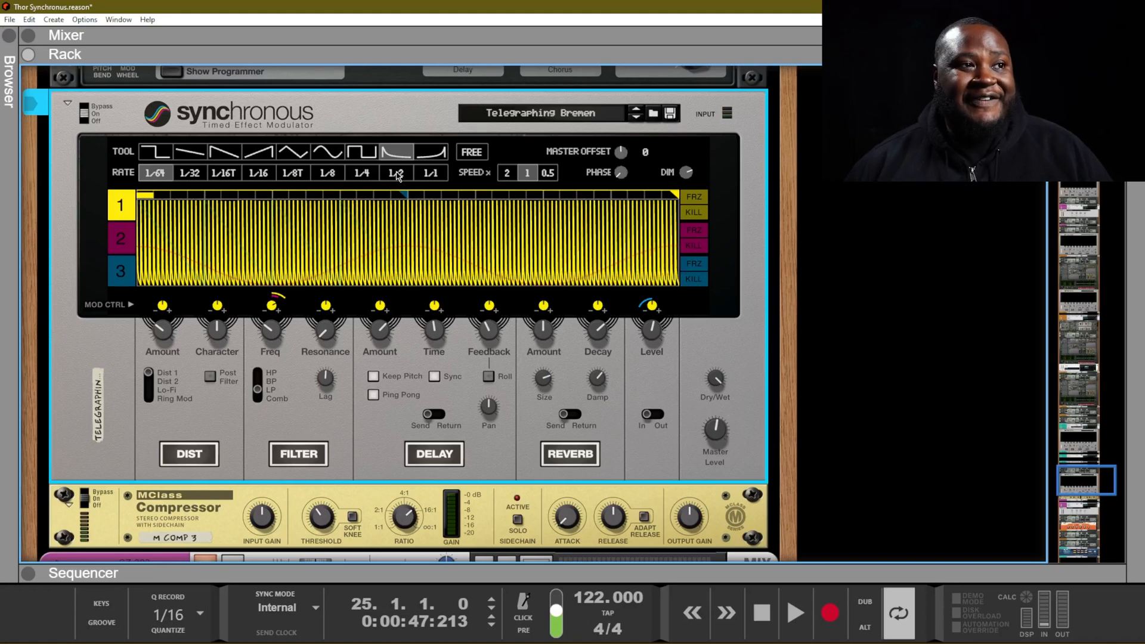
click(394, 173)
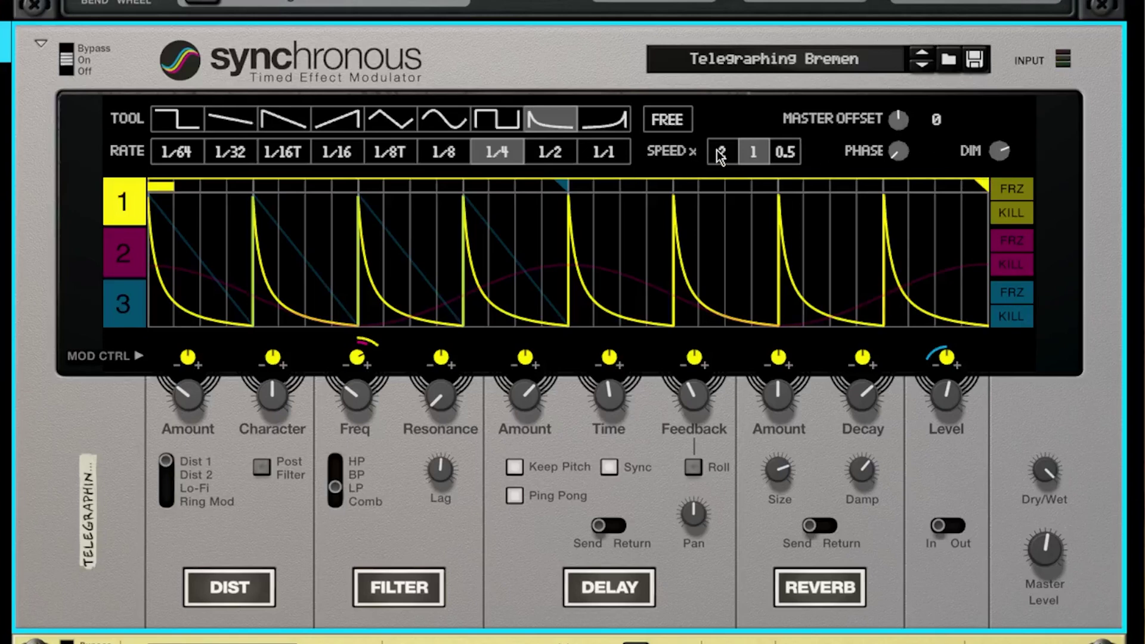
click(752, 151)
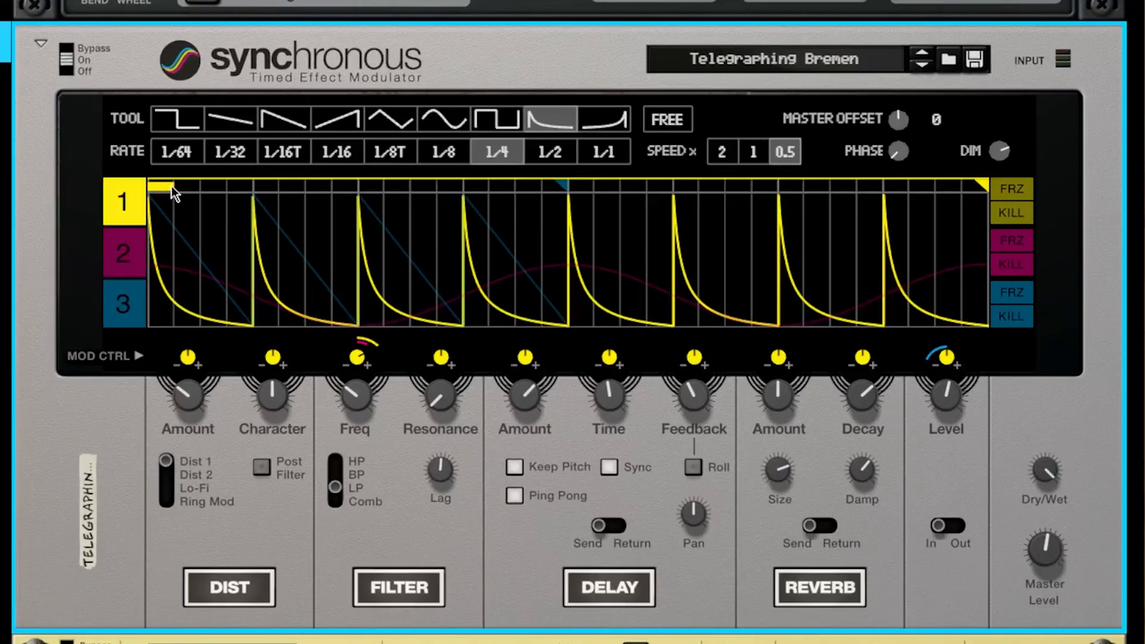
mouse_move(318, 197)
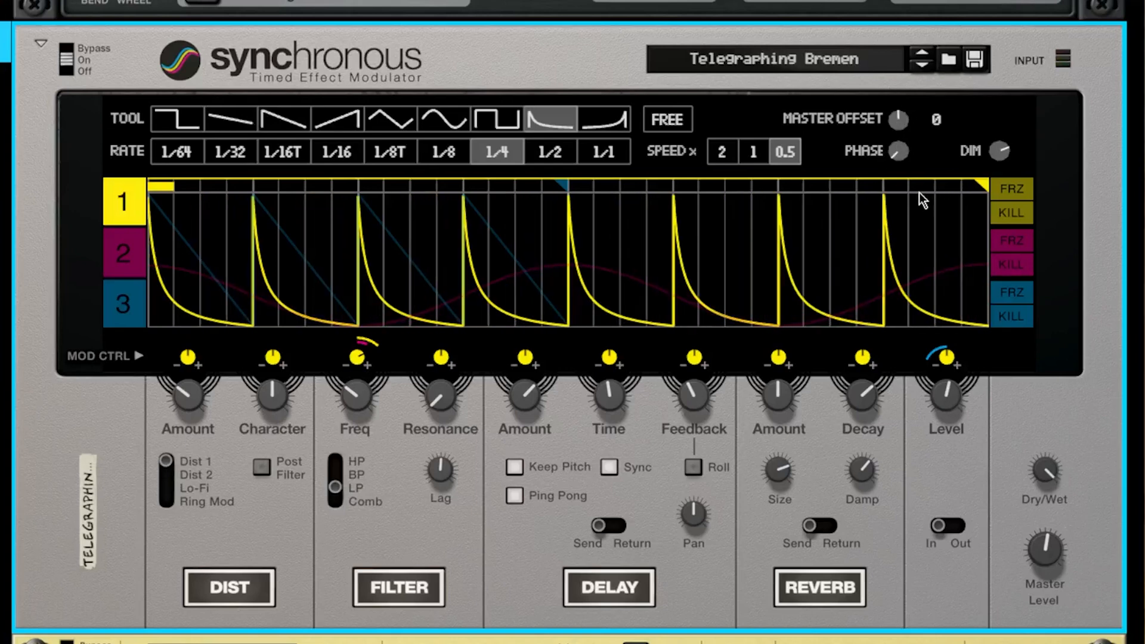
mouse_move(945, 168)
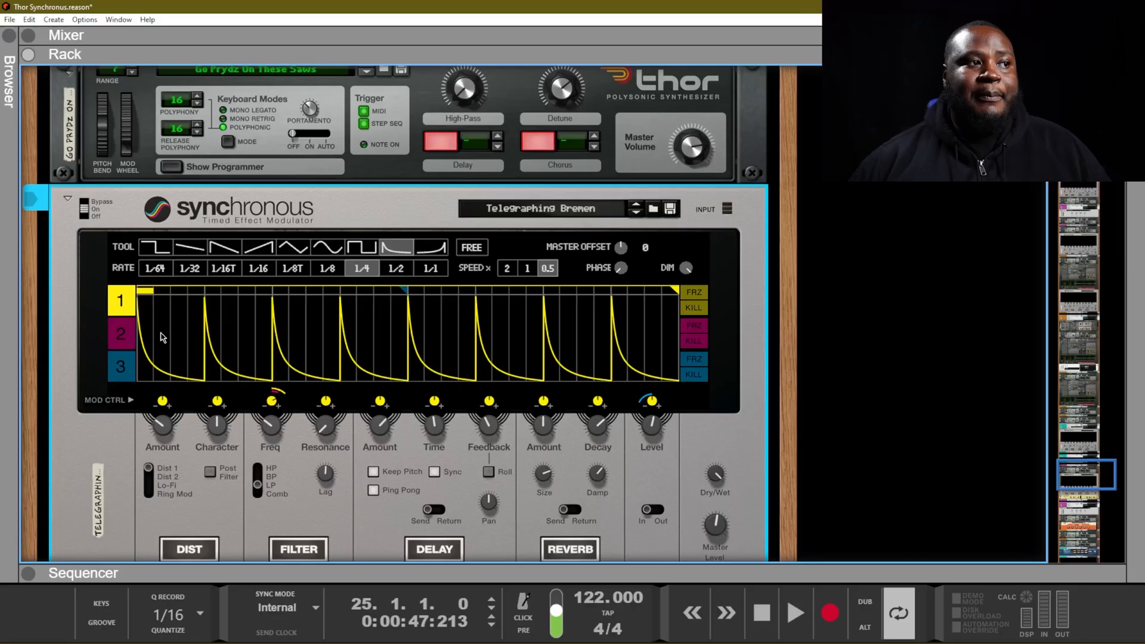
Step: View the lane 2 curve, then the blue lane 3 ramp, in the Synchronous display
click(120, 364)
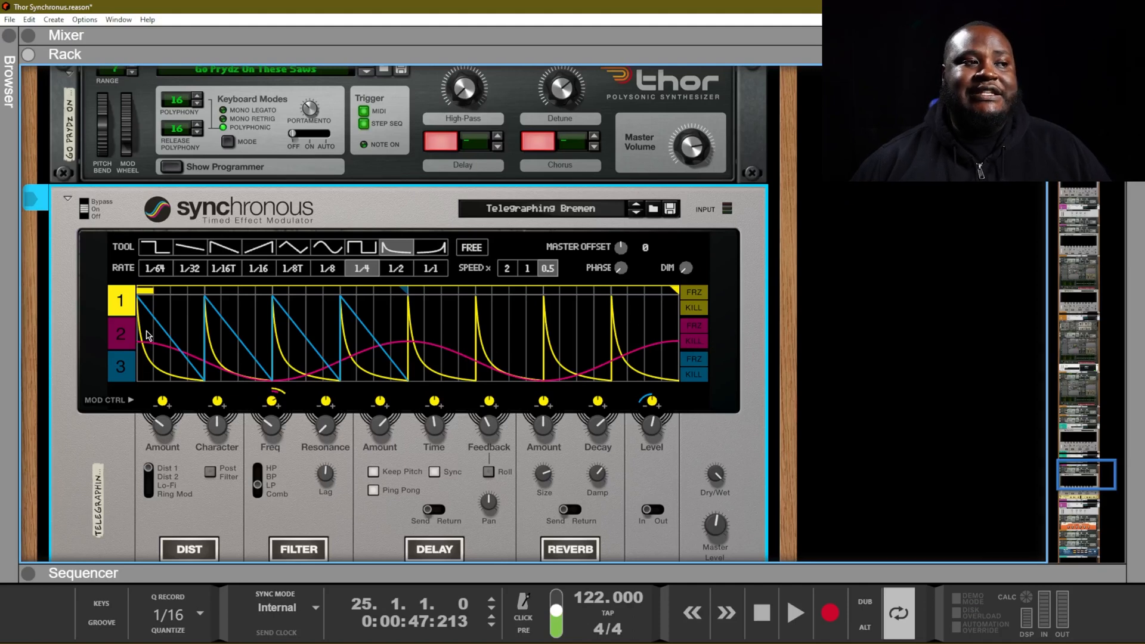
click(121, 334)
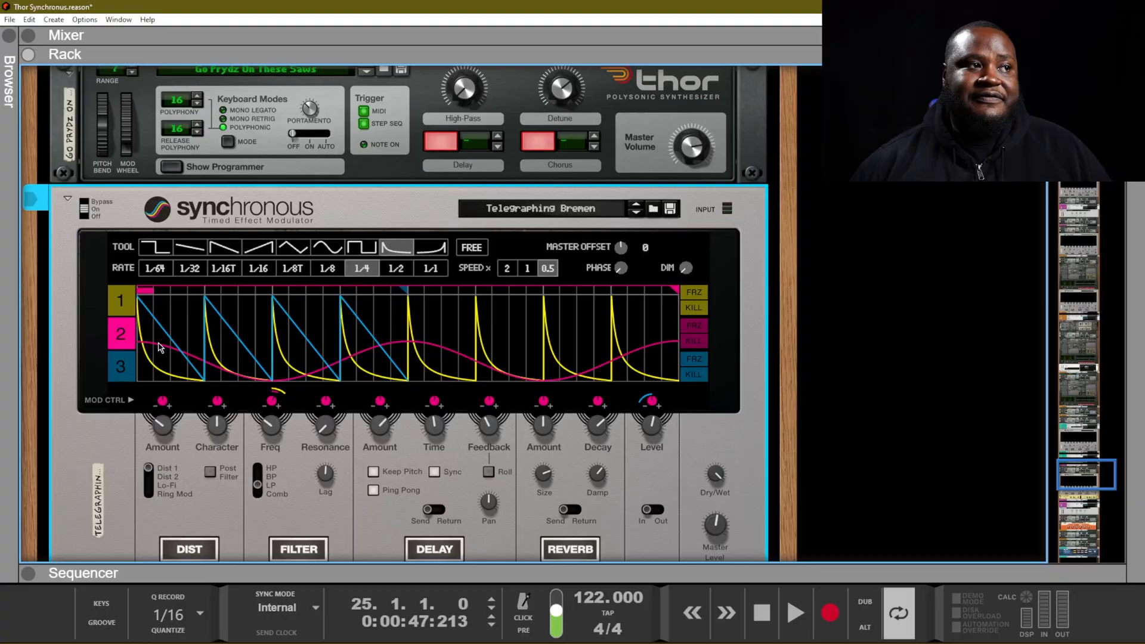
mouse_move(131, 369)
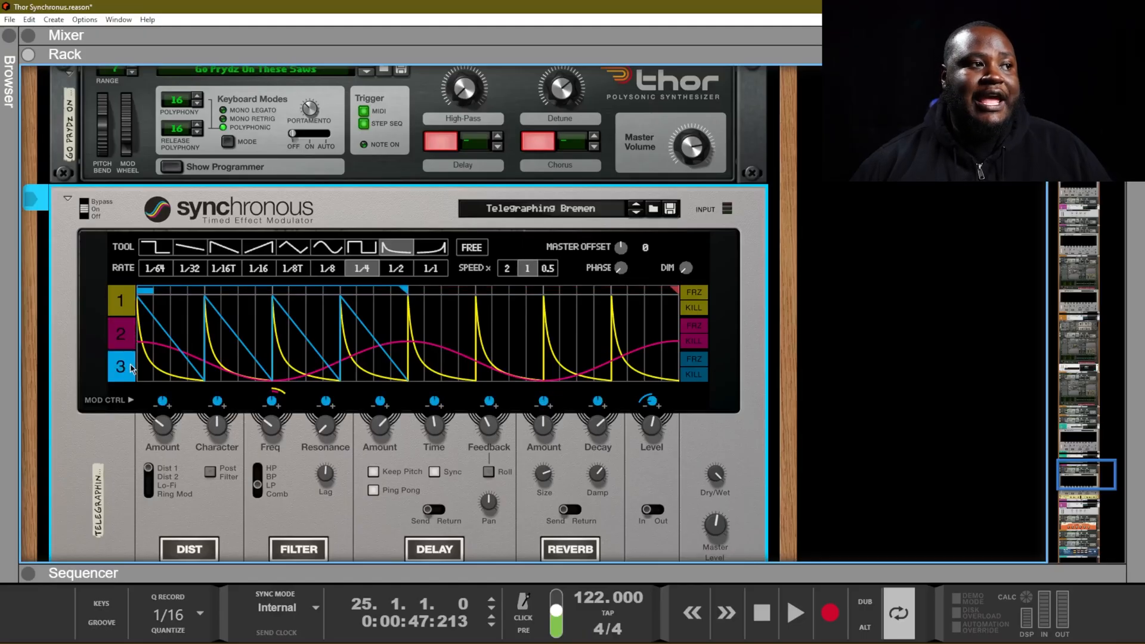
click(121, 334)
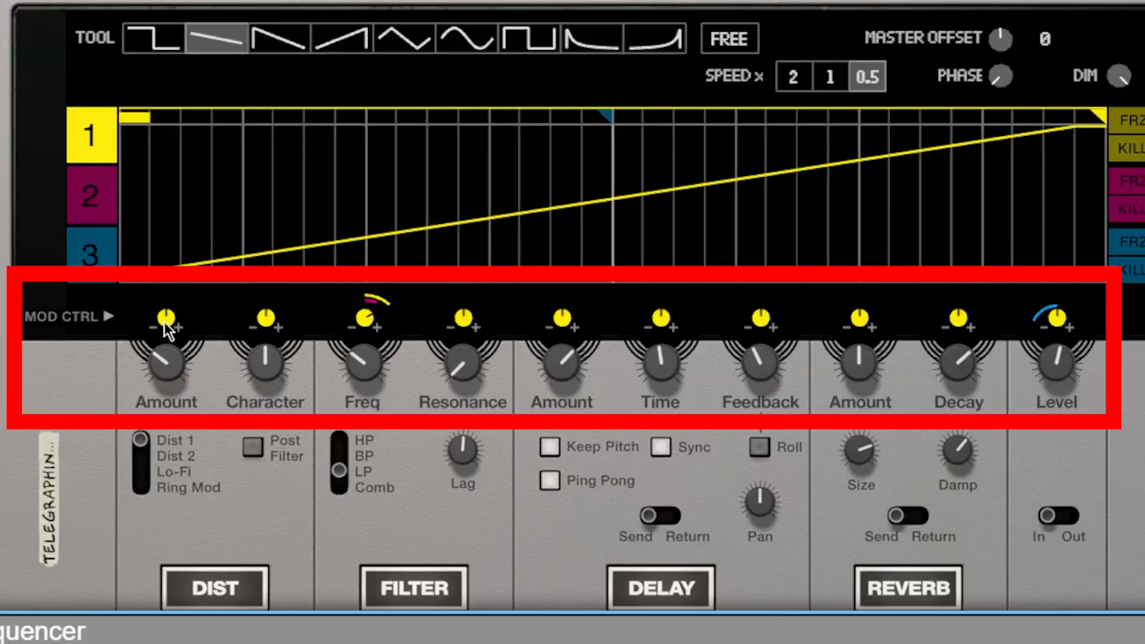
mouse_move(183, 323)
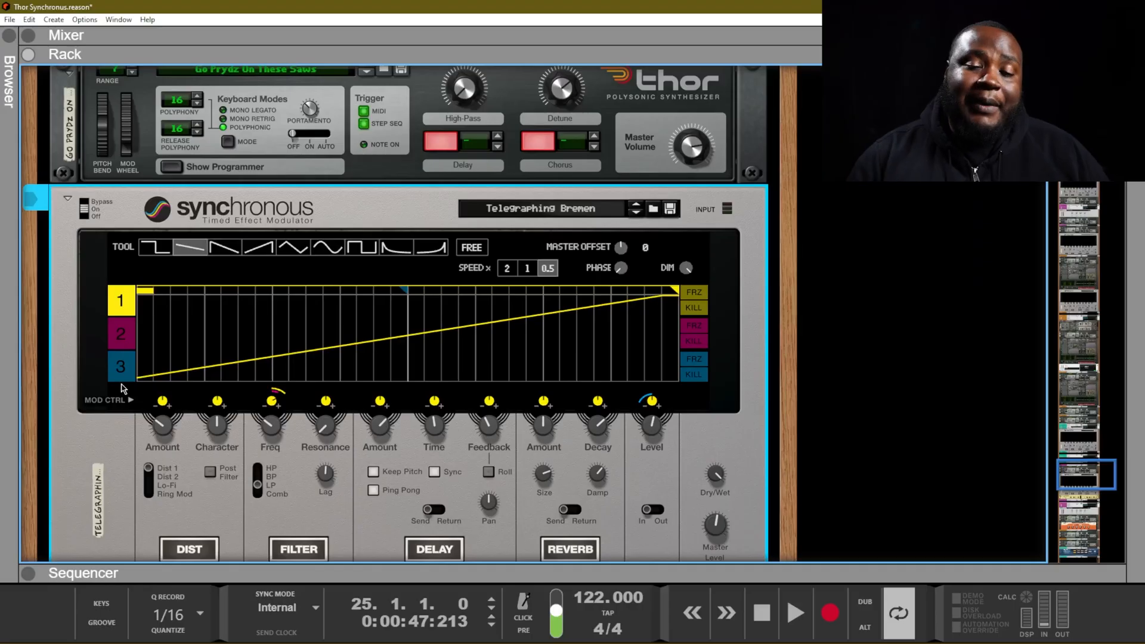
mouse_move(114, 453)
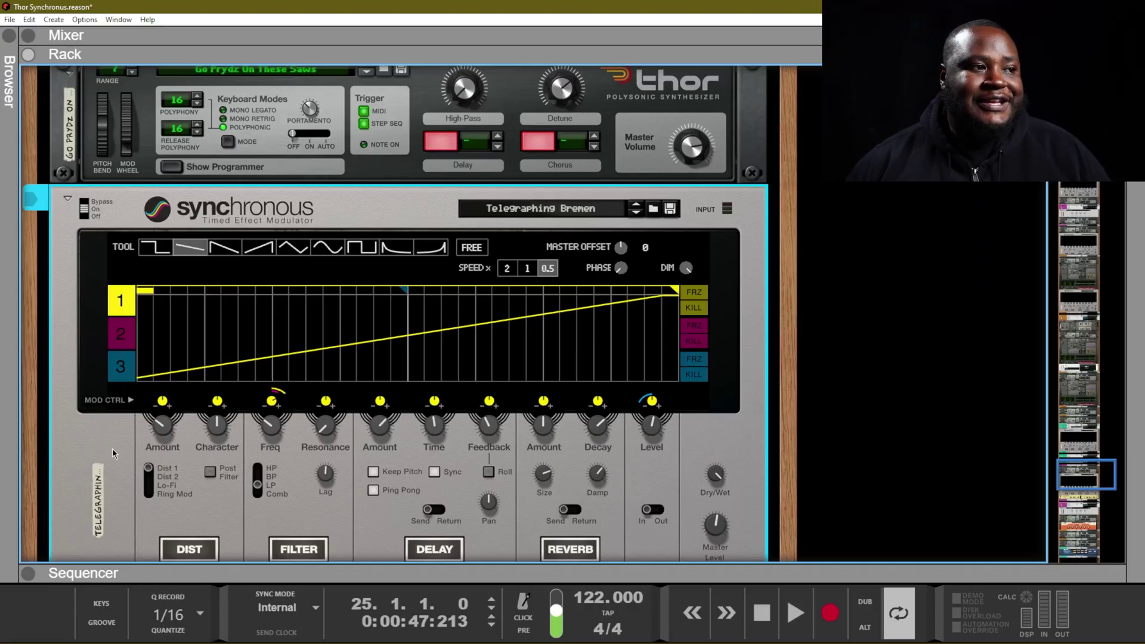
Step: Draw one rising ramp across lane 1 and raise the Mod Ctrl knob for Dist Amount
scroll(down, 3)
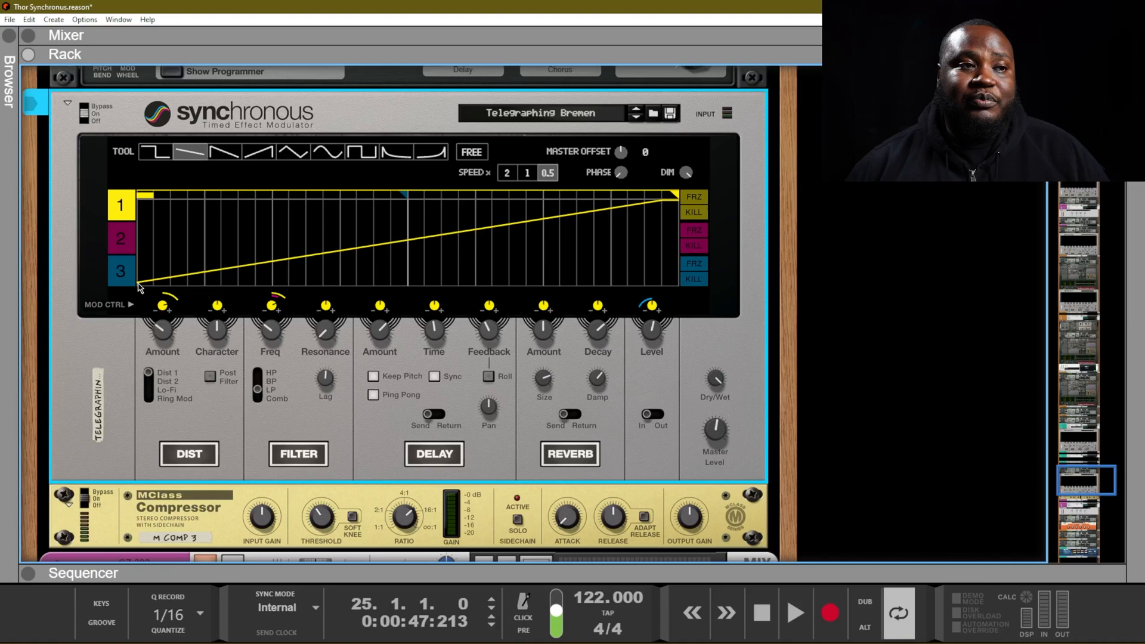
mouse_move(664, 205)
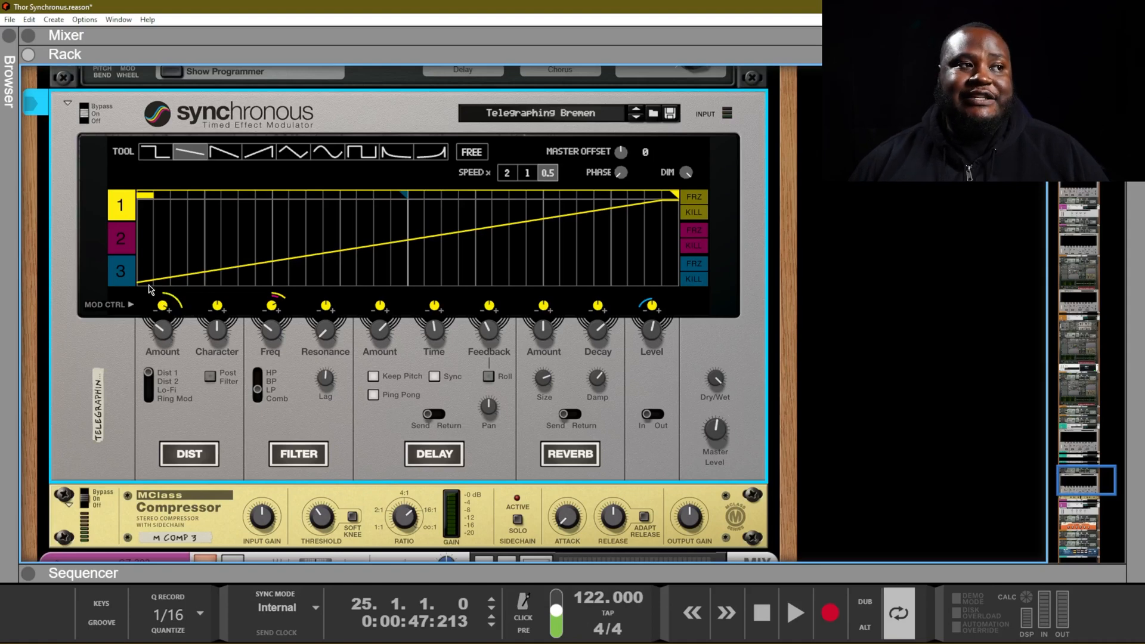
mouse_move(345, 264)
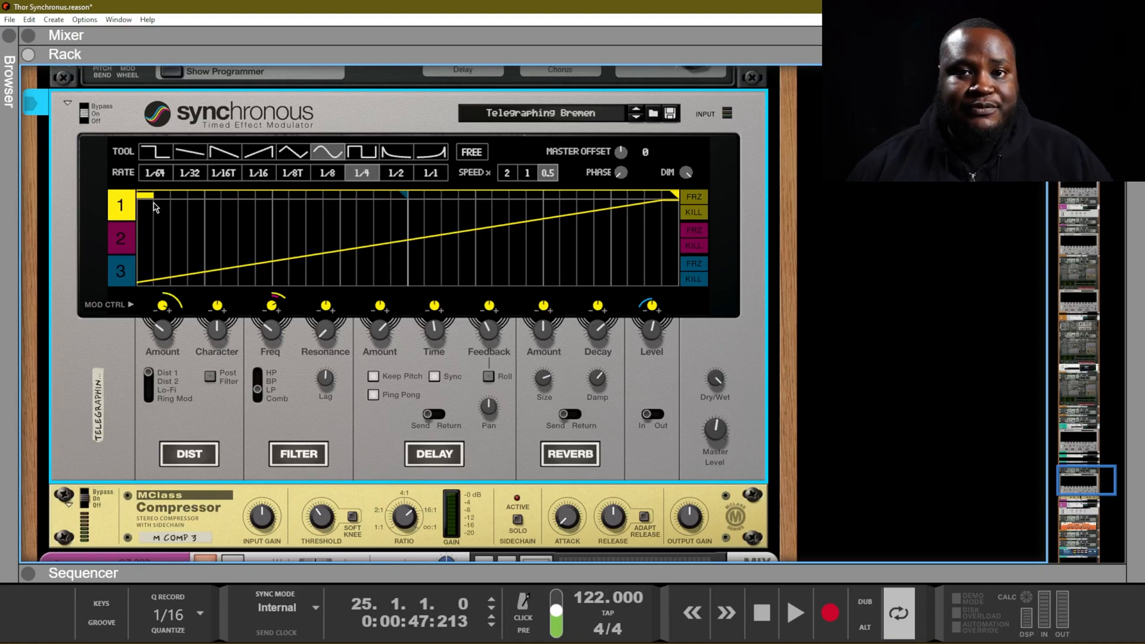
mouse_move(110, 394)
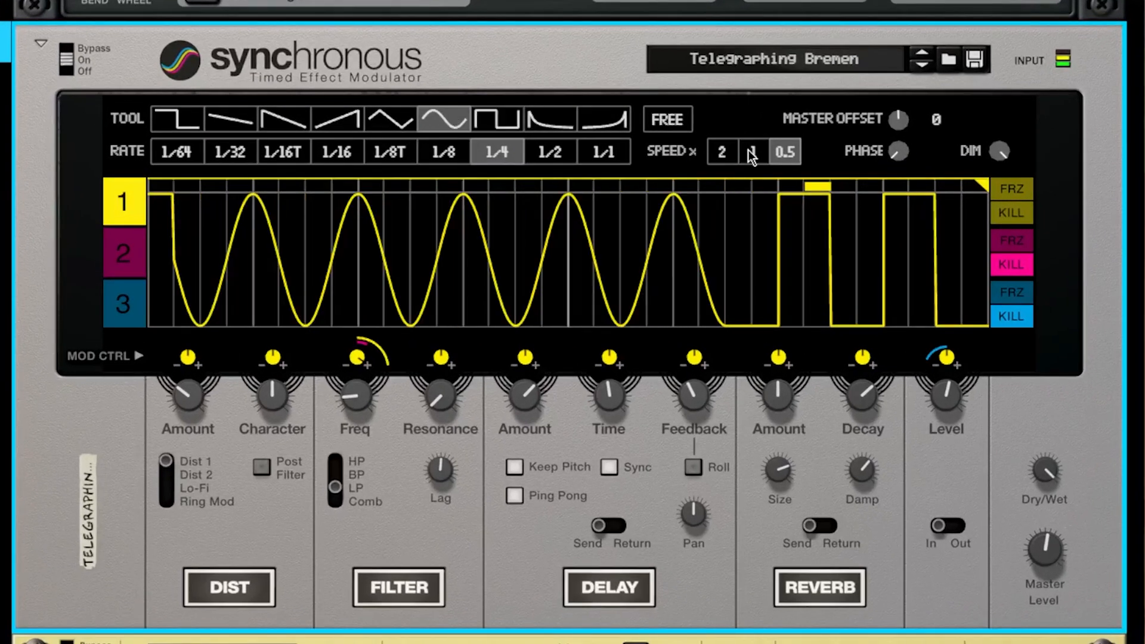
Step: Draw tapering 1/8T triangle waves in lane 1 and enable KILL on lanes 2 and 3
click(753, 152)
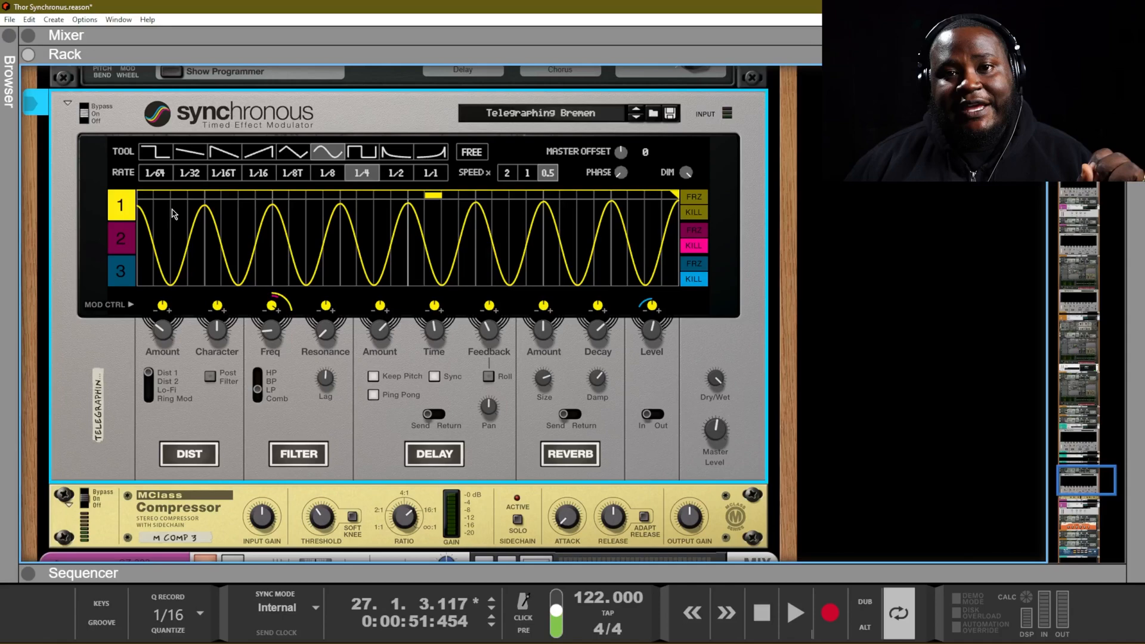
mouse_move(214, 186)
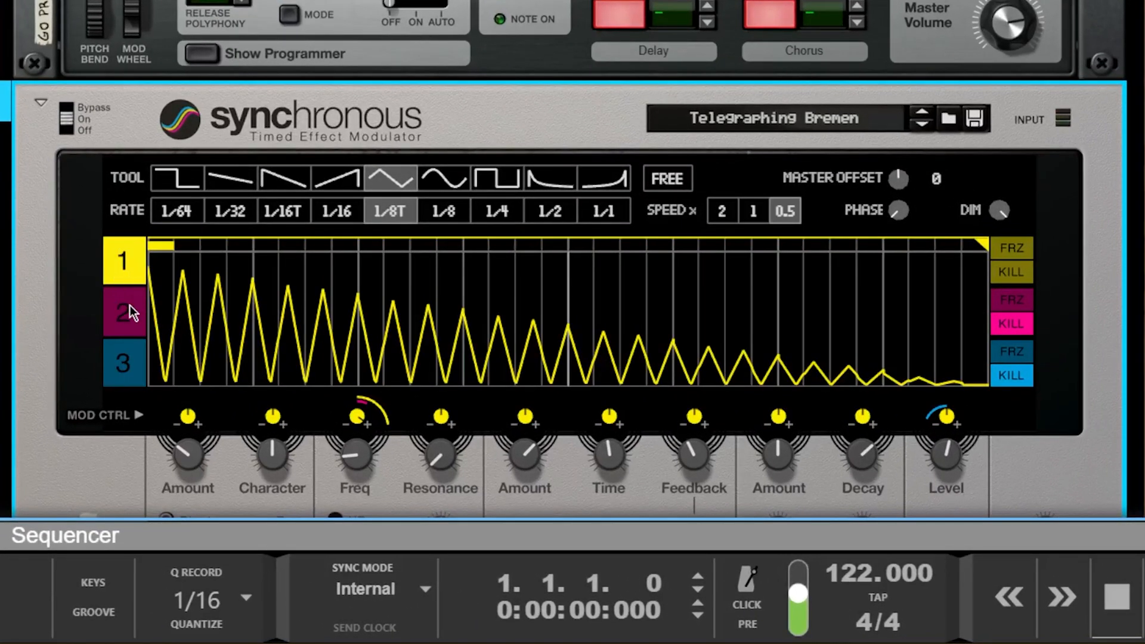
scroll(down, 3)
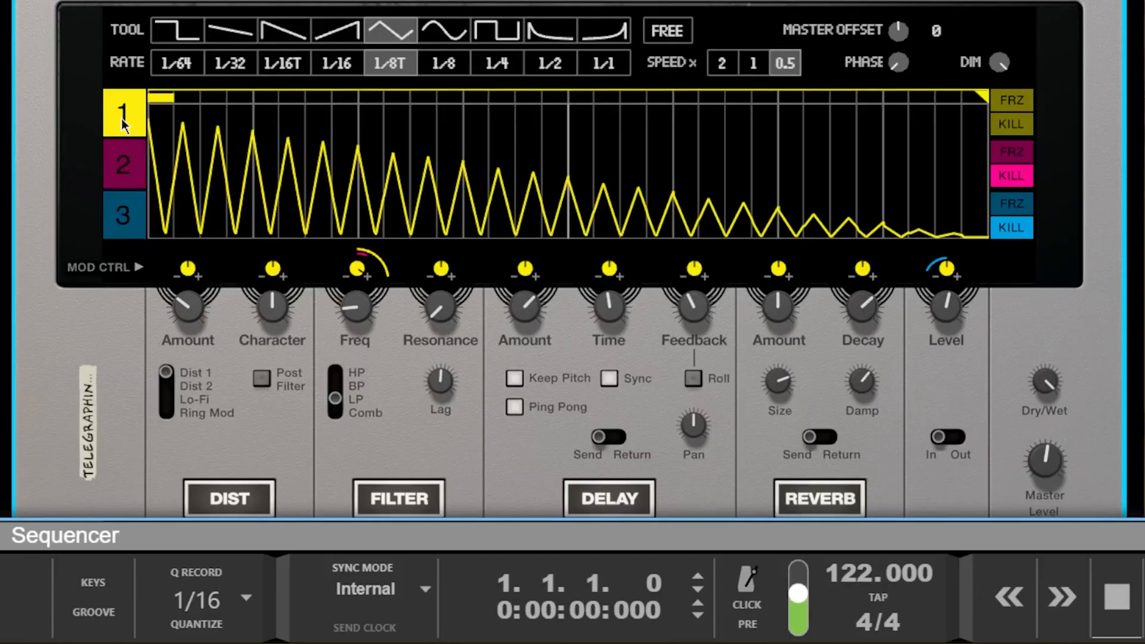
click(124, 165)
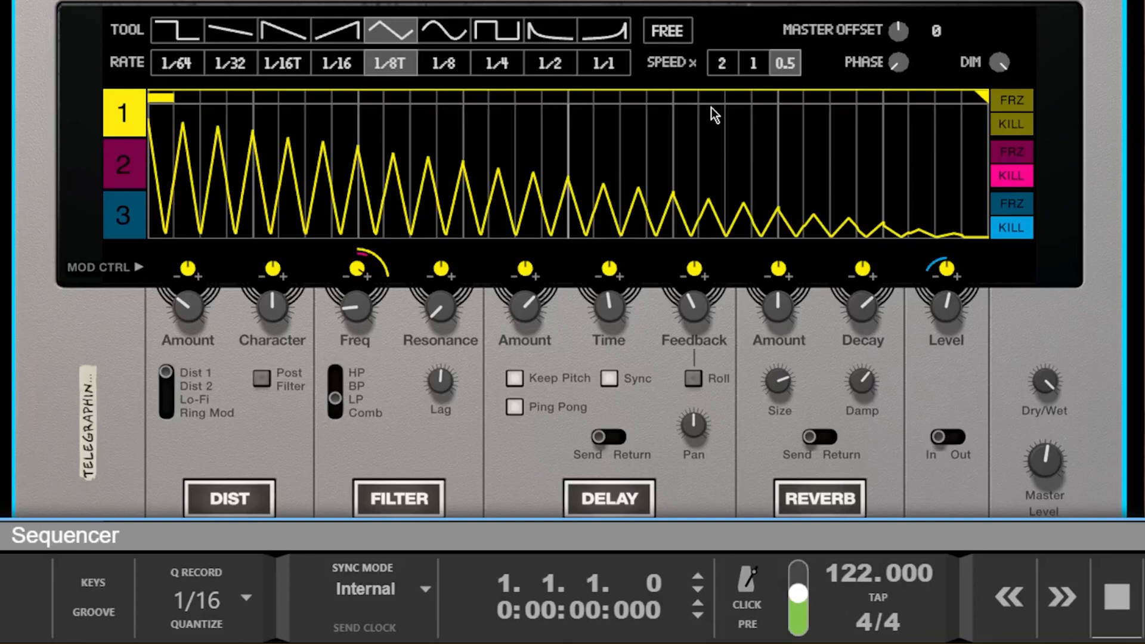
mouse_move(1024, 107)
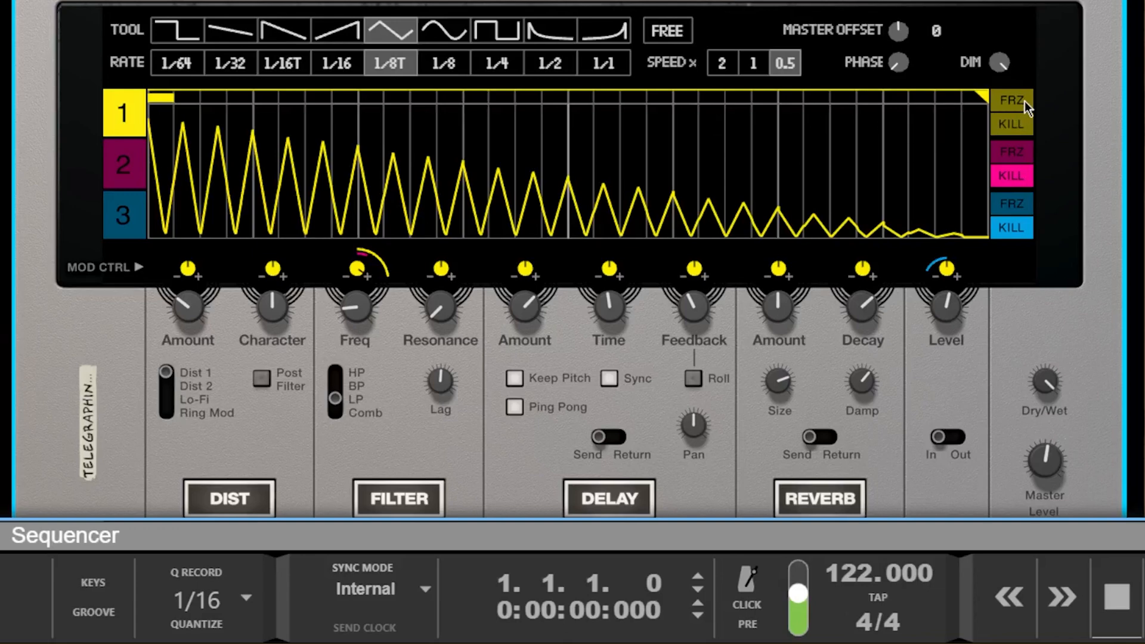
mouse_move(1034, 104)
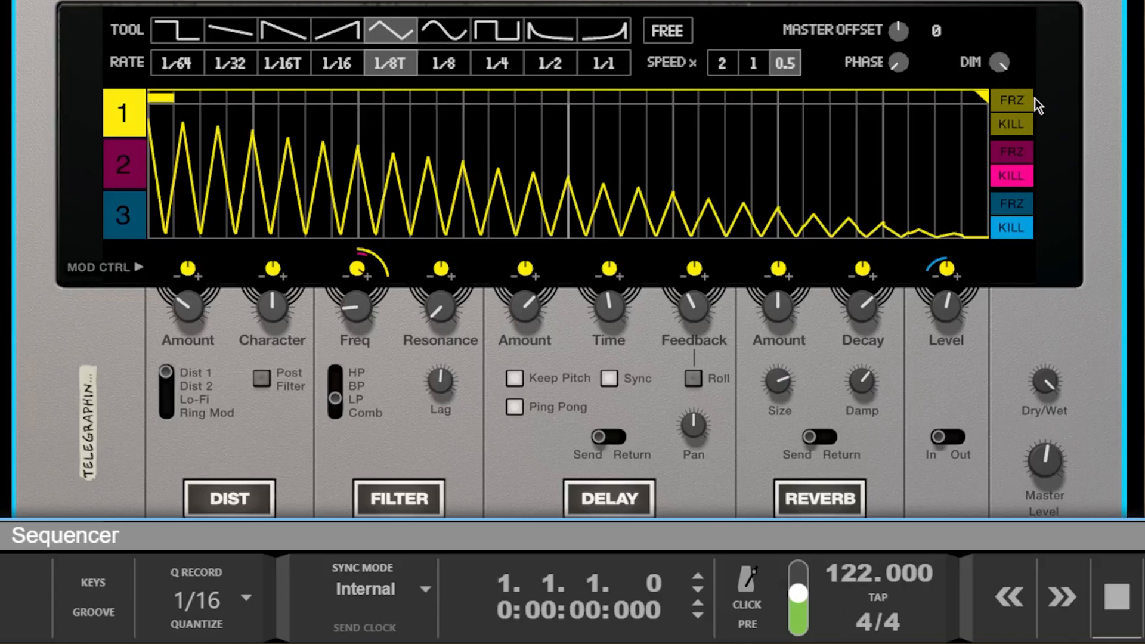
click(1011, 124)
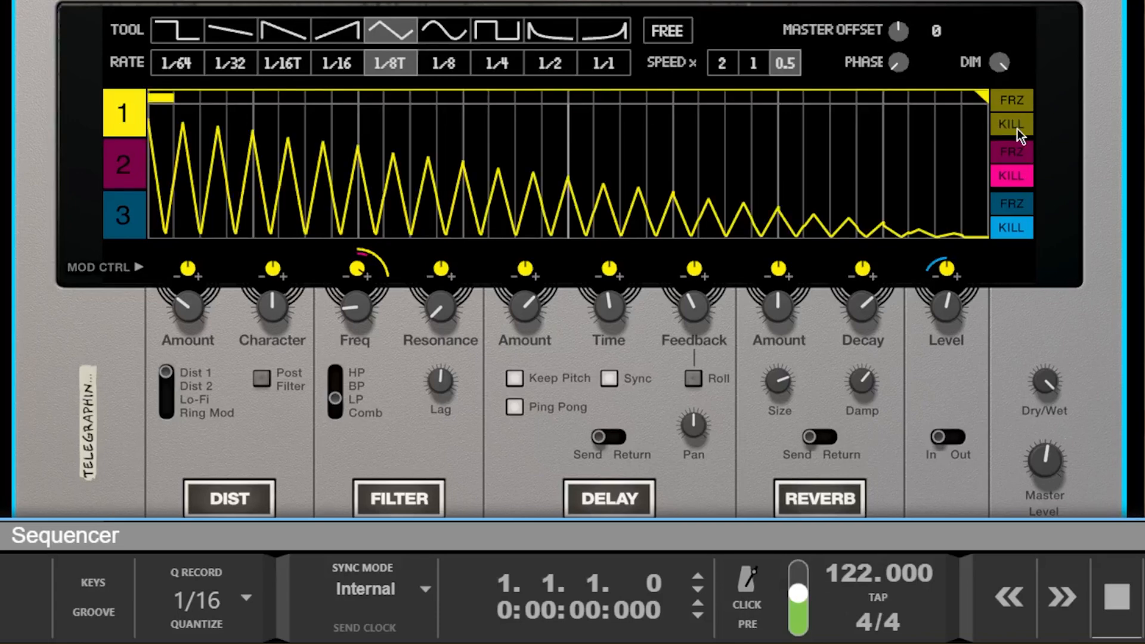
click(1009, 124)
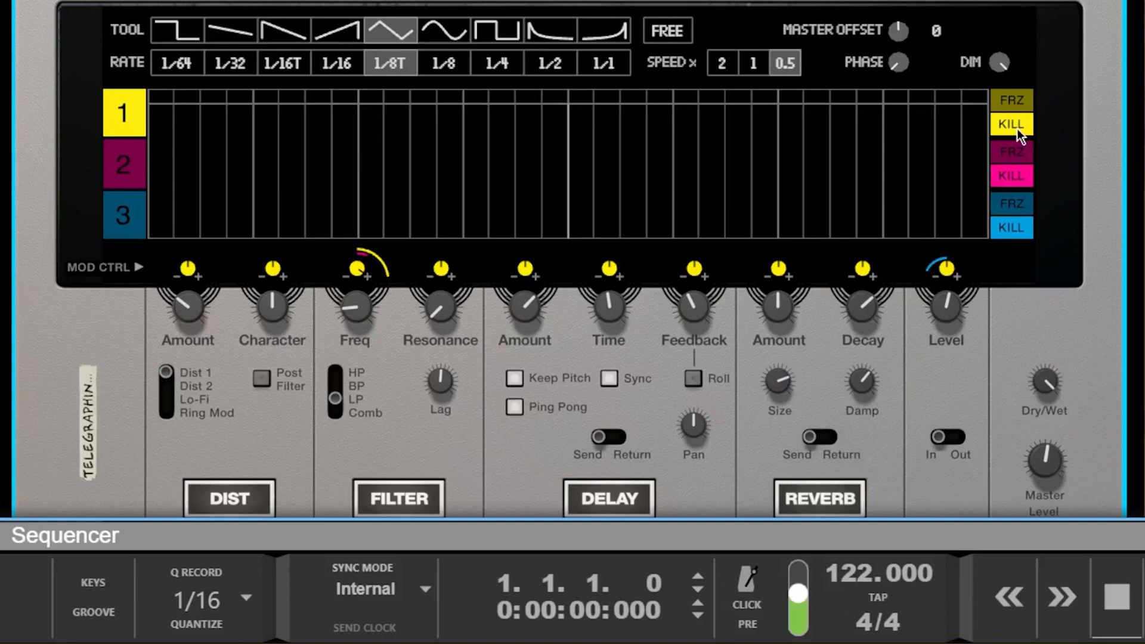
click(1010, 123)
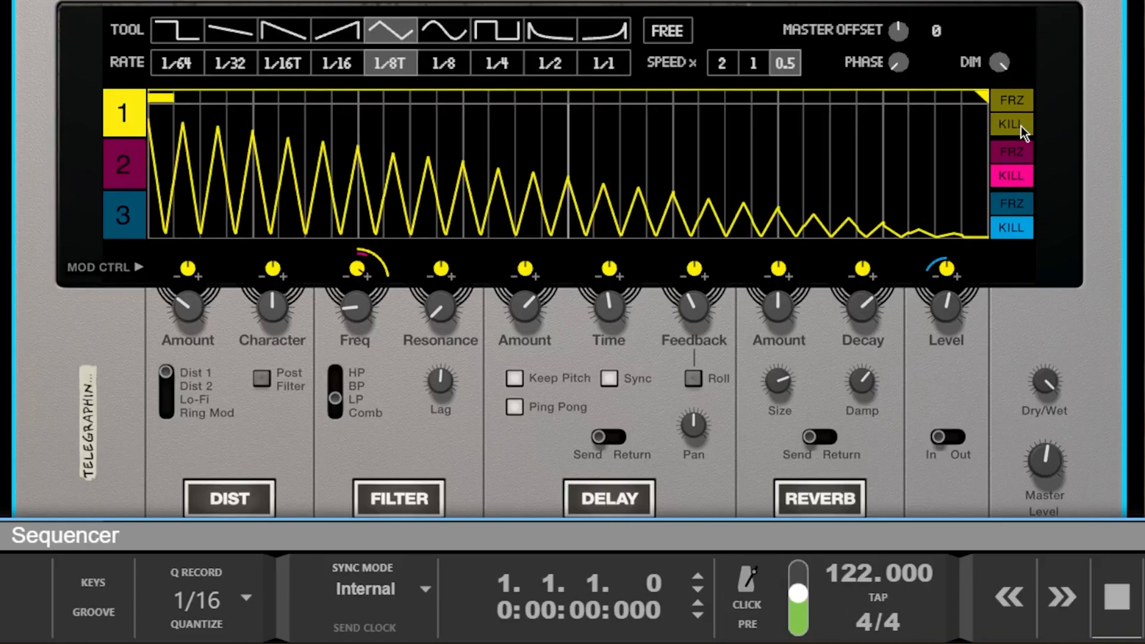
scroll(down, 3)
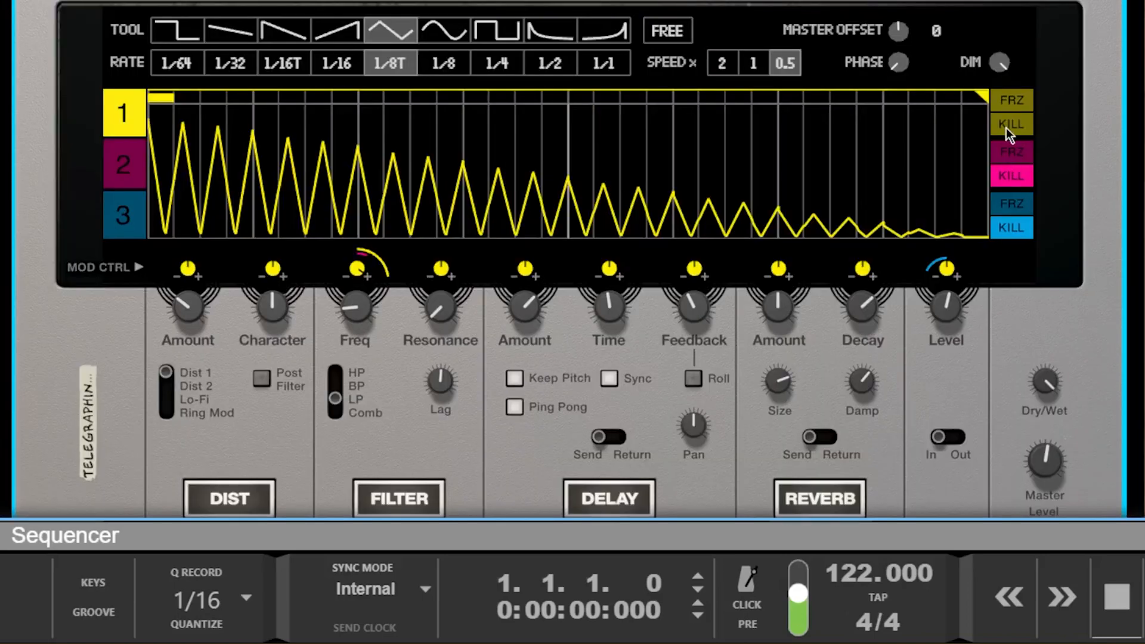
click(1011, 123)
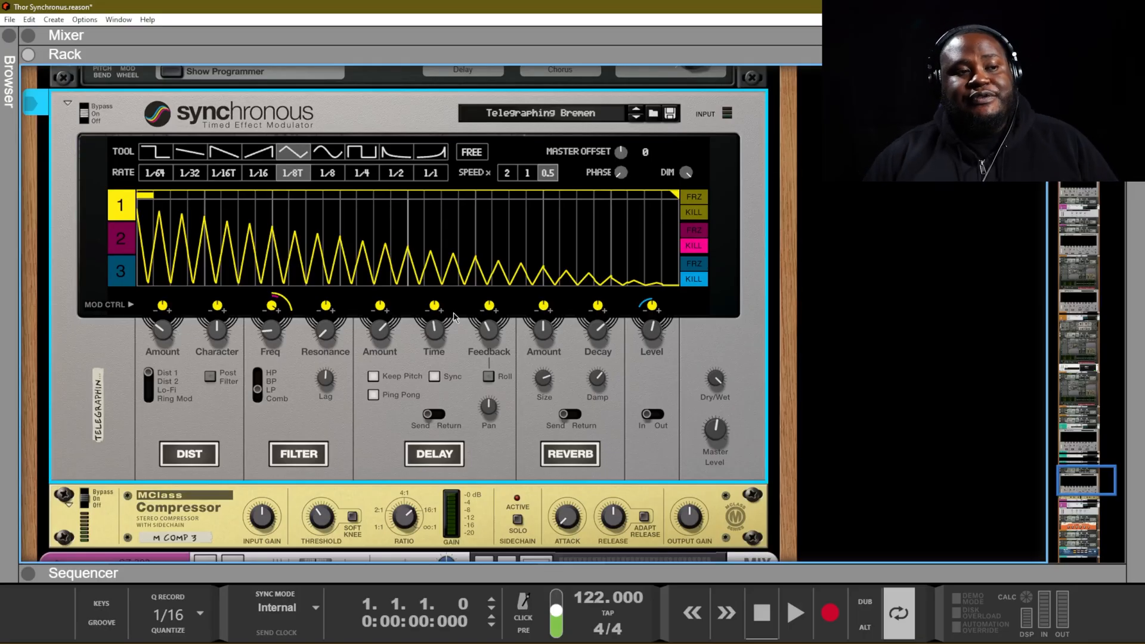
mouse_move(235, 338)
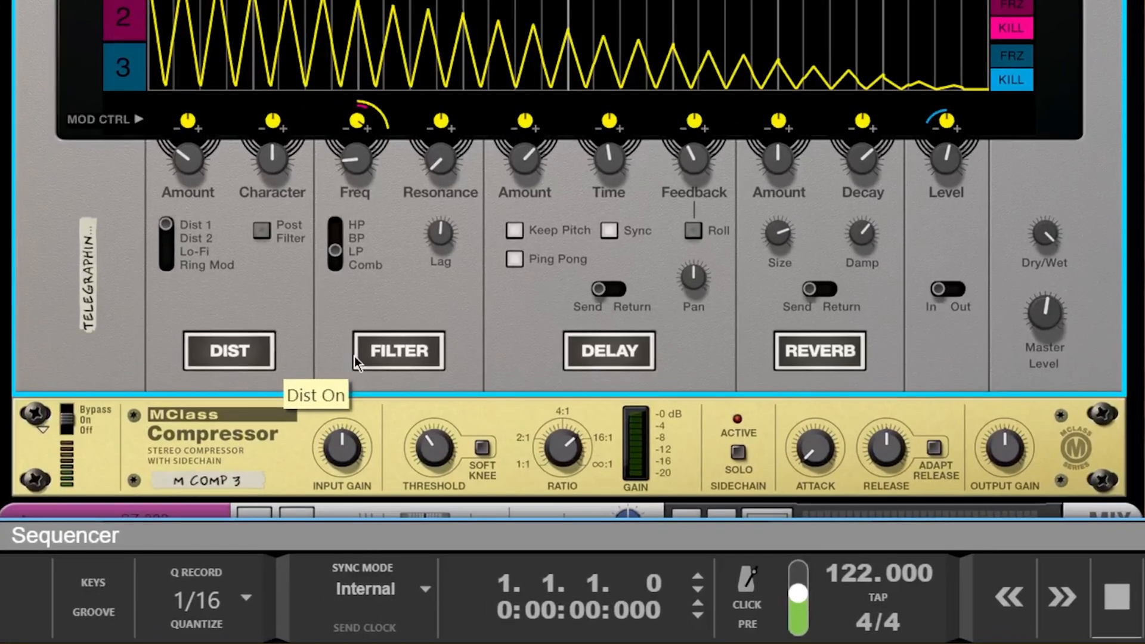
mouse_move(979, 272)
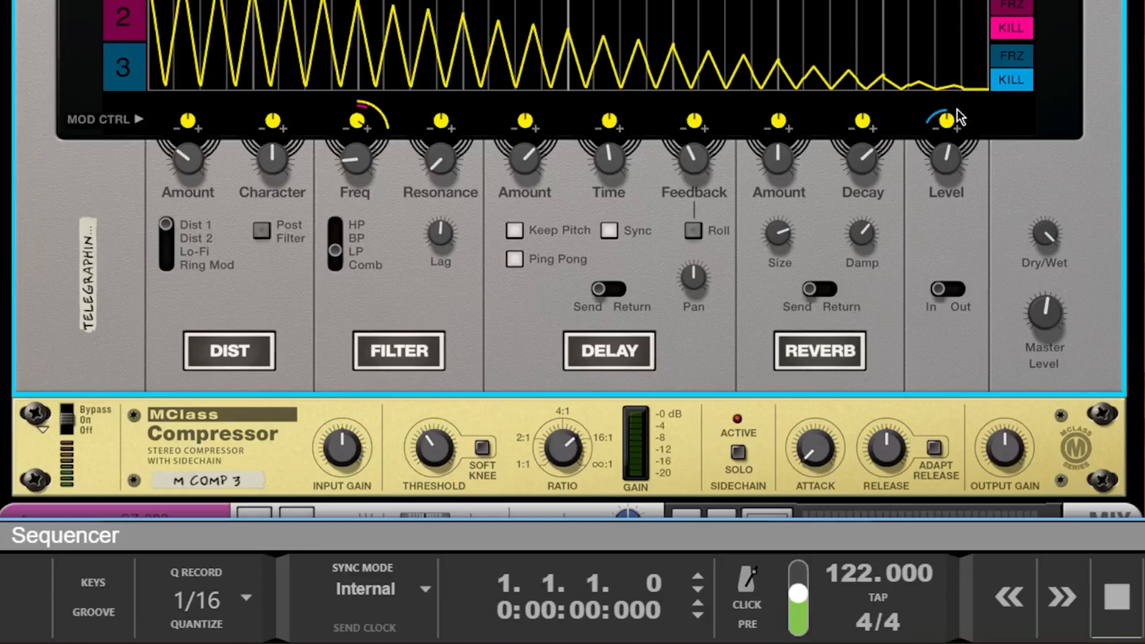
mouse_move(1037, 260)
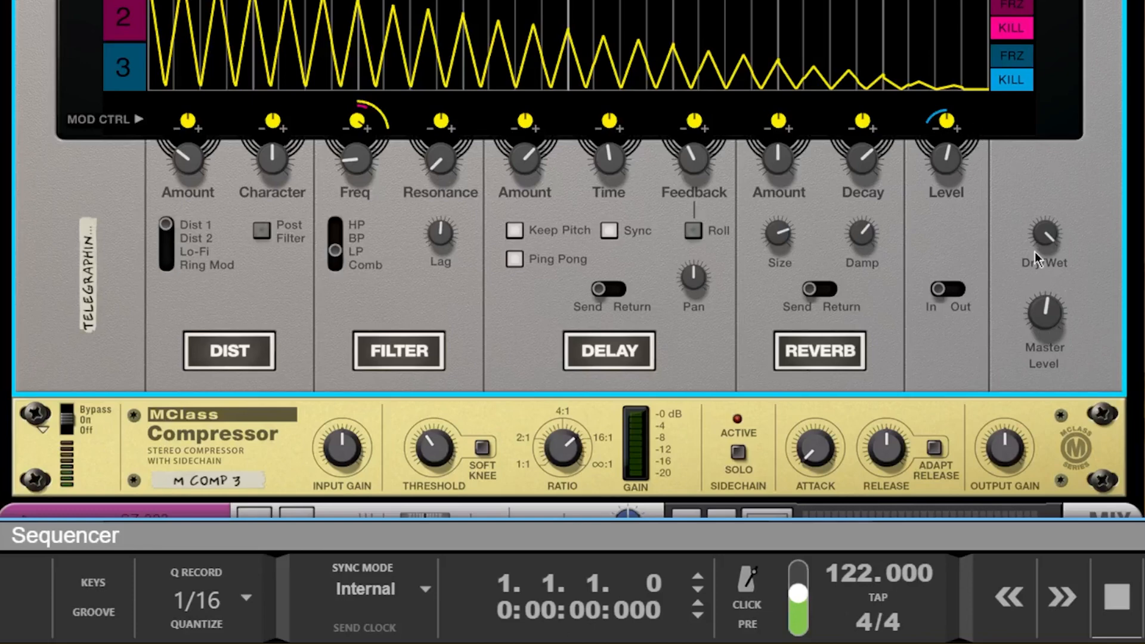
mouse_move(1044, 234)
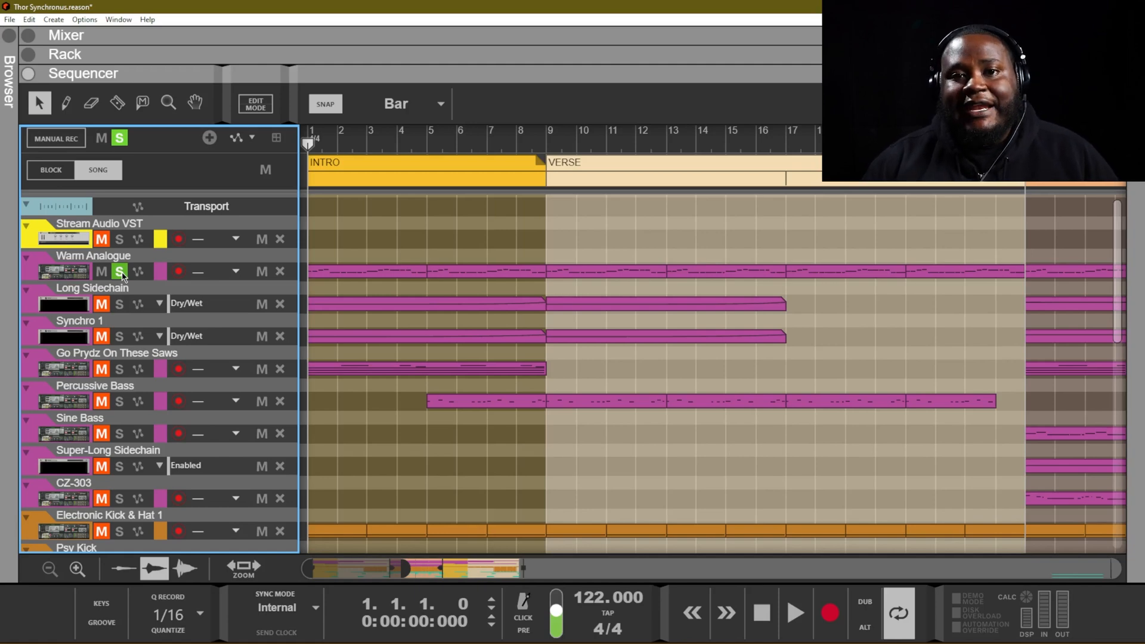
Step: Play and stop the song with Warm Analogue soloed, then show the CZ-303 channel in the rack
click(794, 612)
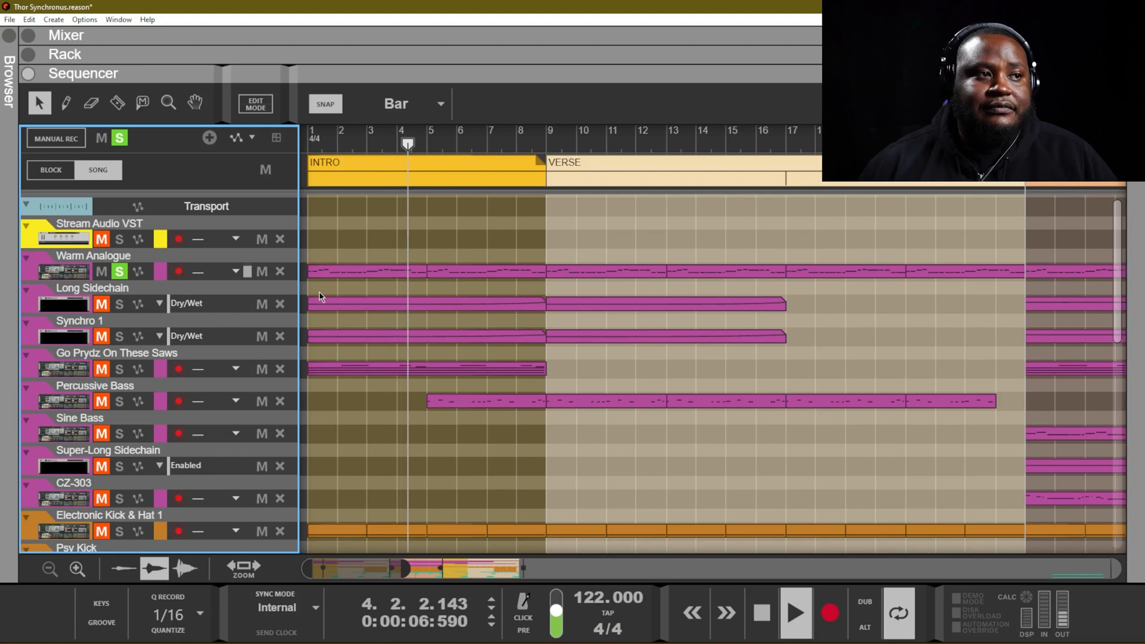
click(759, 612)
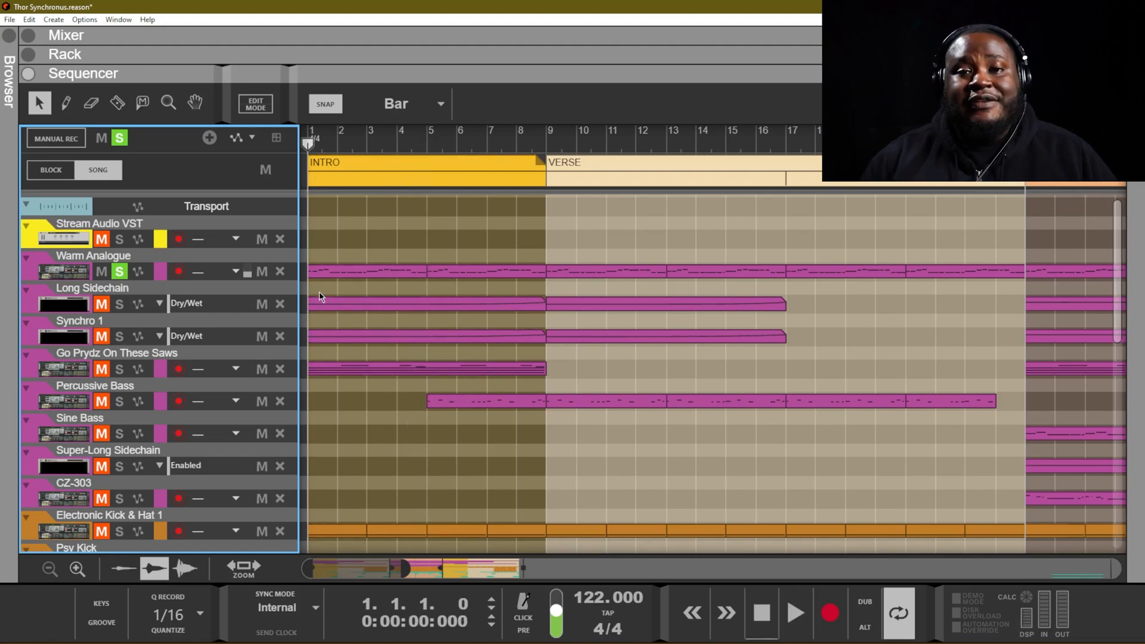
mouse_move(157, 299)
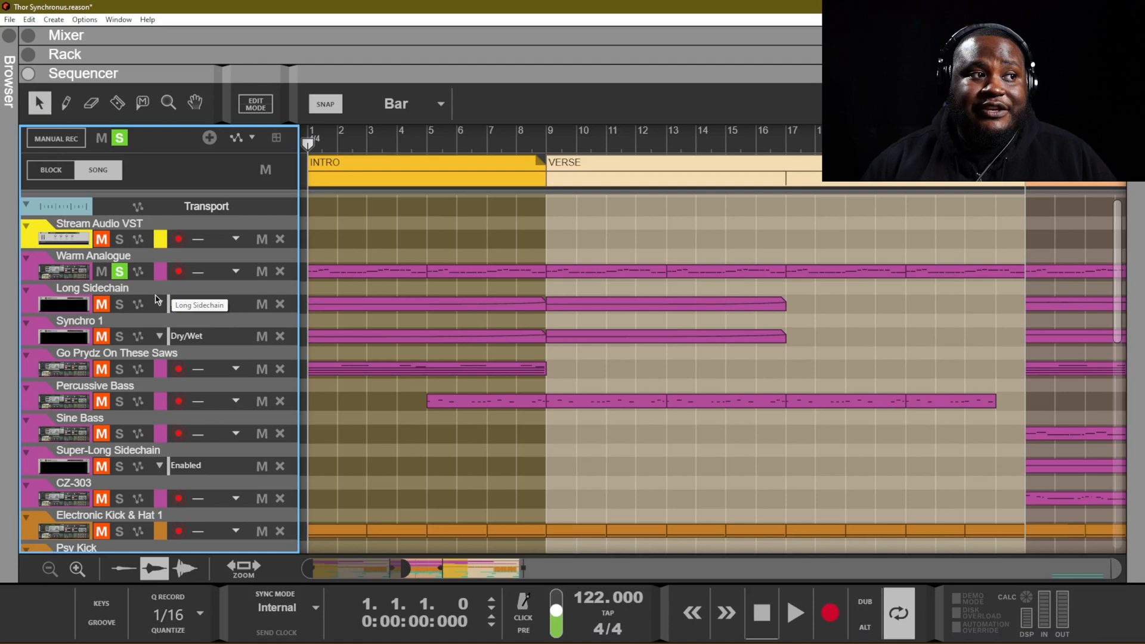
click(119, 336)
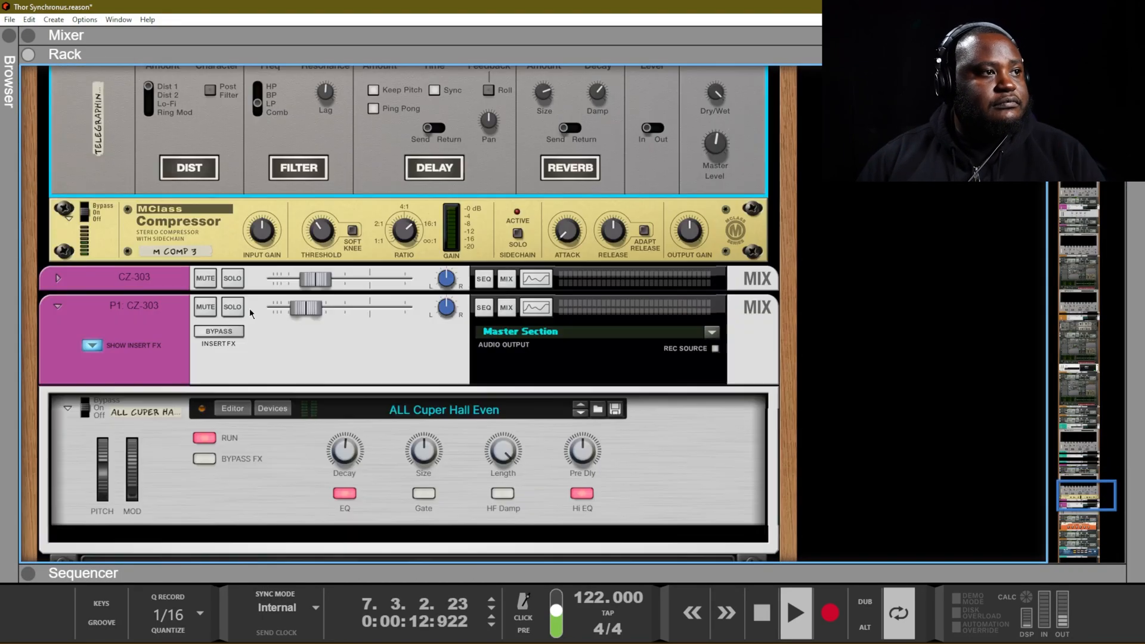
Step: Scroll past the RV7000 and compressor to Synchro 1 above the Warm Analogue Thor
scroll(down, 3)
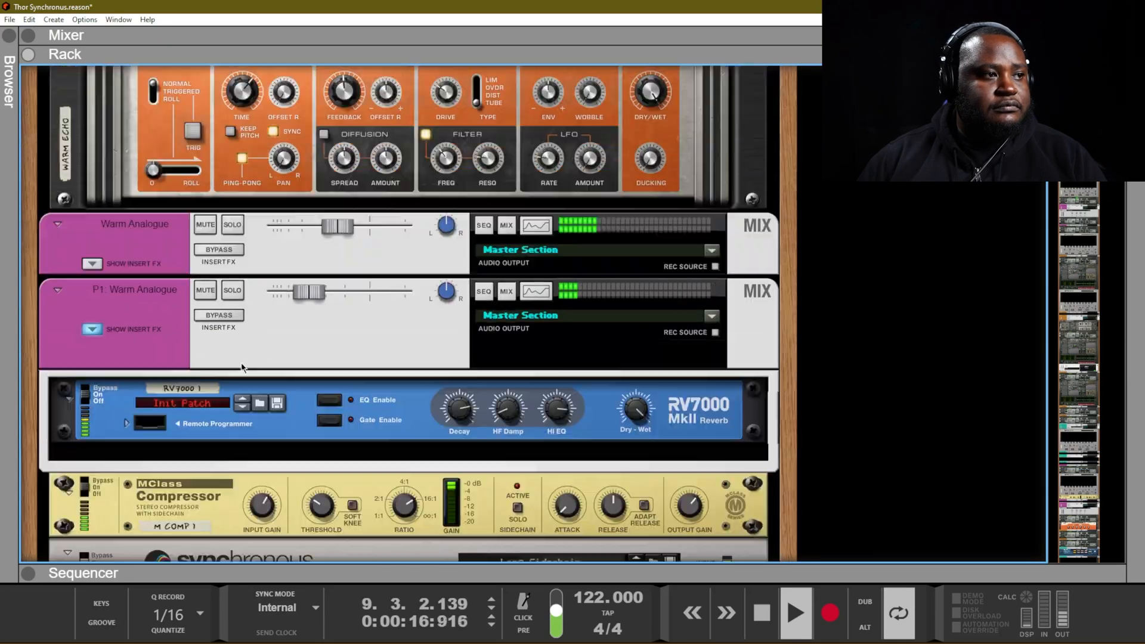
scroll(down, 3)
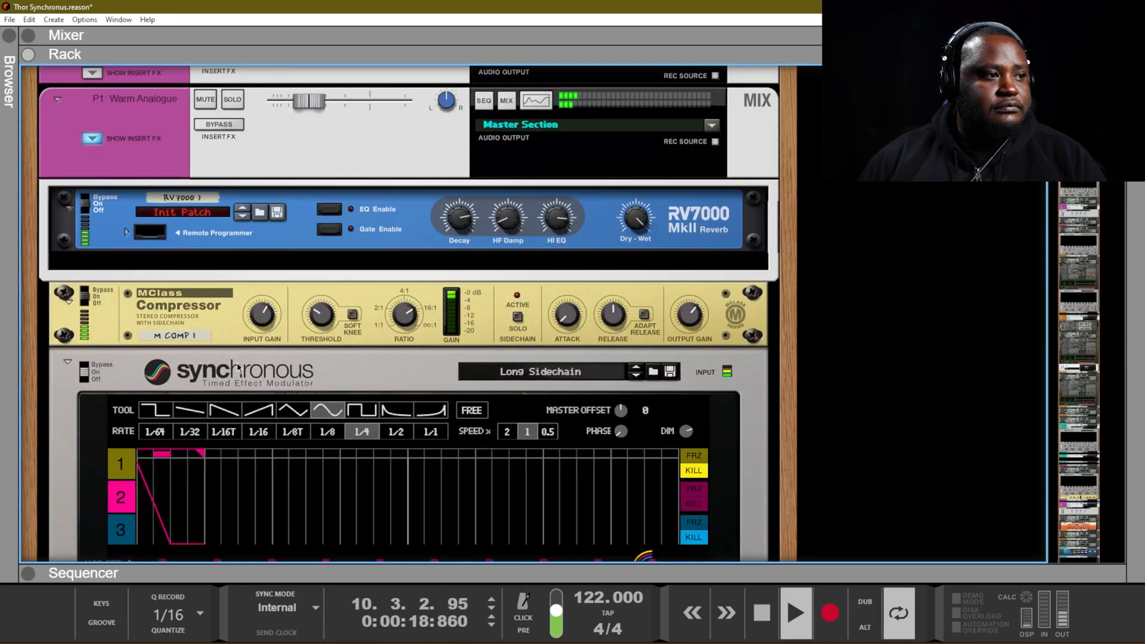
scroll(down, 3)
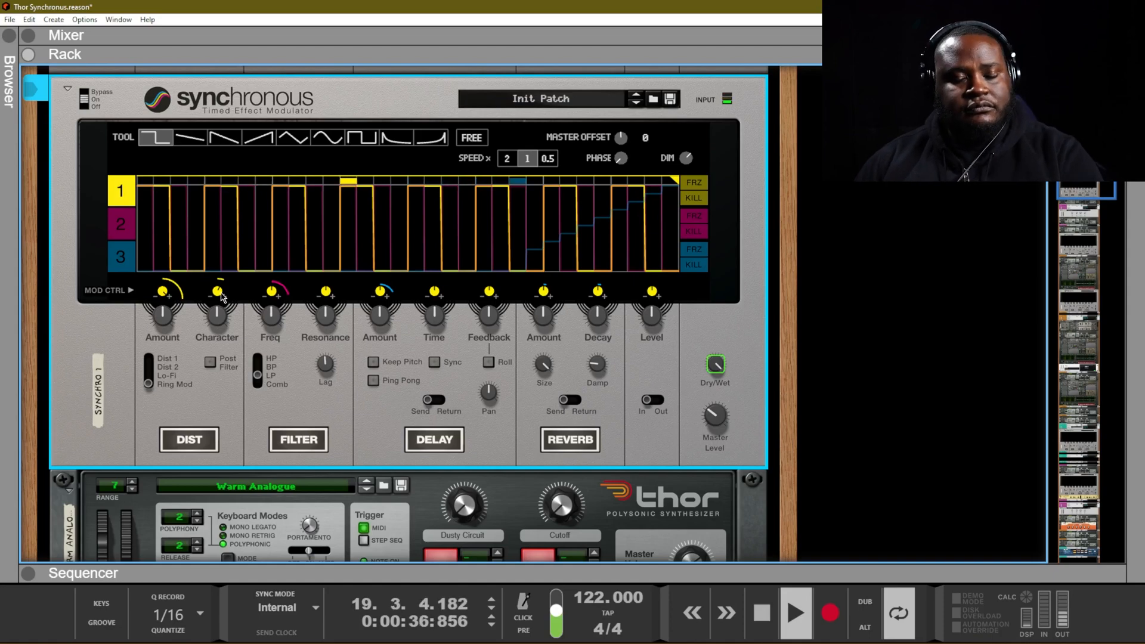
click(83, 573)
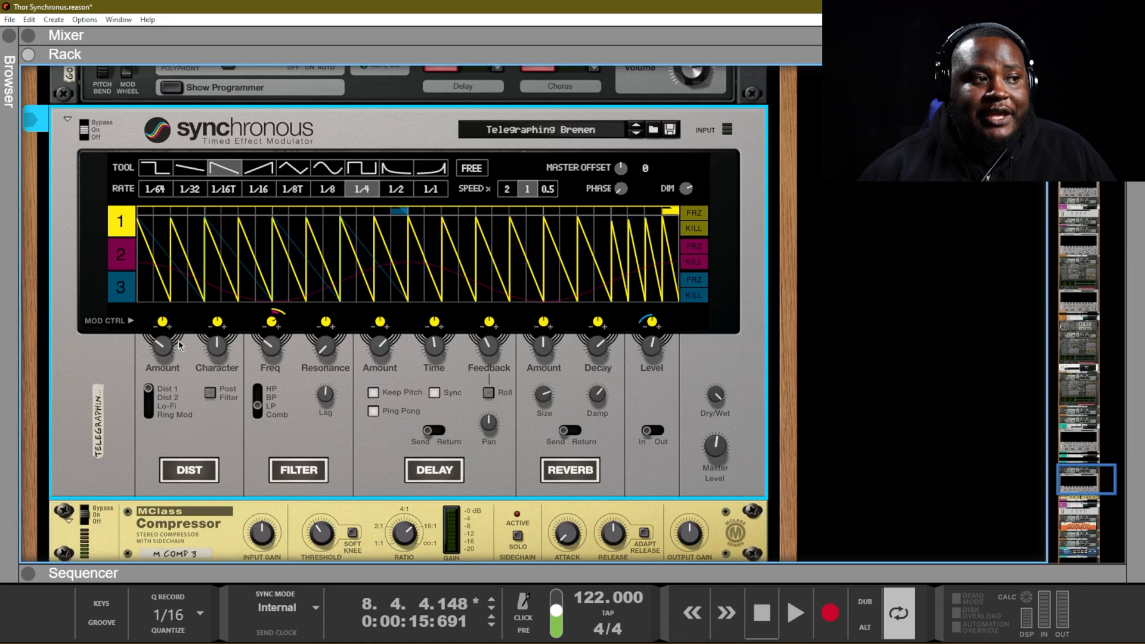
mouse_move(176, 392)
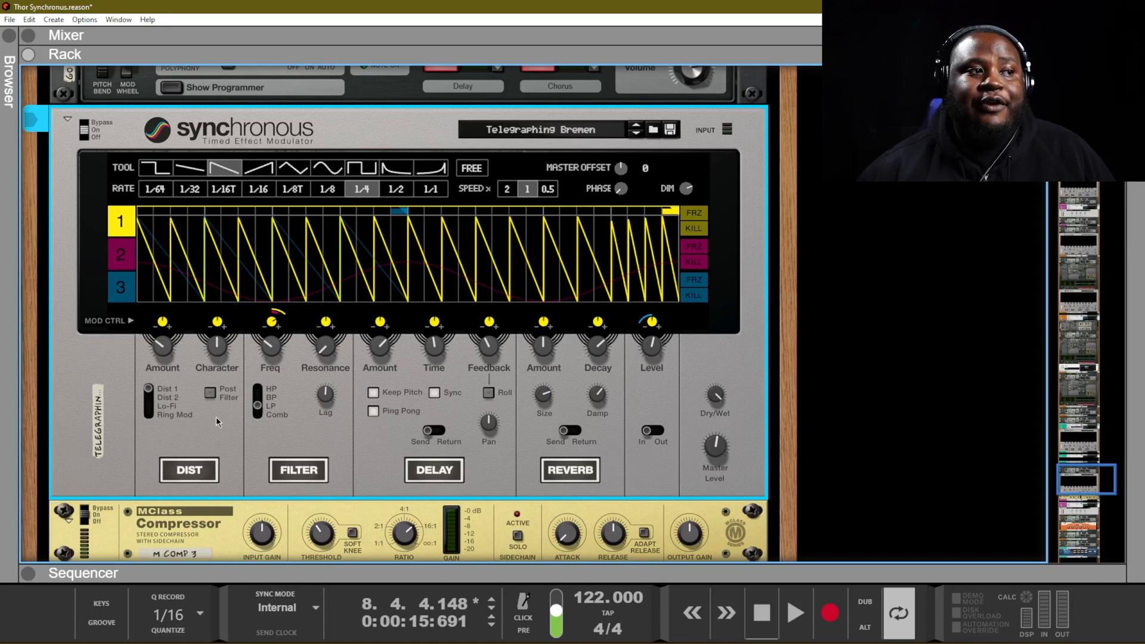
mouse_move(319, 468)
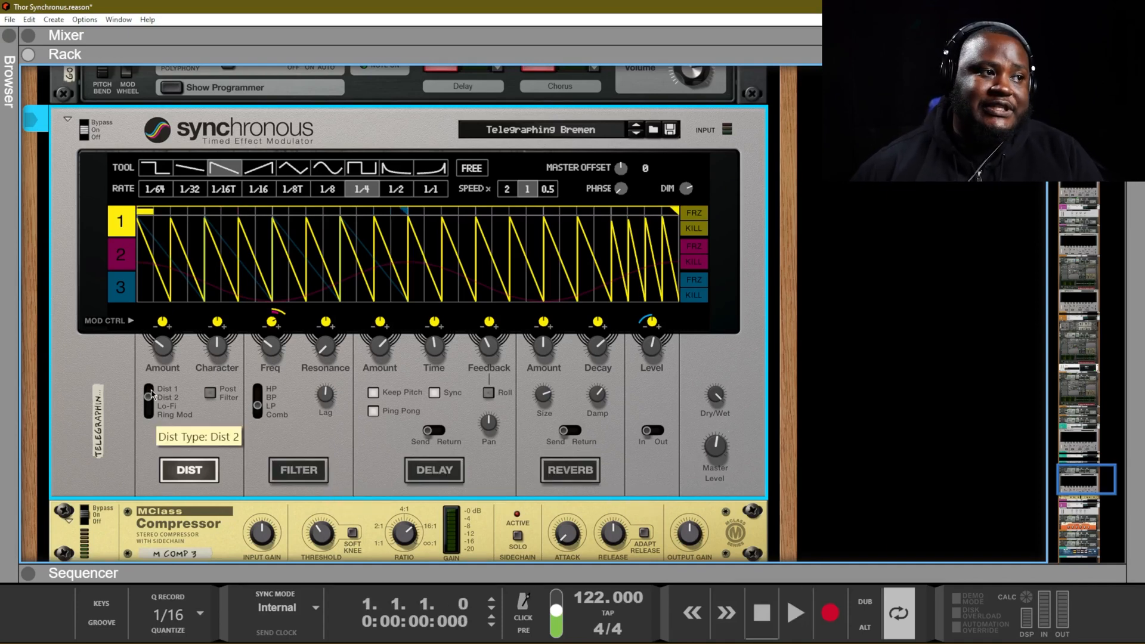
click(149, 387)
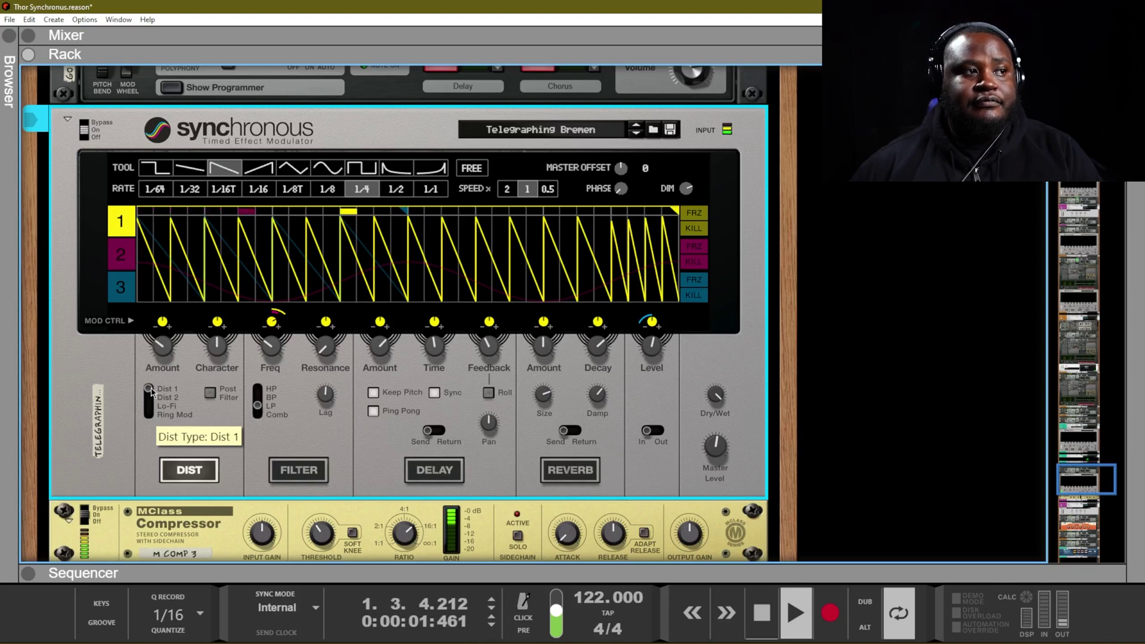
click(149, 396)
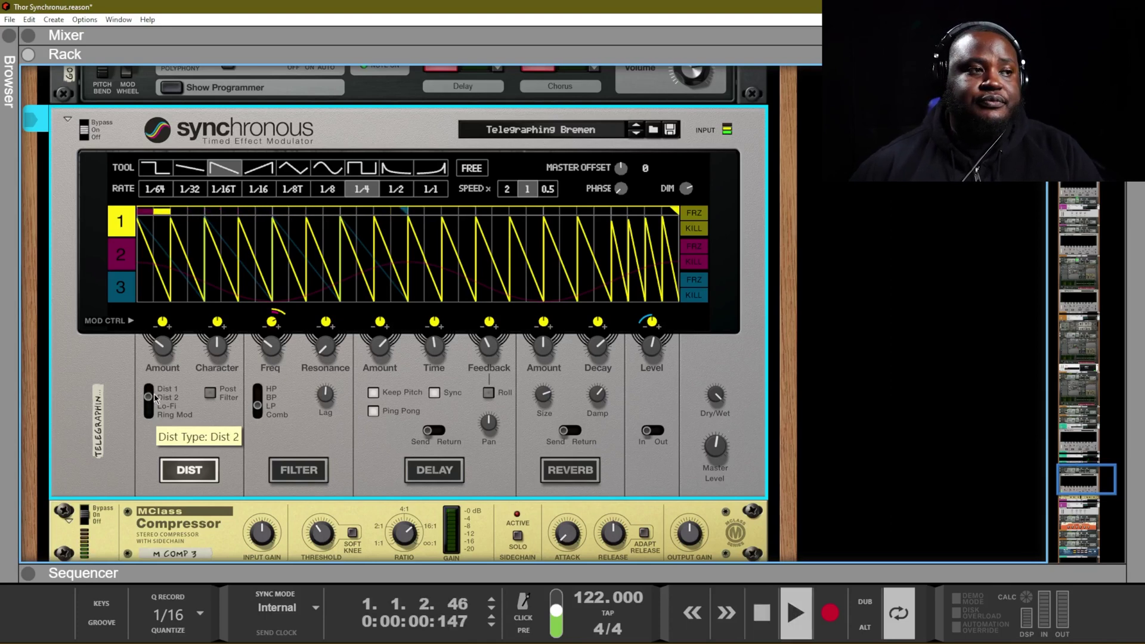
click(794, 612)
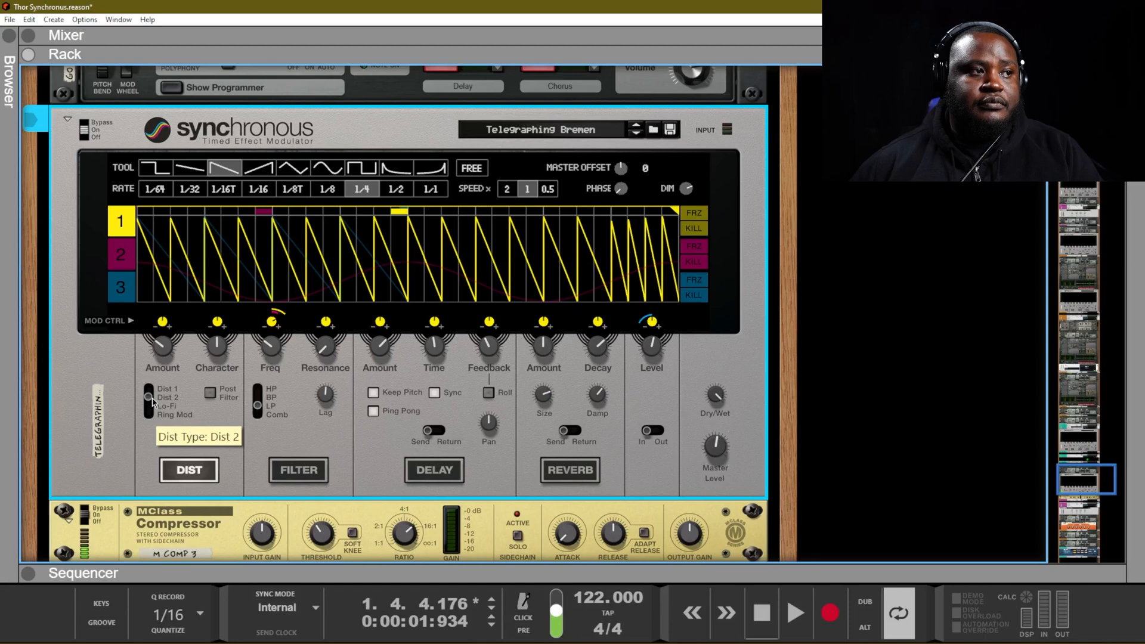
click(149, 406)
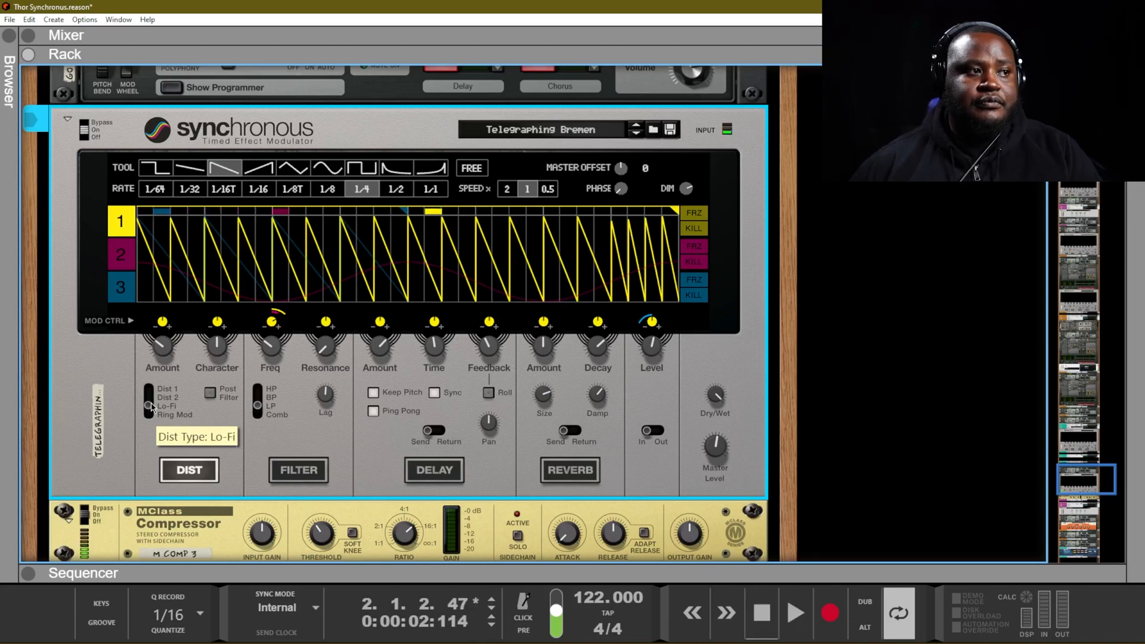
click(149, 414)
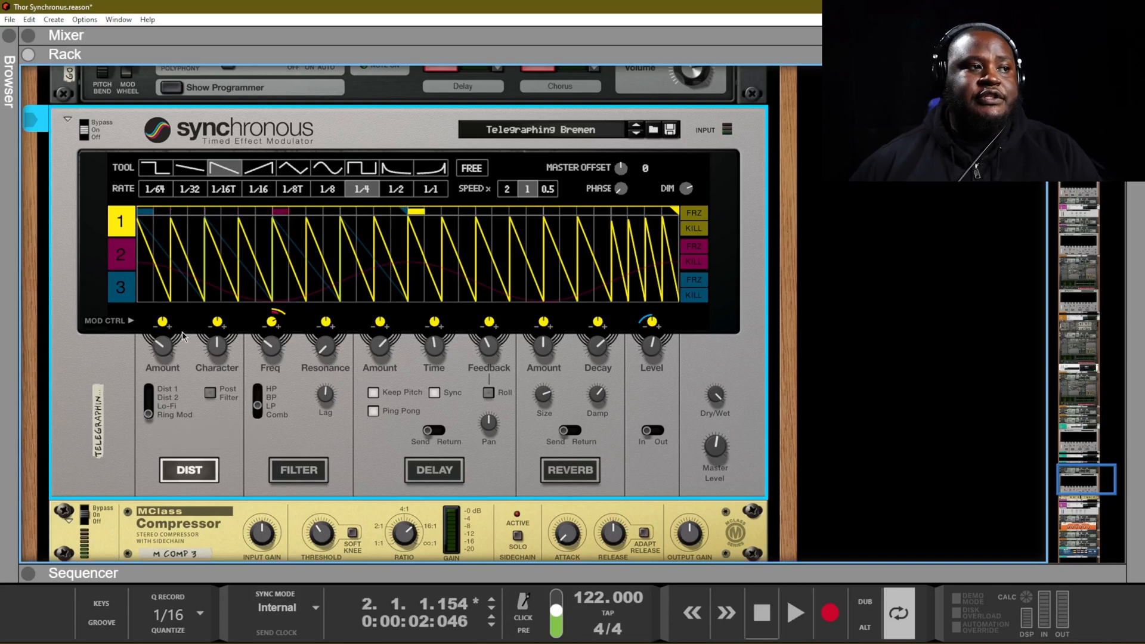
mouse_move(204, 359)
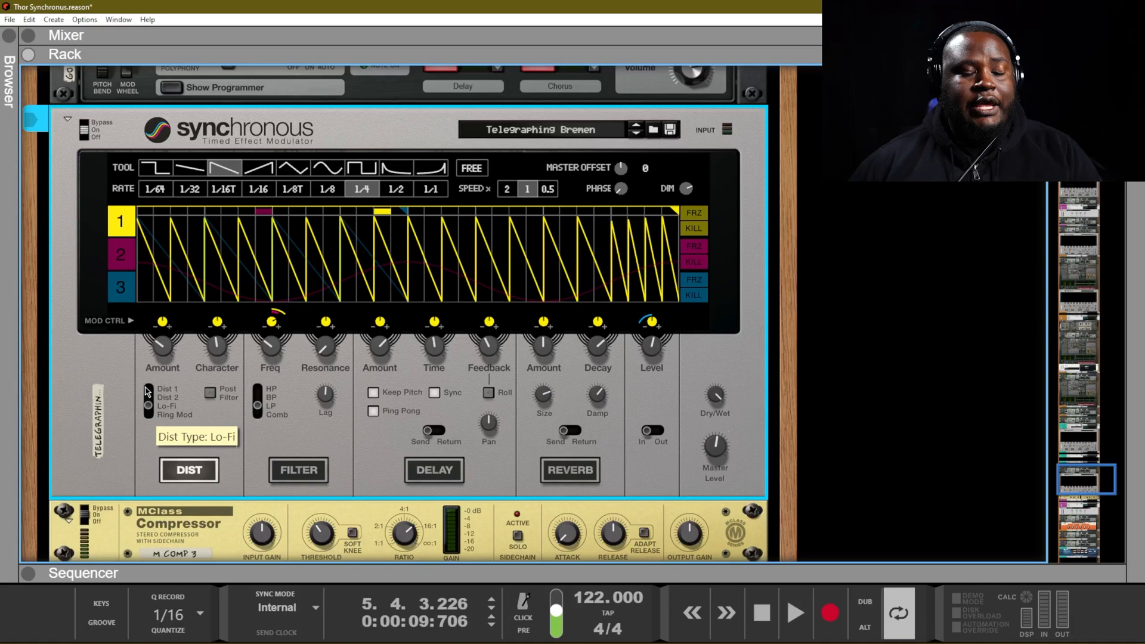
click(635, 129)
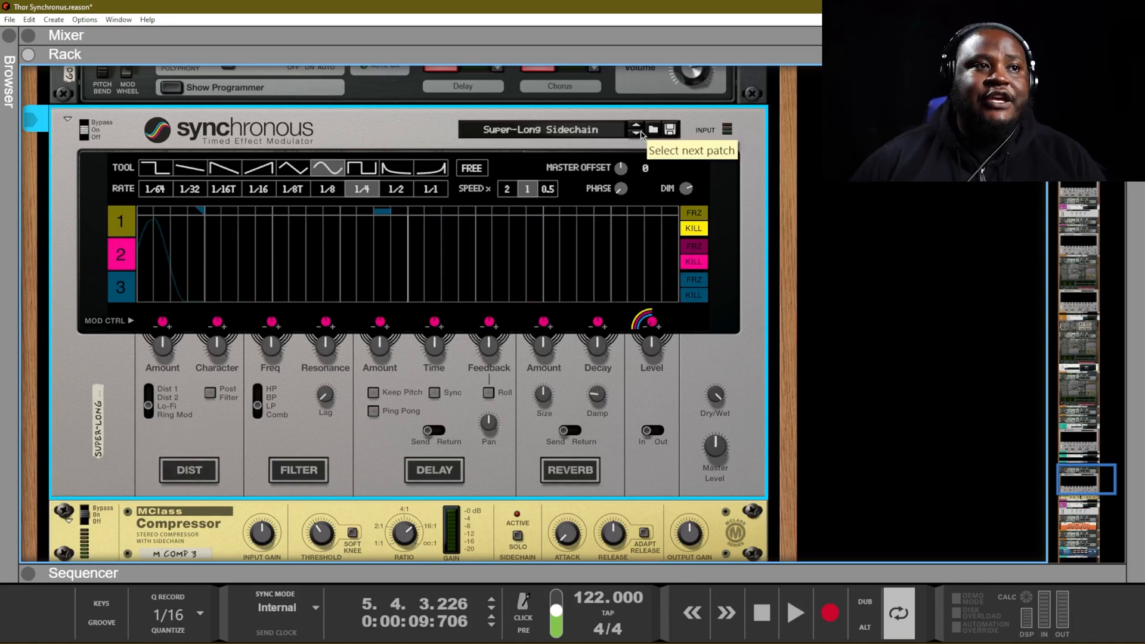
click(635, 130)
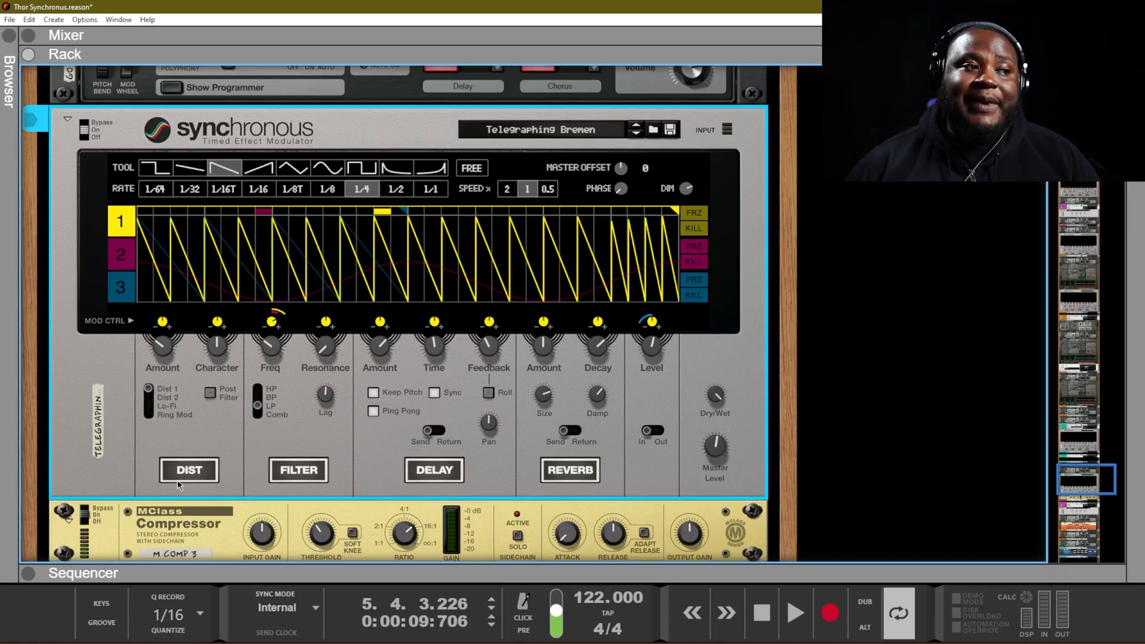
mouse_move(597, 392)
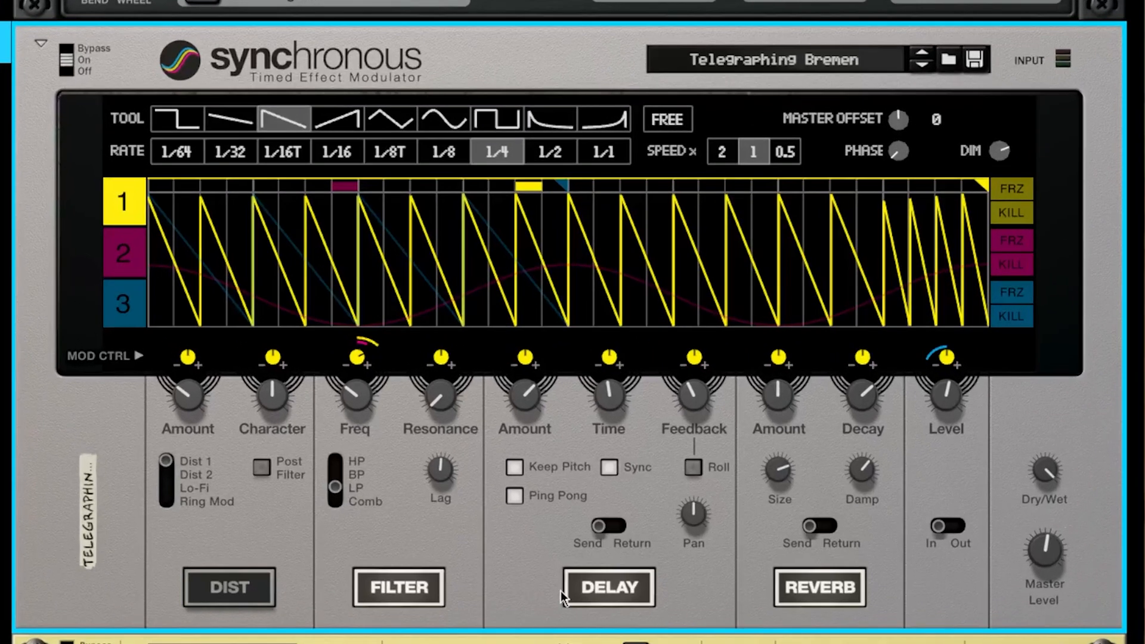
click(819, 587)
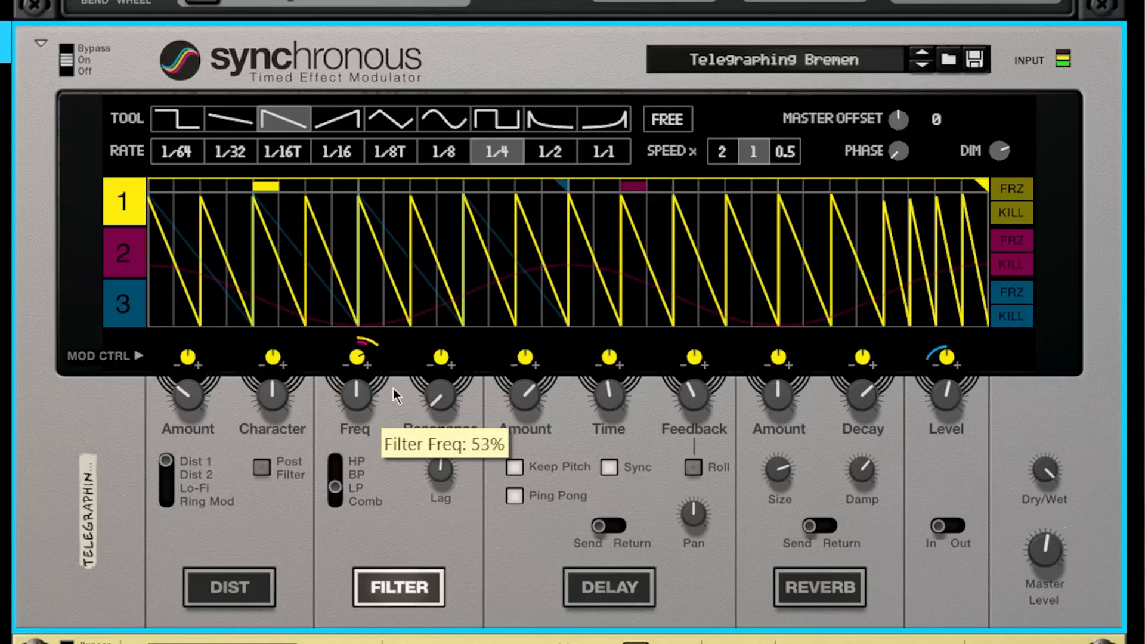
mouse_move(176, 394)
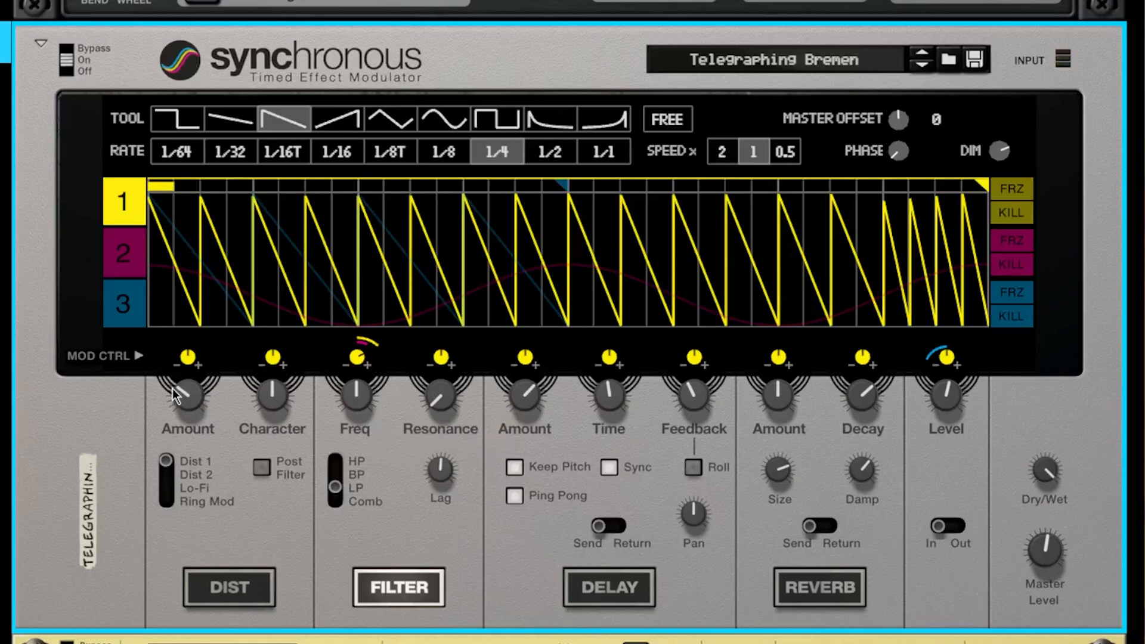
mouse_move(799, 401)
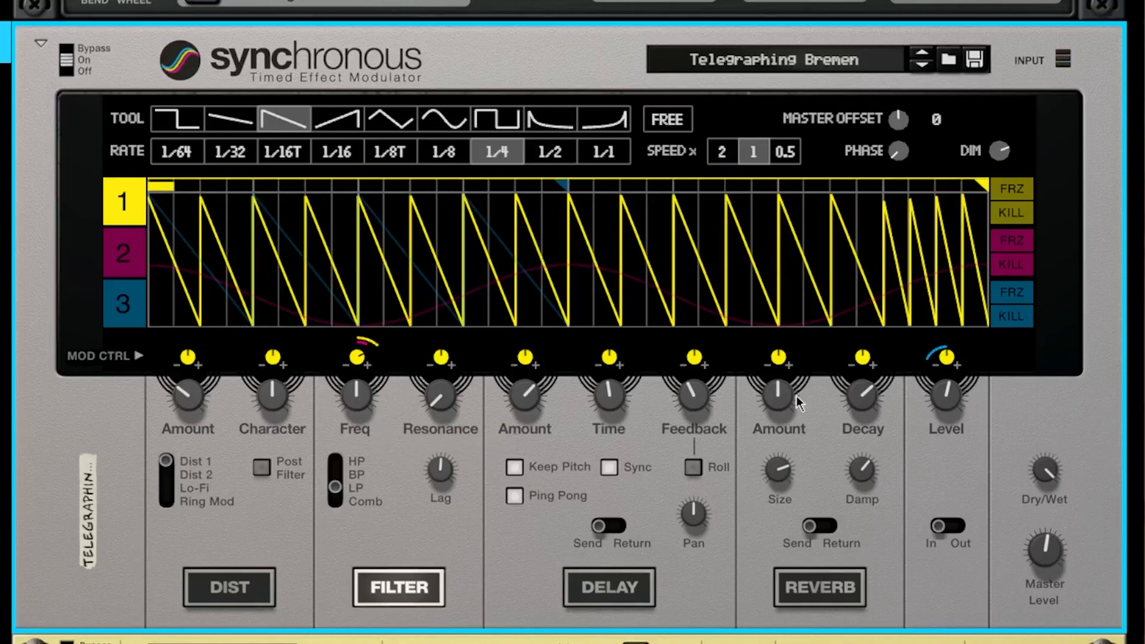
mouse_move(376, 368)
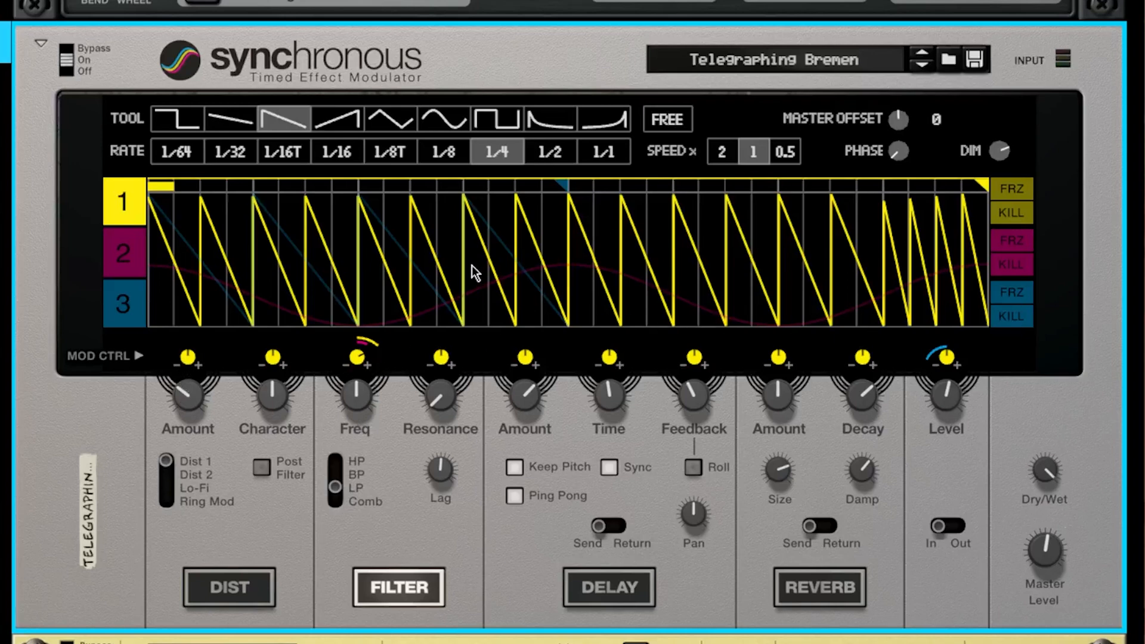
mouse_move(624, 259)
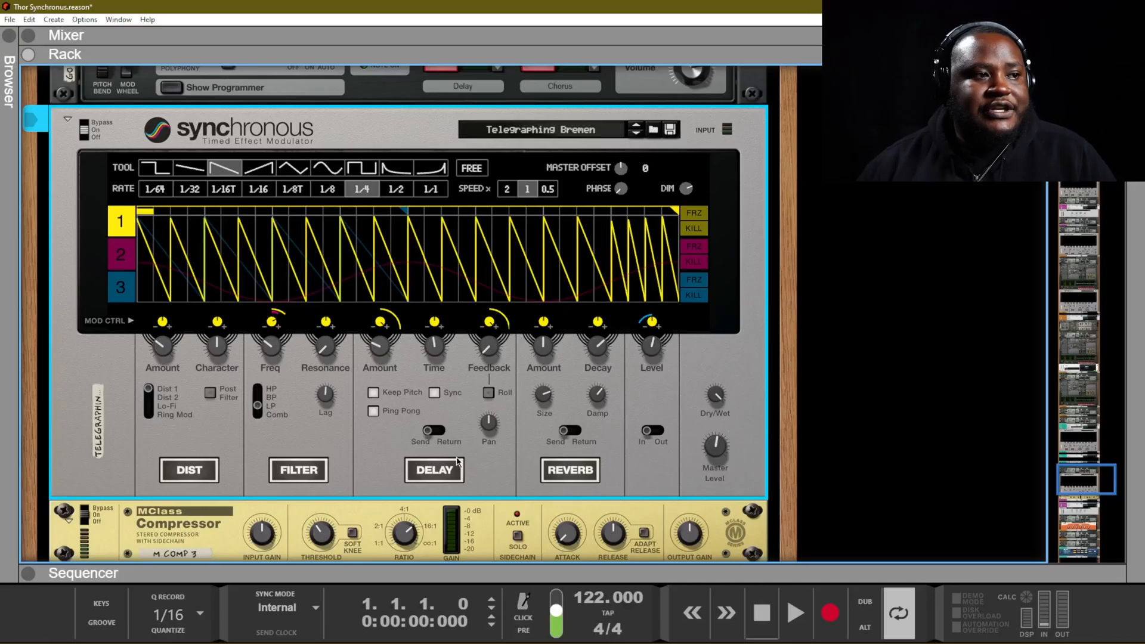
mouse_move(374, 393)
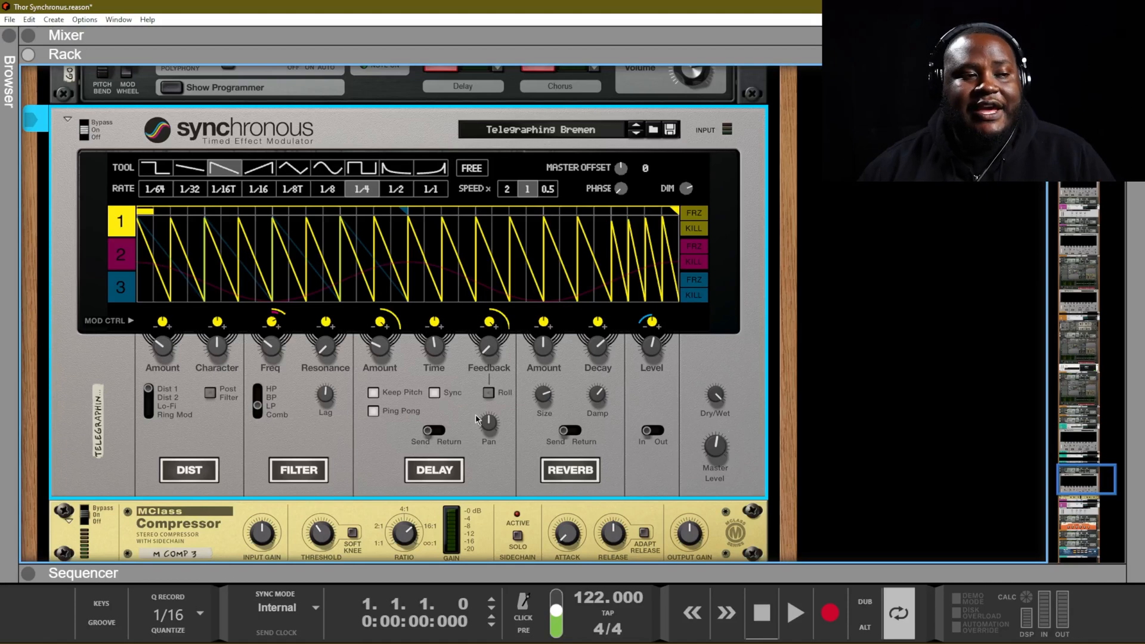
mouse_move(493, 389)
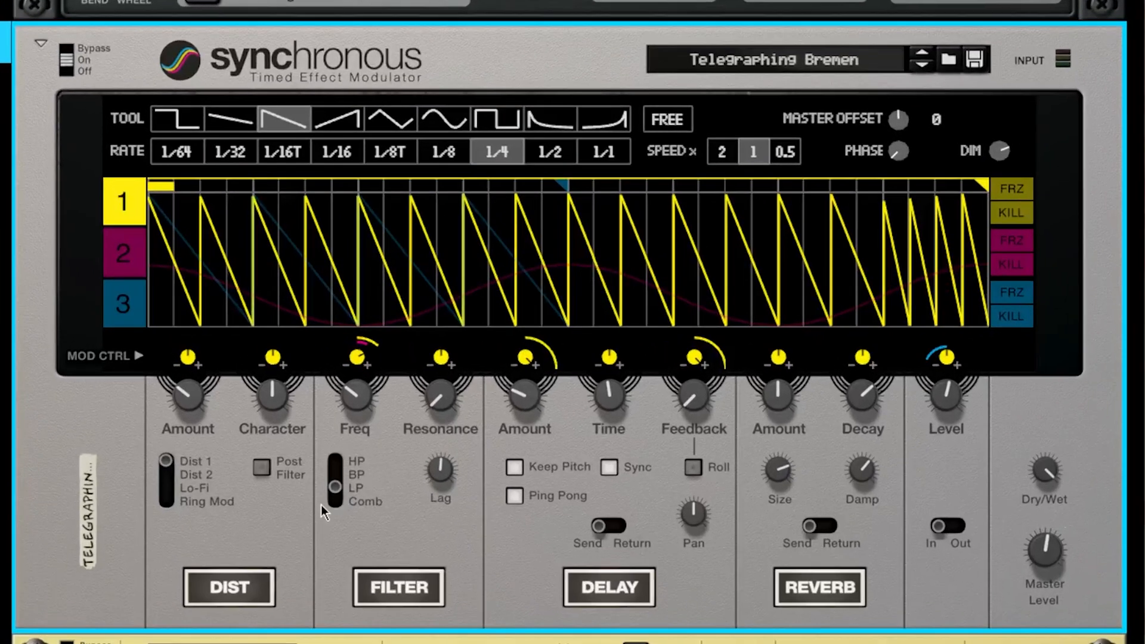
mouse_move(394, 478)
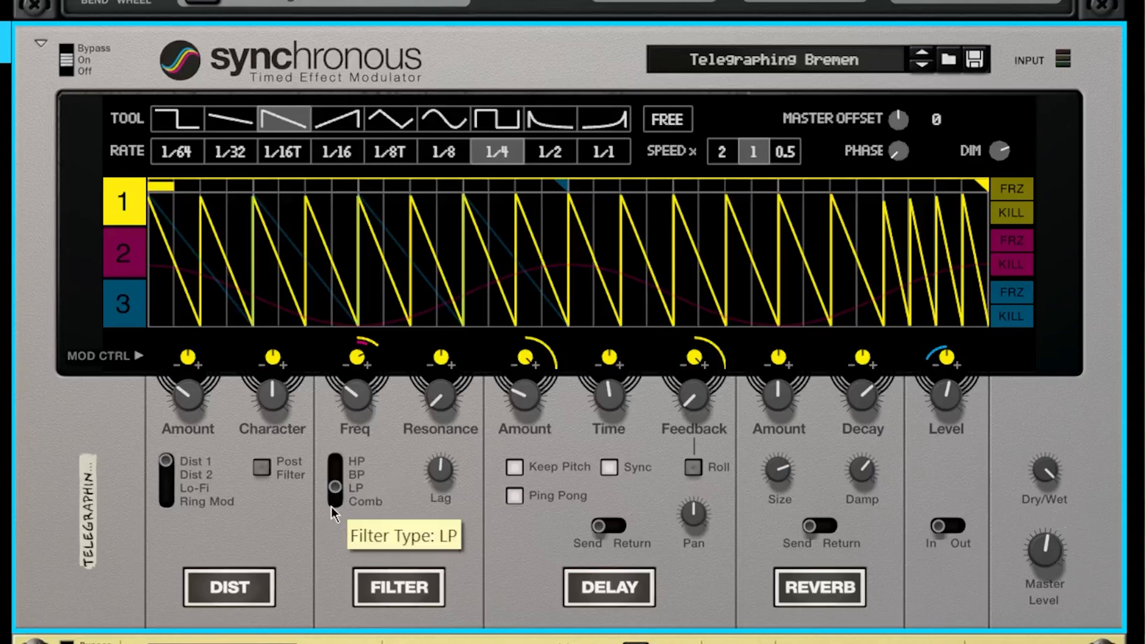
mouse_move(349, 468)
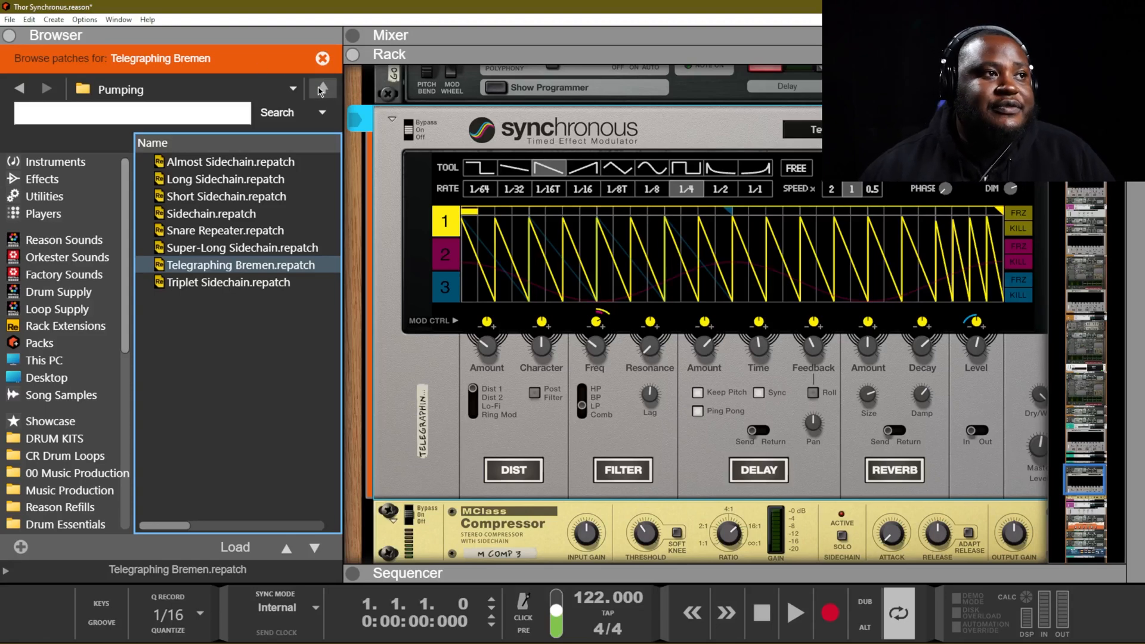
Step: Reopen the Pumping folder and audition the Almost Sidechain and Long Sidechain patches
click(322, 88)
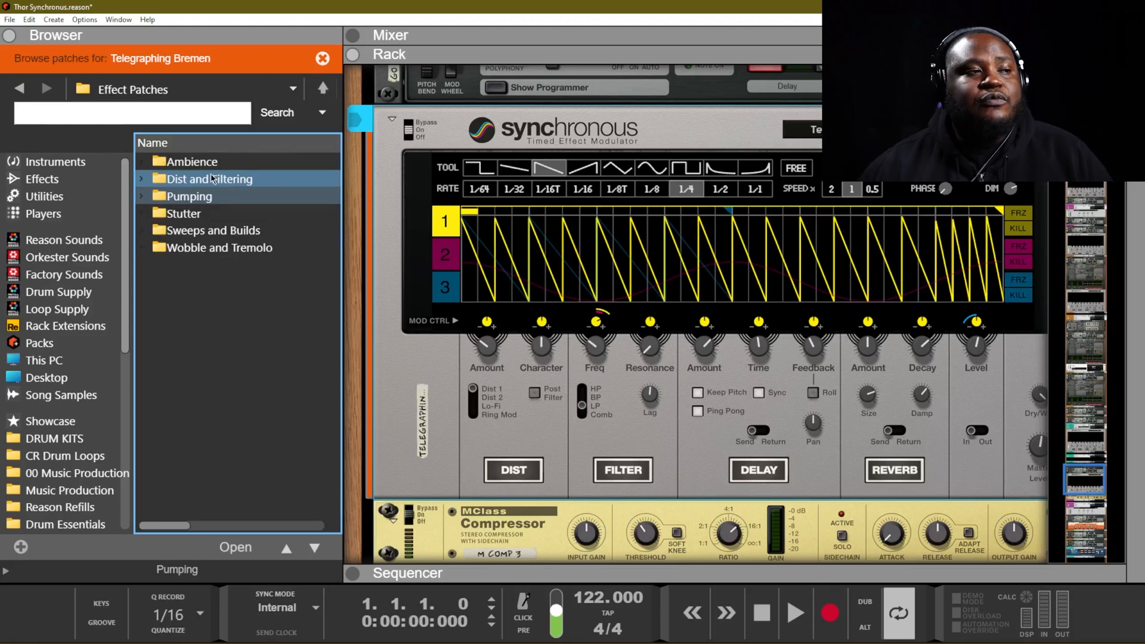
click(214, 230)
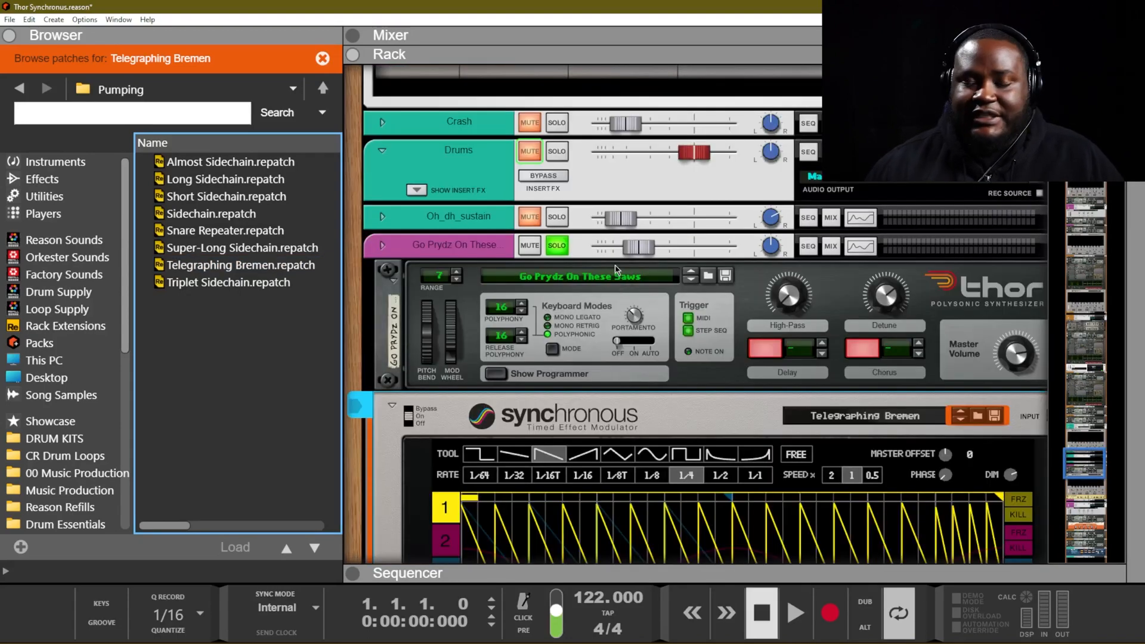
click(794, 611)
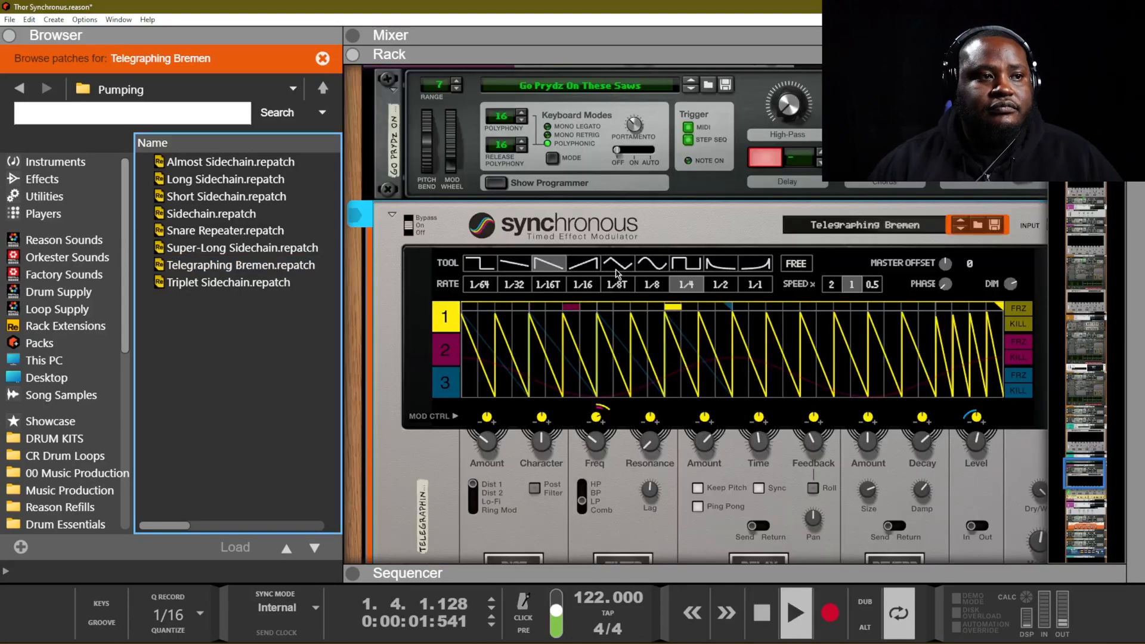
click(225, 179)
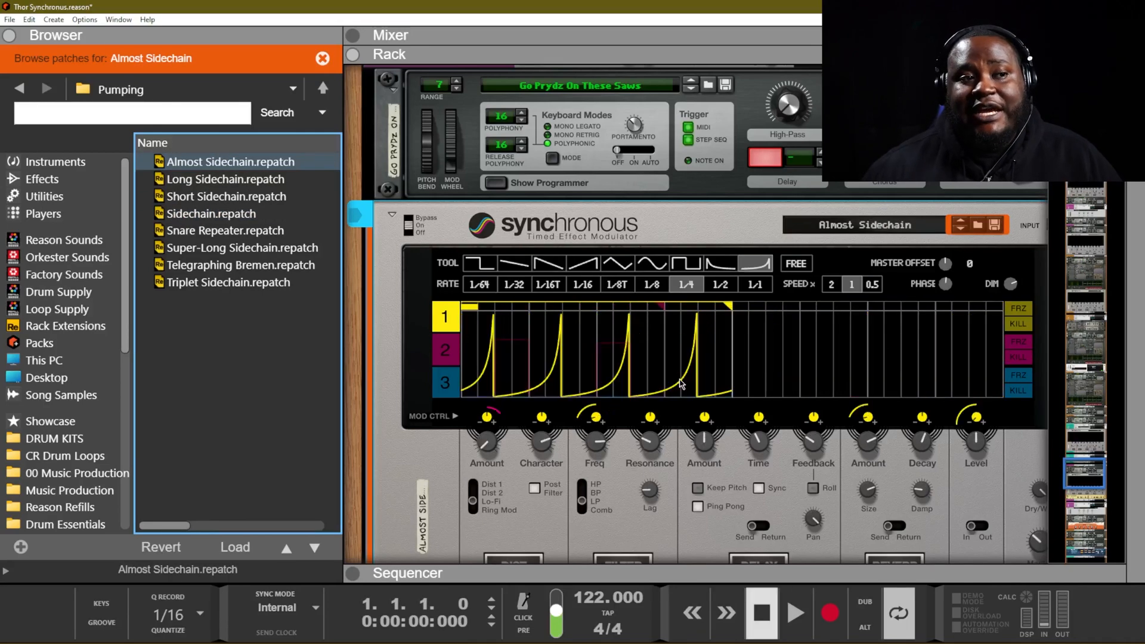
click(794, 612)
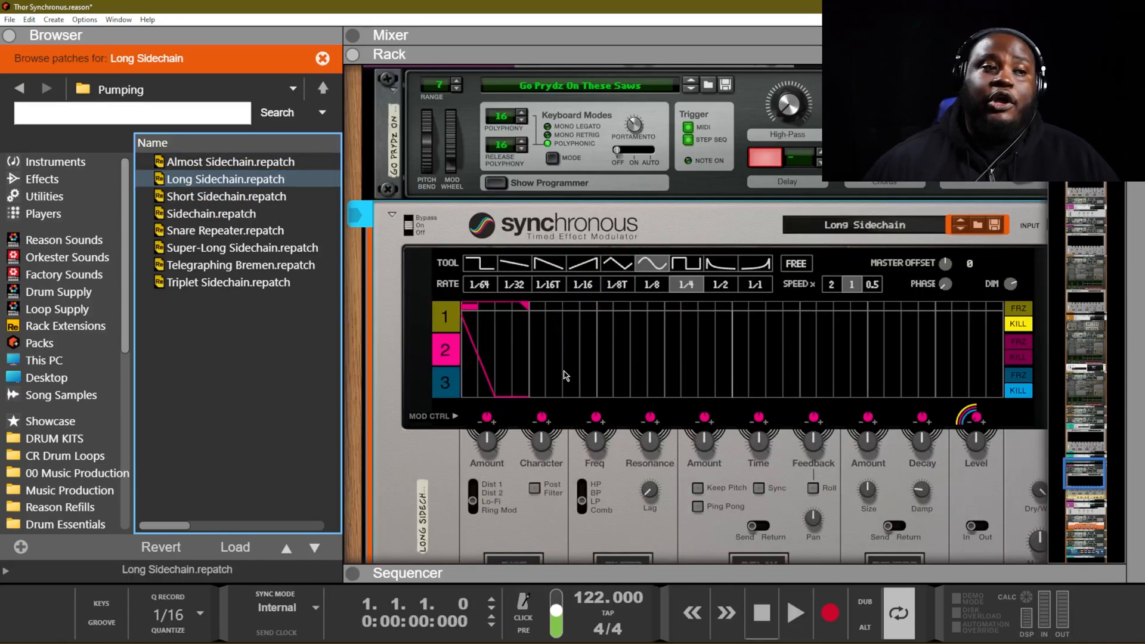
click(794, 611)
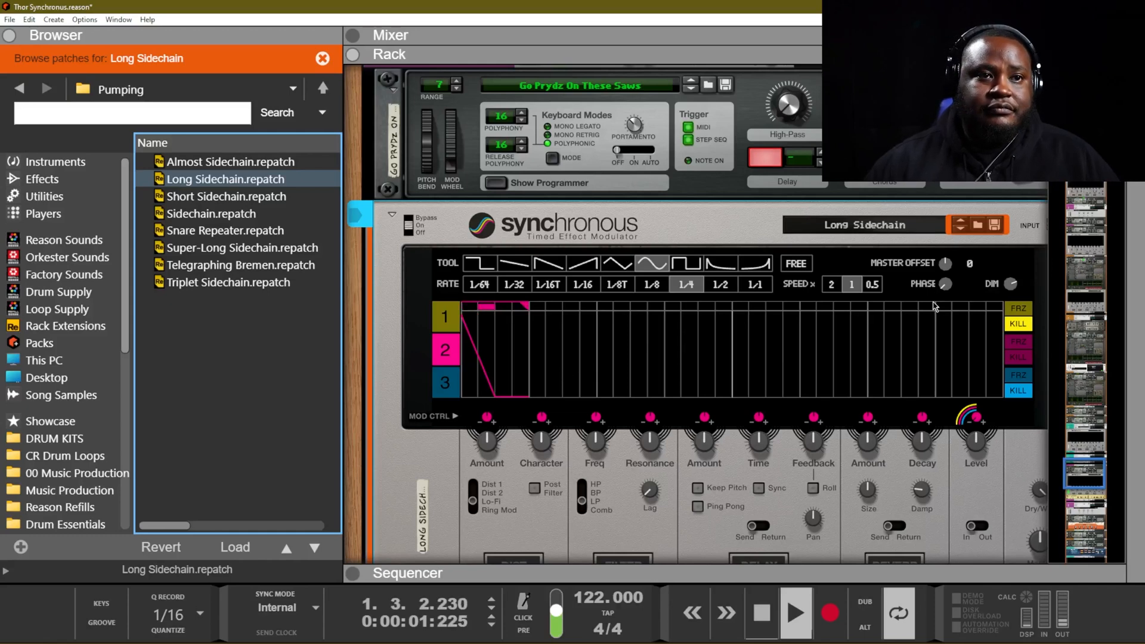
Step: Audition Short Sidechain and Snare Repeater, then load Super-Long Sidechain
click(225, 195)
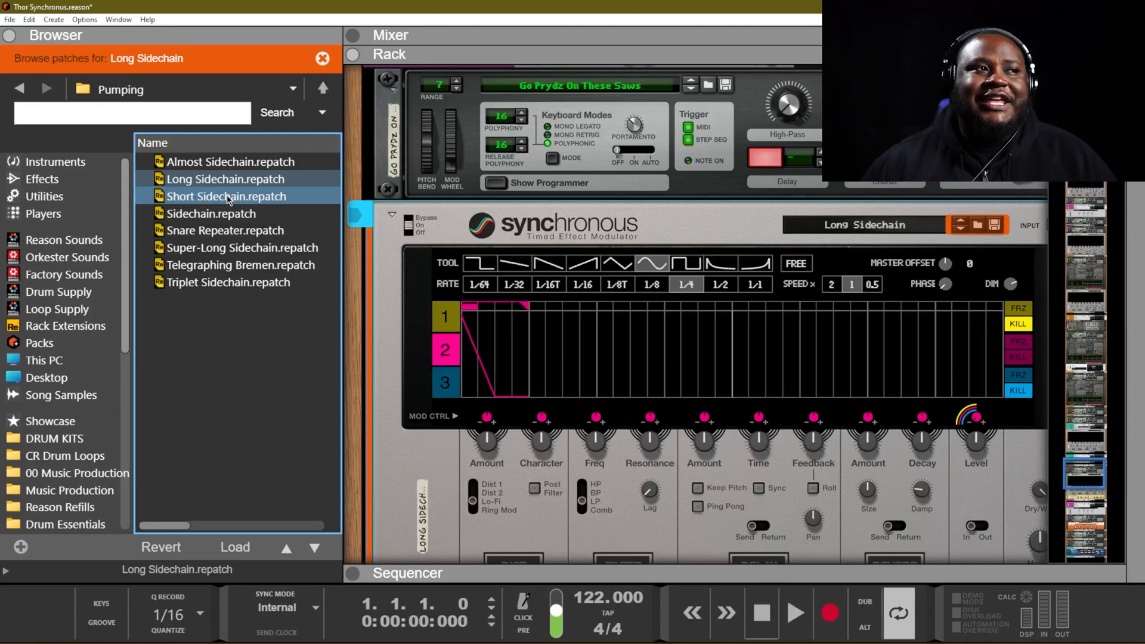
double_click(226, 195)
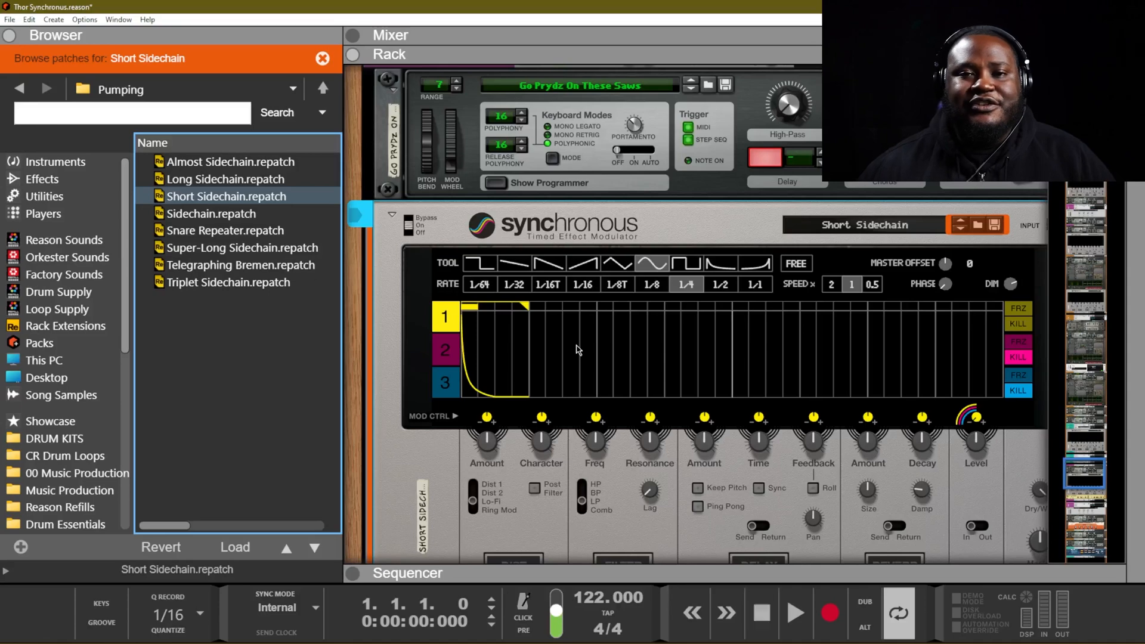
click(795, 614)
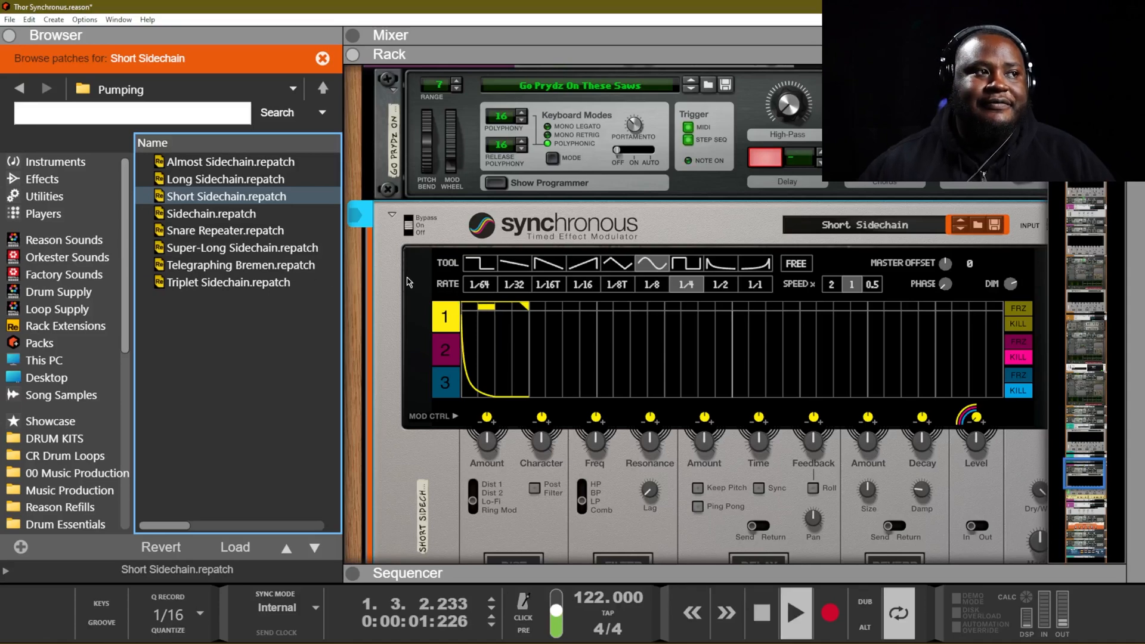
click(211, 213)
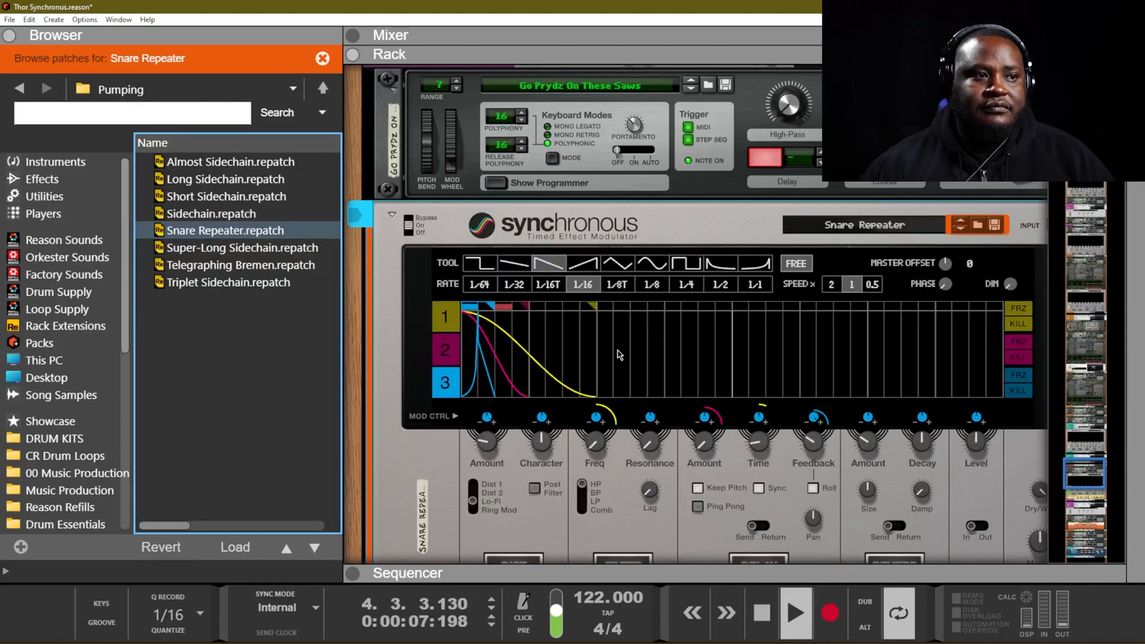
click(241, 265)
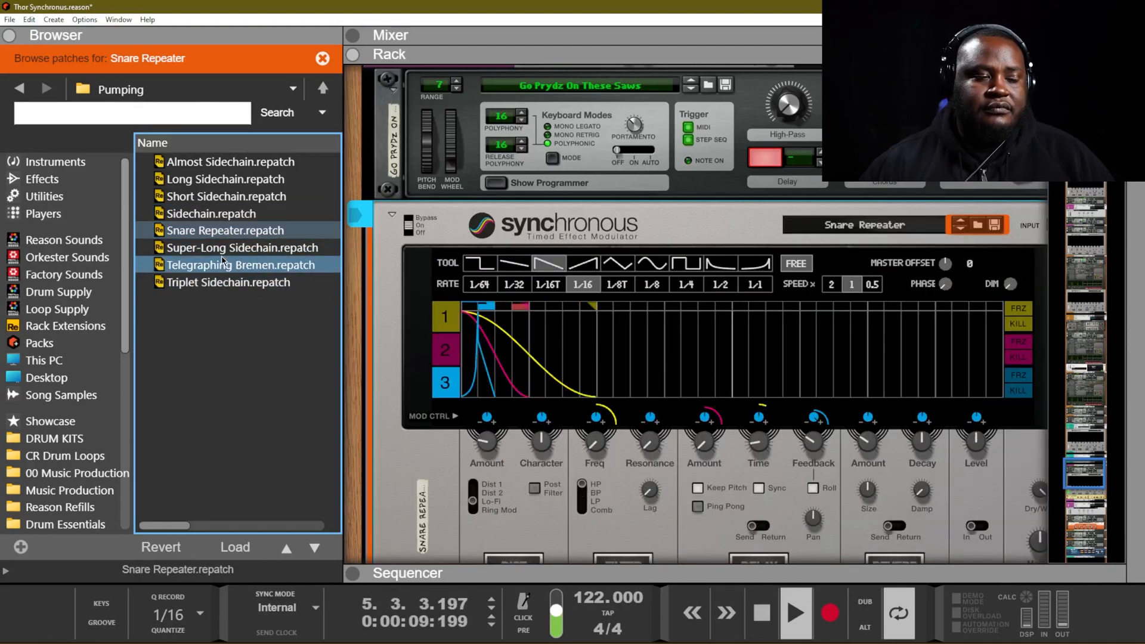
click(247, 248)
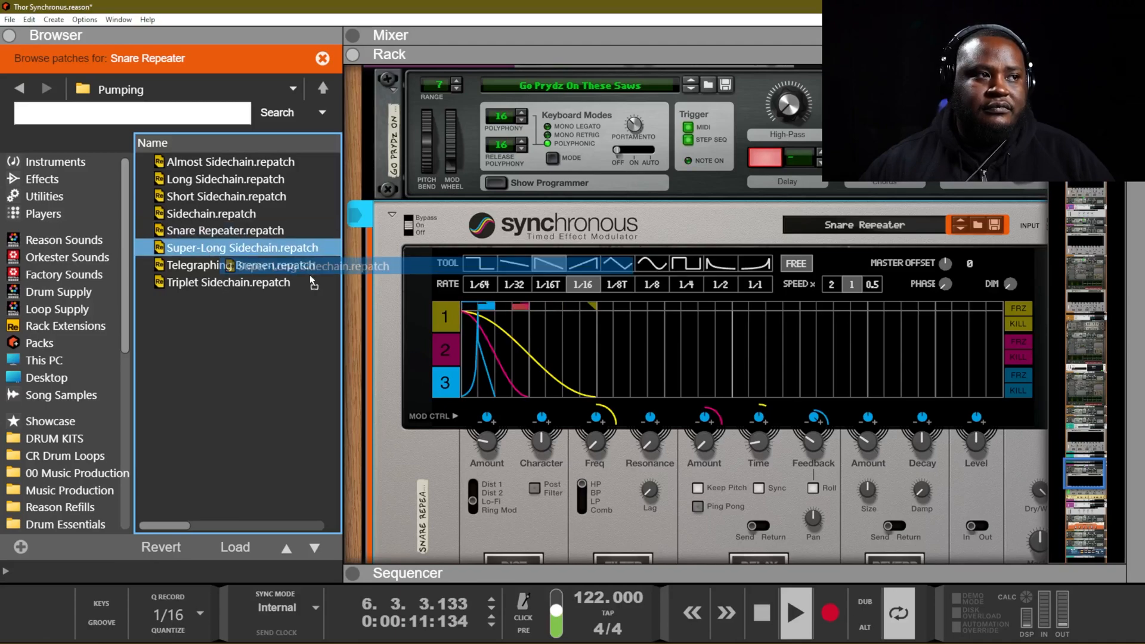
double_click(243, 246)
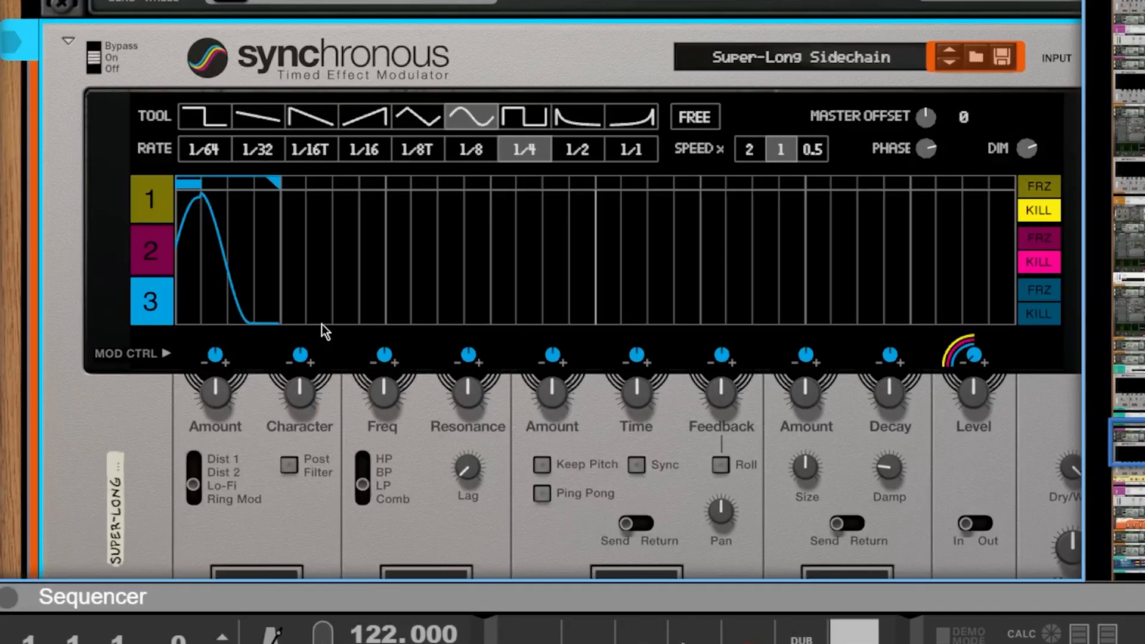
mouse_move(991, 368)
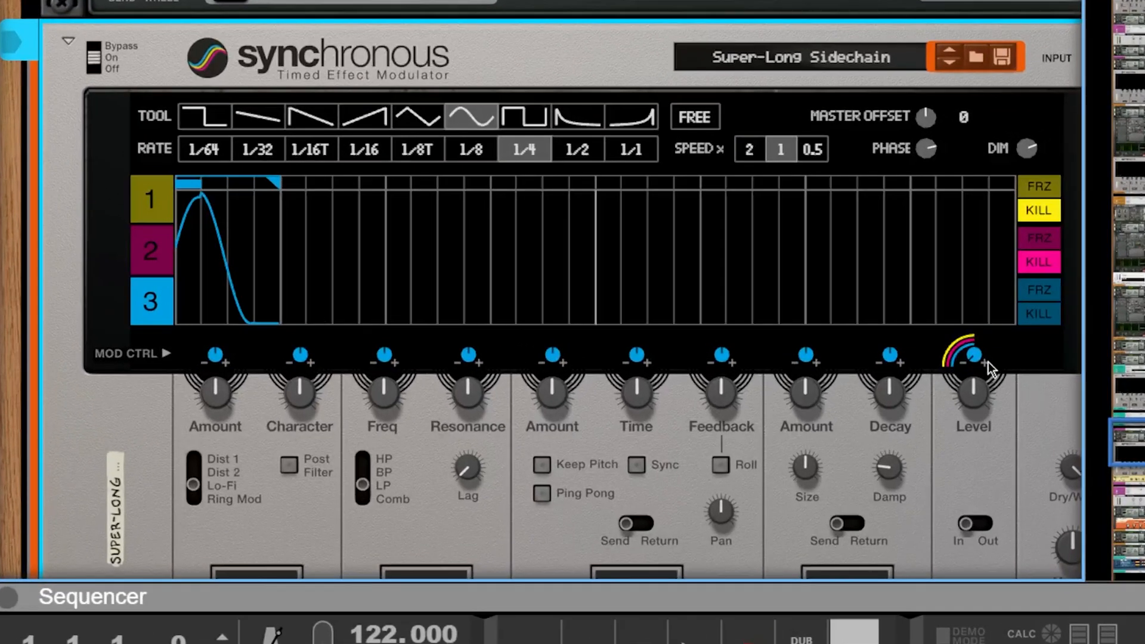
mouse_move(982, 365)
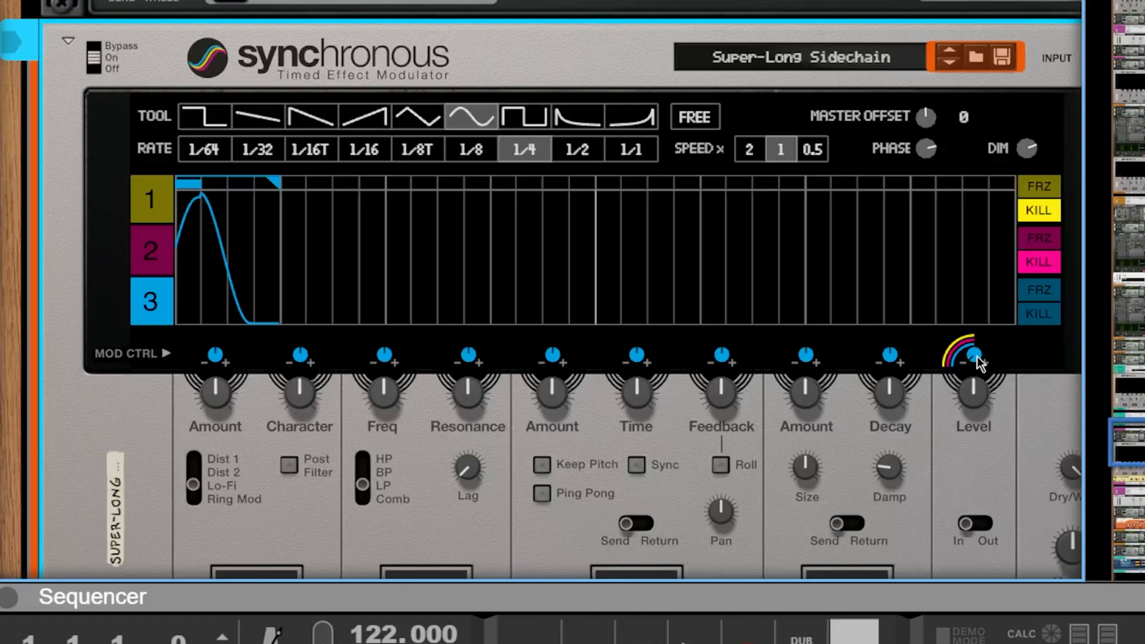
mouse_move(168, 305)
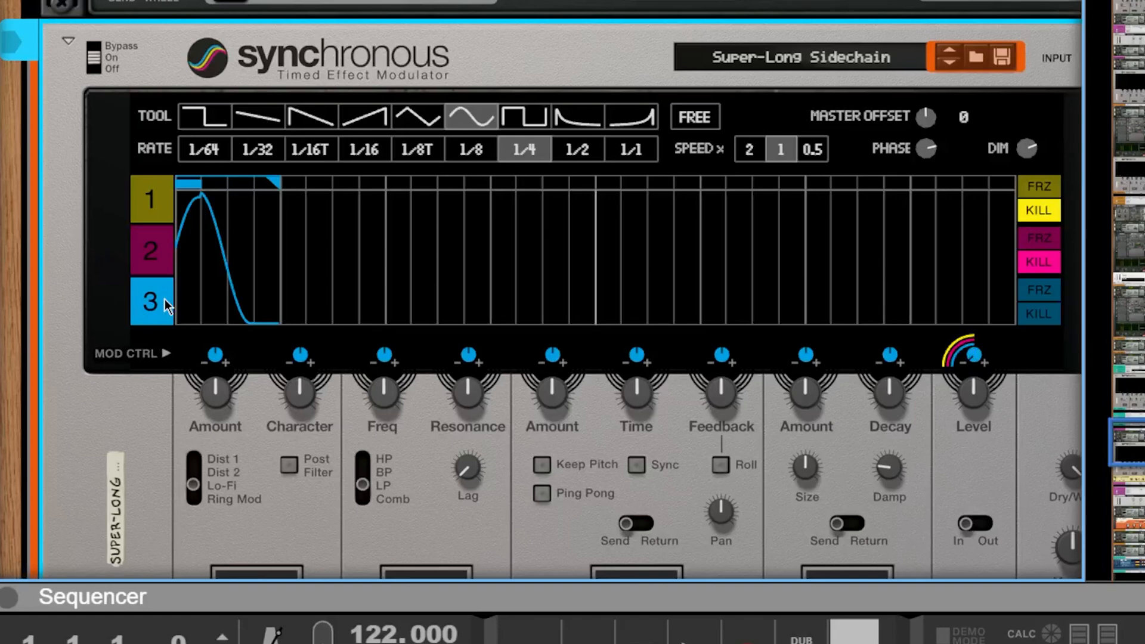
mouse_move(169, 305)
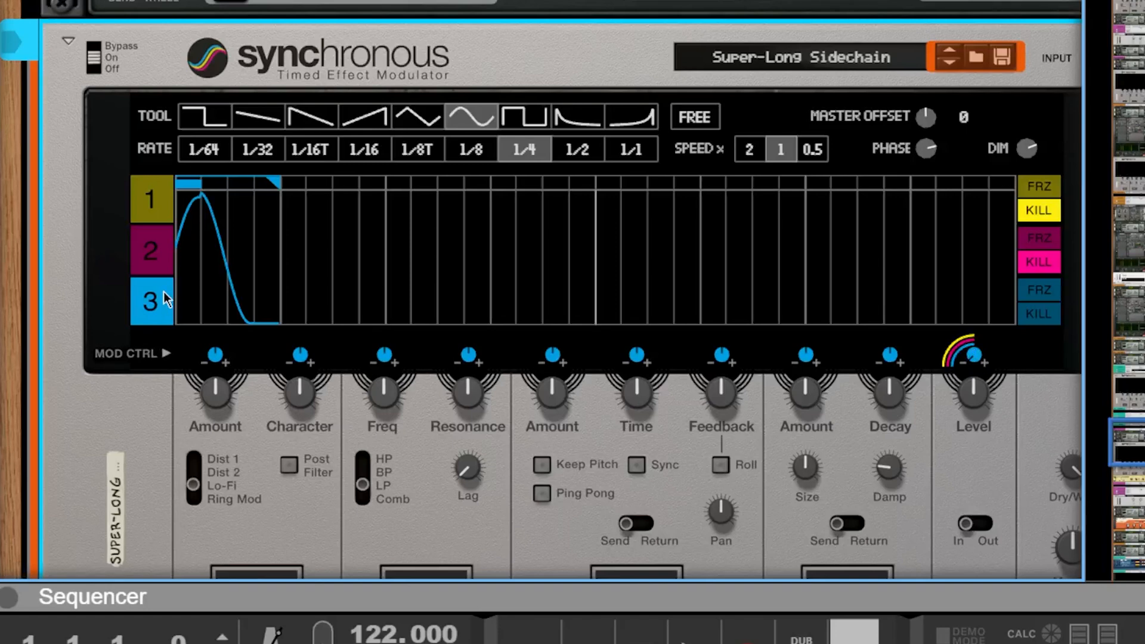
mouse_move(944, 222)
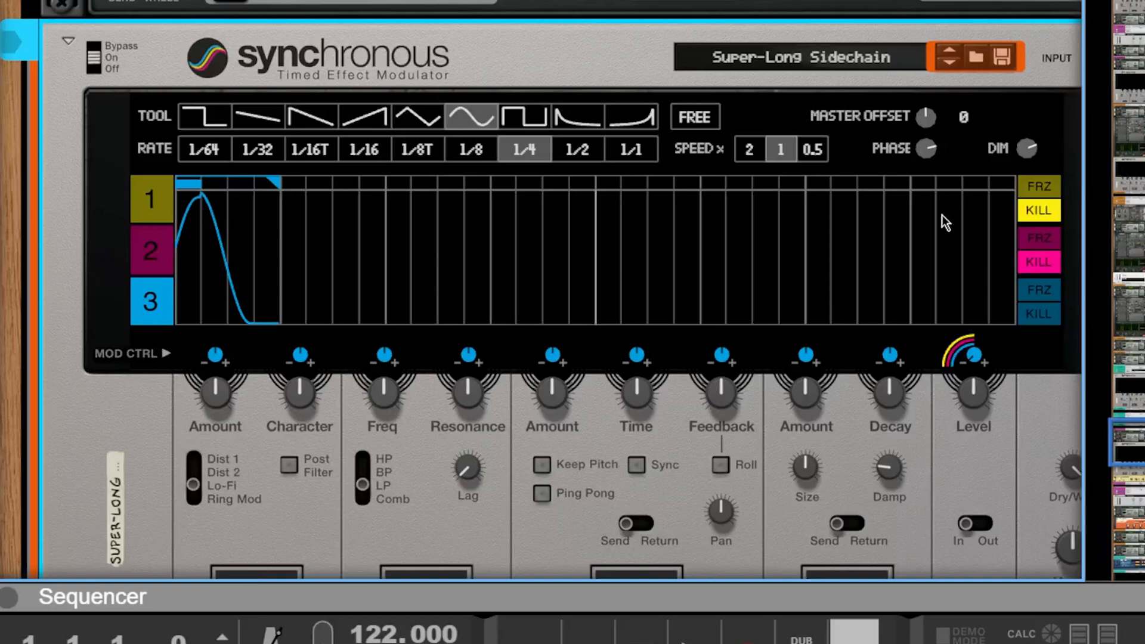
Step: Open the Browser at the Pumping folder from the Synchronous browse-patch icon
click(974, 56)
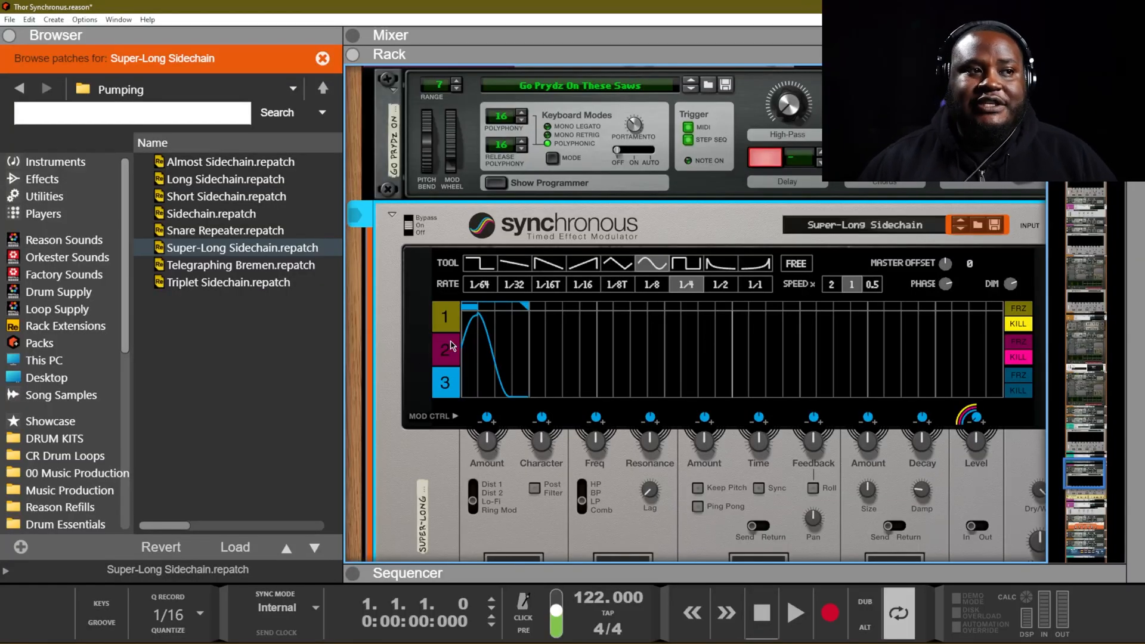
mouse_move(471, 344)
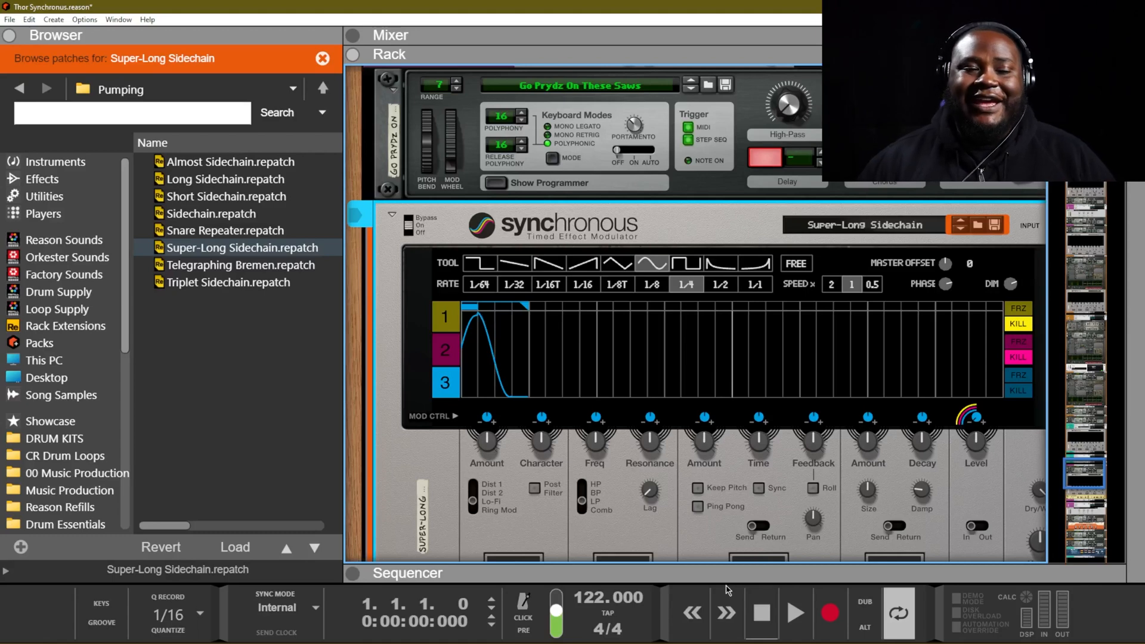
mouse_move(315, 346)
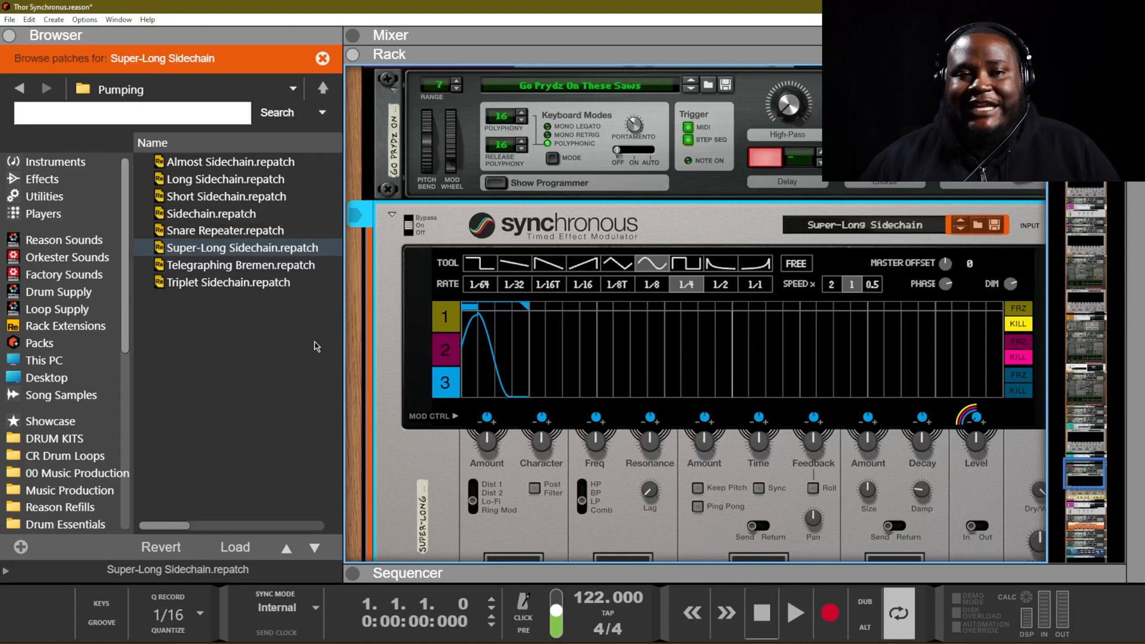
click(241, 247)
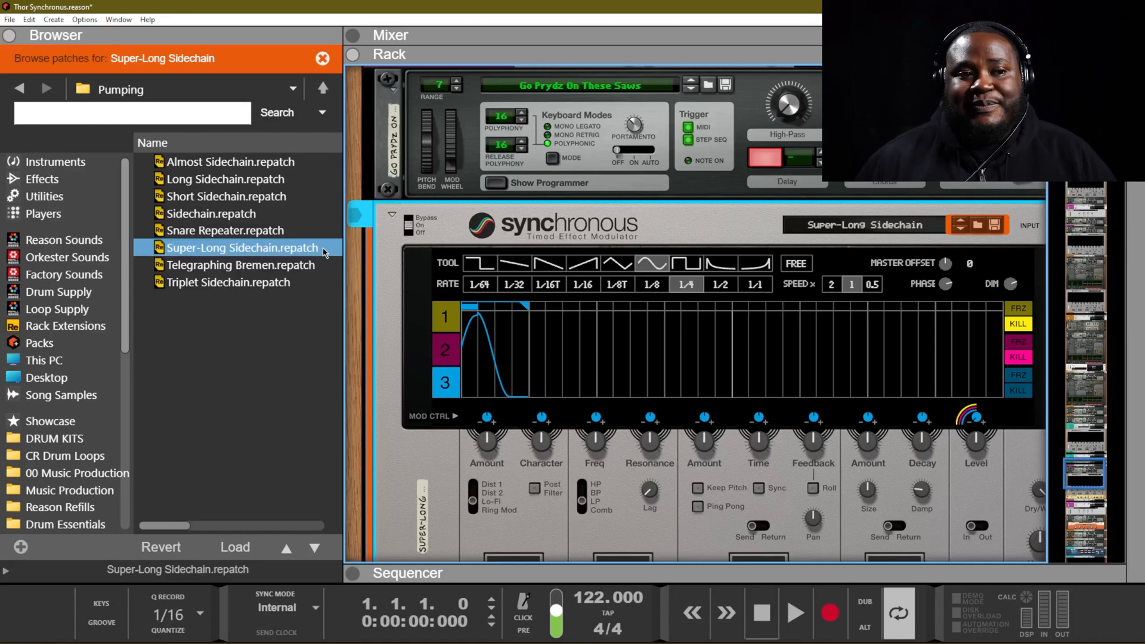
Step: Reload Super-Long Sidechain and move the loop end marker to span the full grid
click(794, 611)
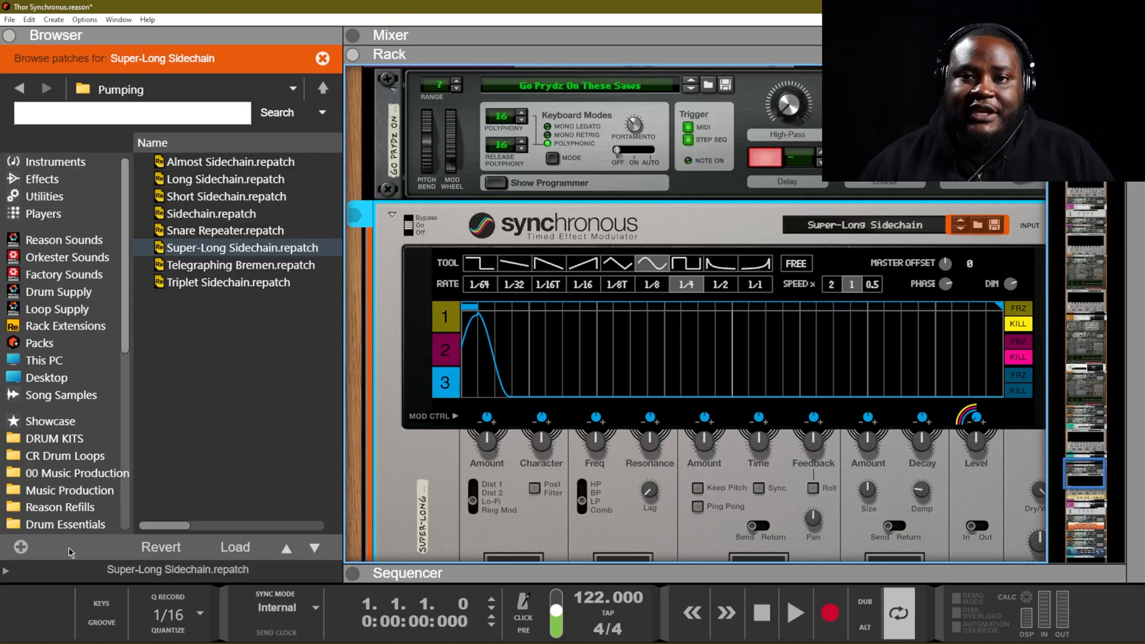
mouse_move(963, 331)
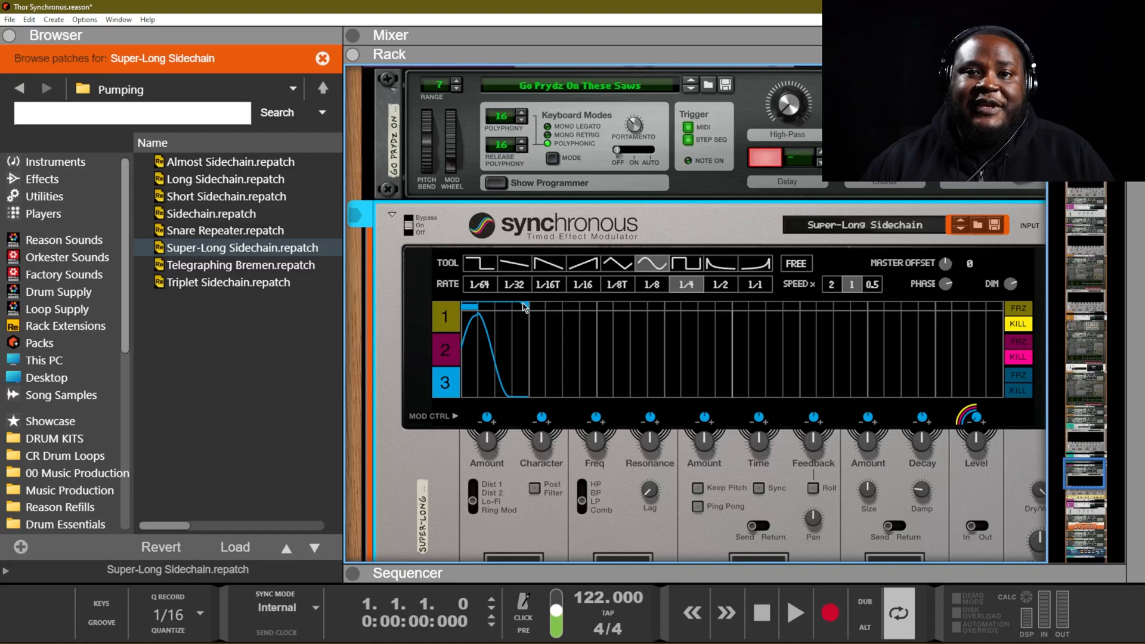
mouse_move(1040, 293)
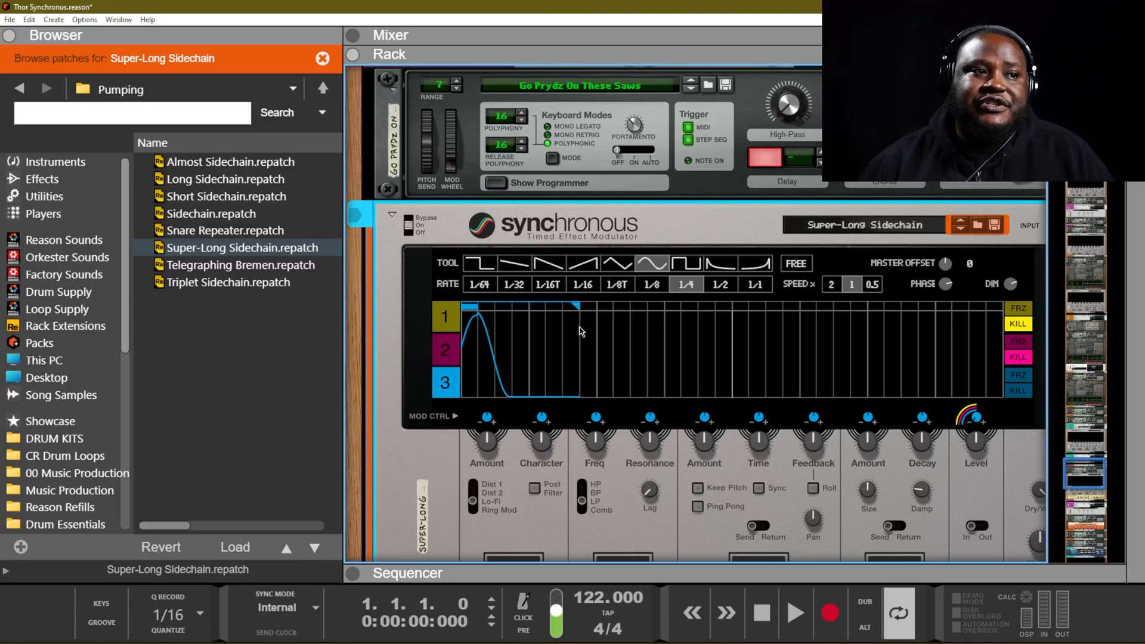
click(794, 611)
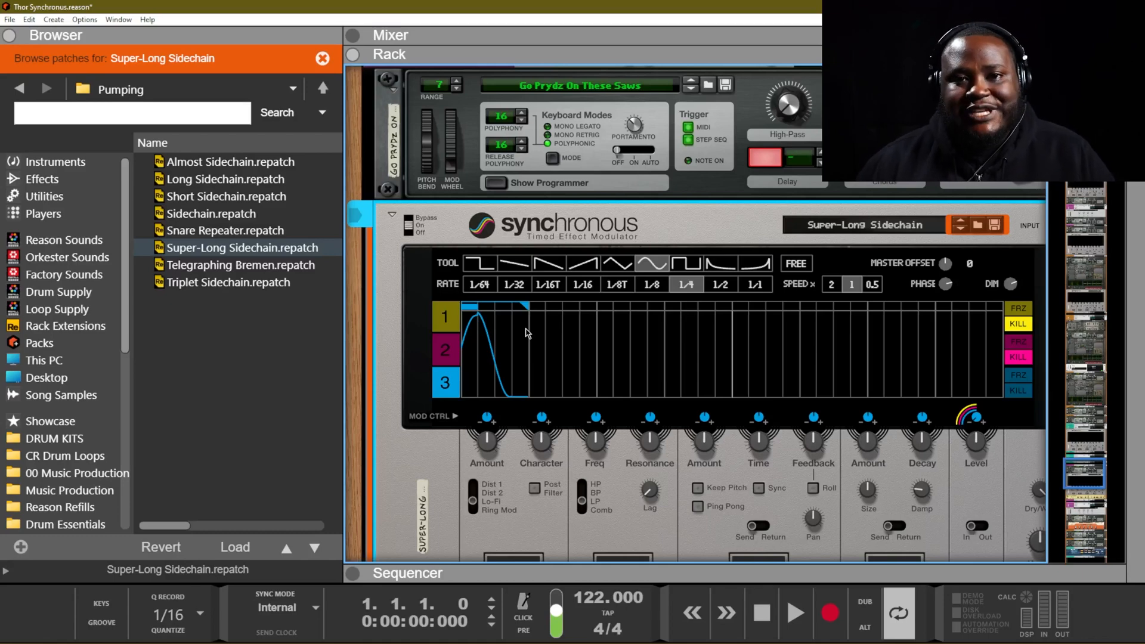
click(794, 612)
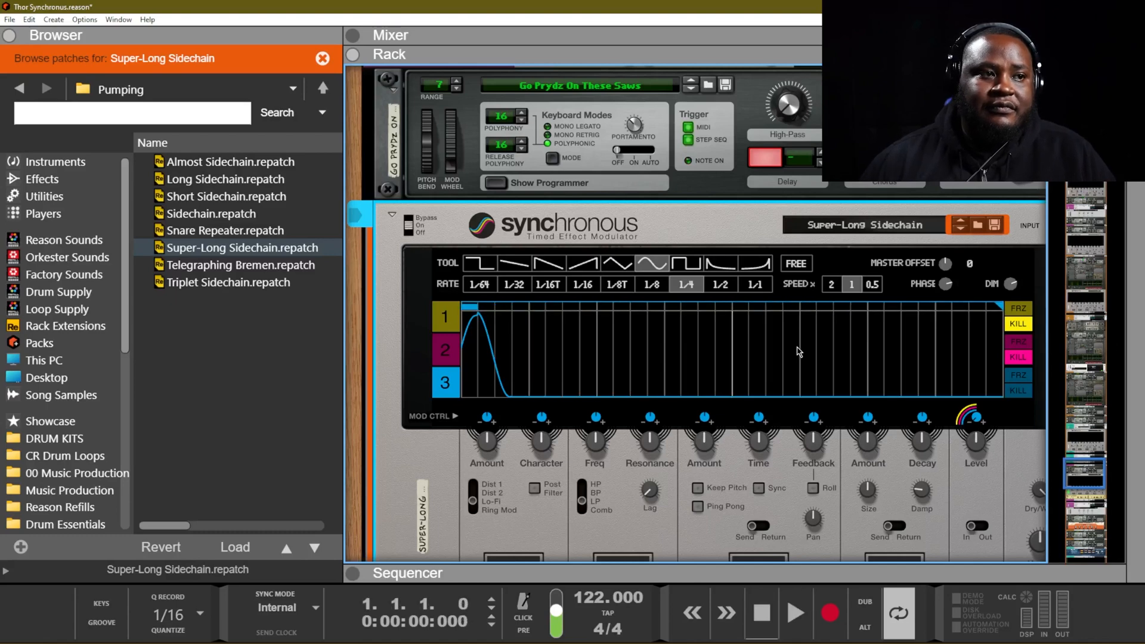
click(795, 612)
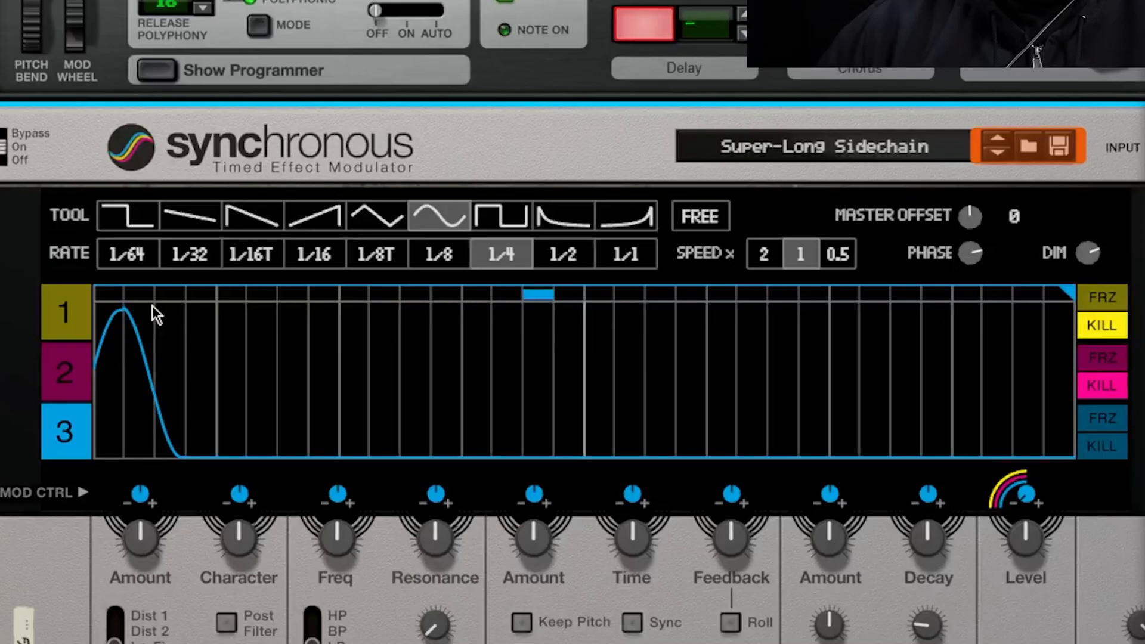
click(438, 214)
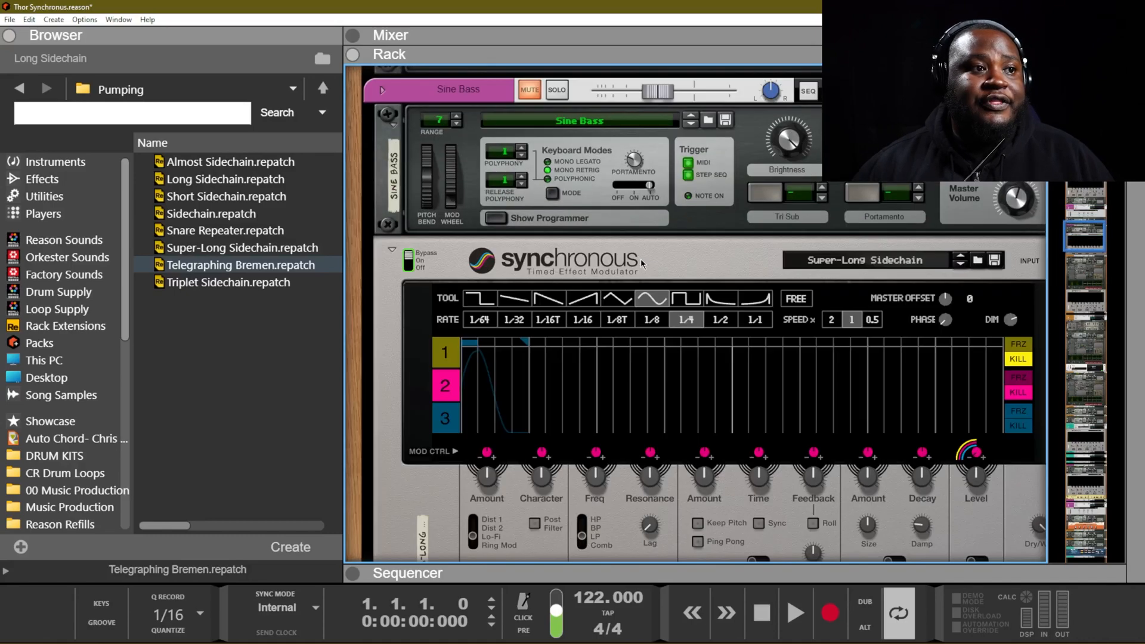
Step: Solo the Percussive Bass channel and scroll to the Intensify Synchronous unit's multi-lane patterns
scroll(down, 3)
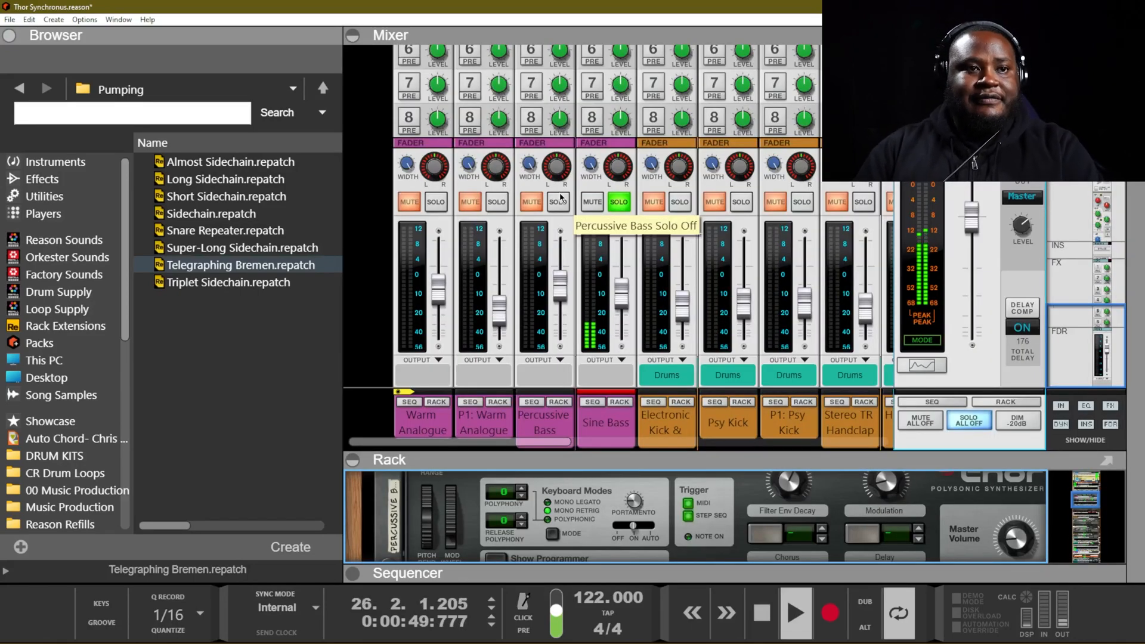
click(352, 35)
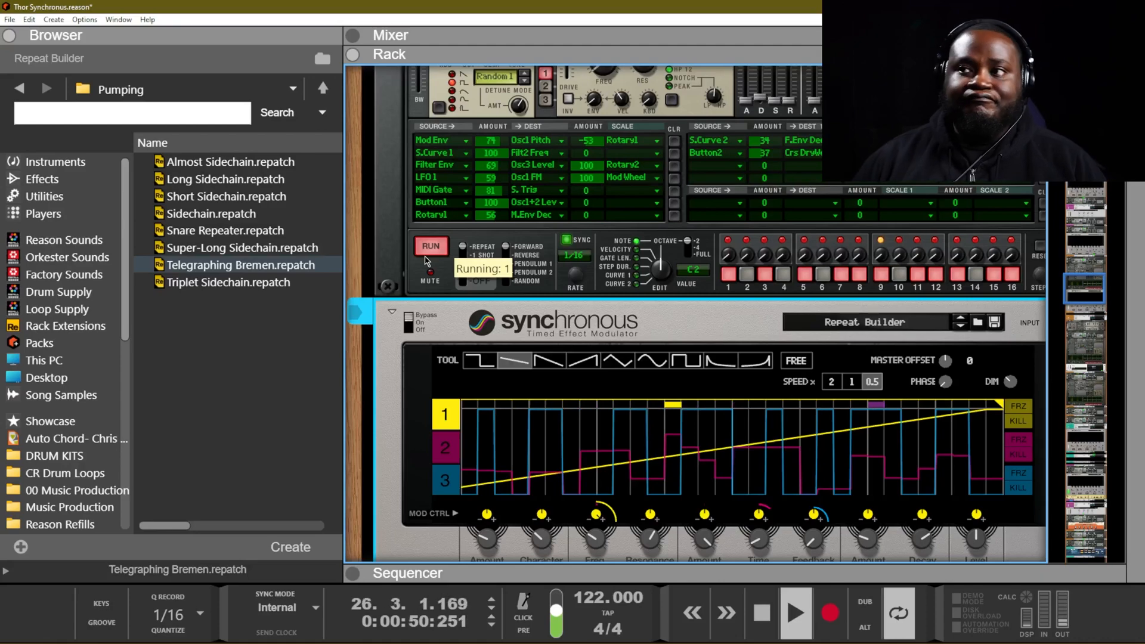
scroll(down, 3)
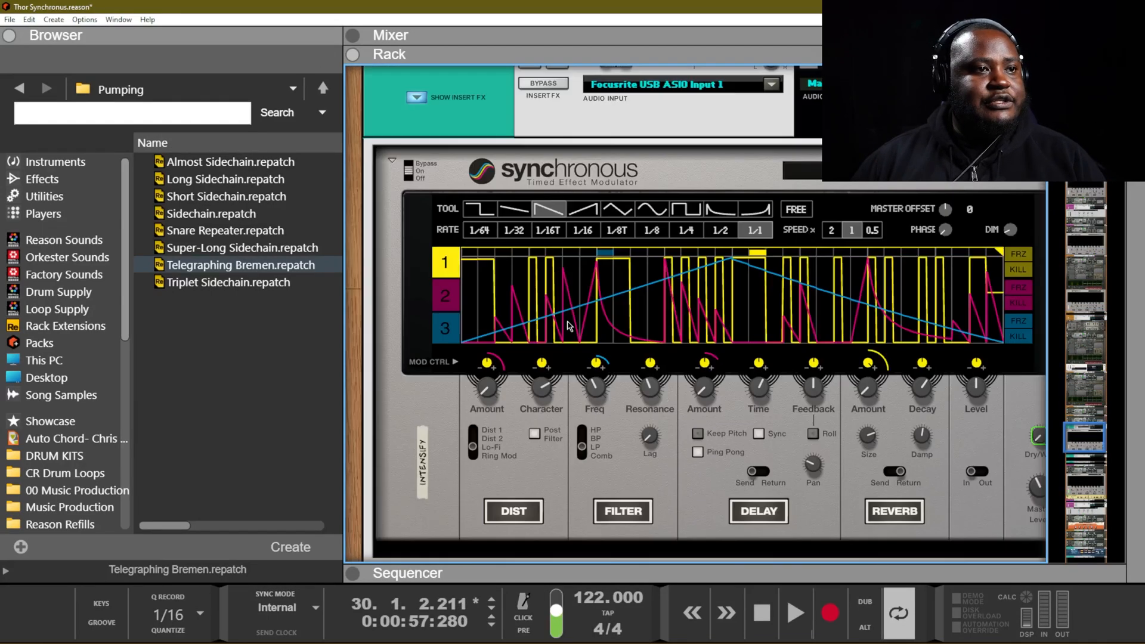
scroll(up, 3)
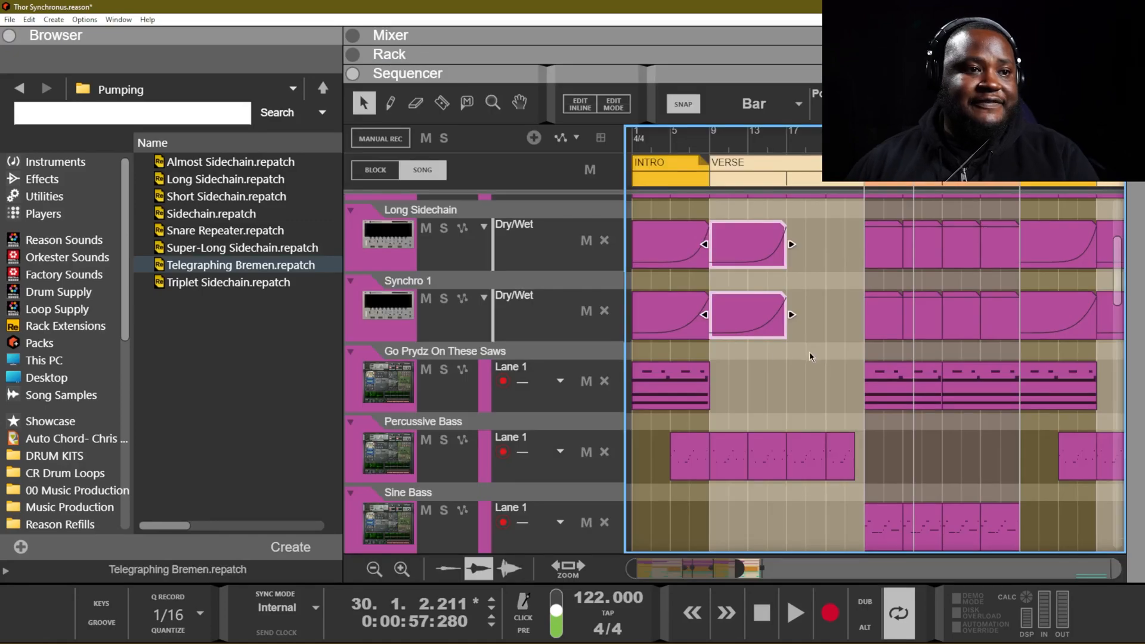
Step: Show the Dry/Wet automation clips on the Long Sidechain, Synchro 1 and Super-Long Sidechain tracks
scroll(down, 3)
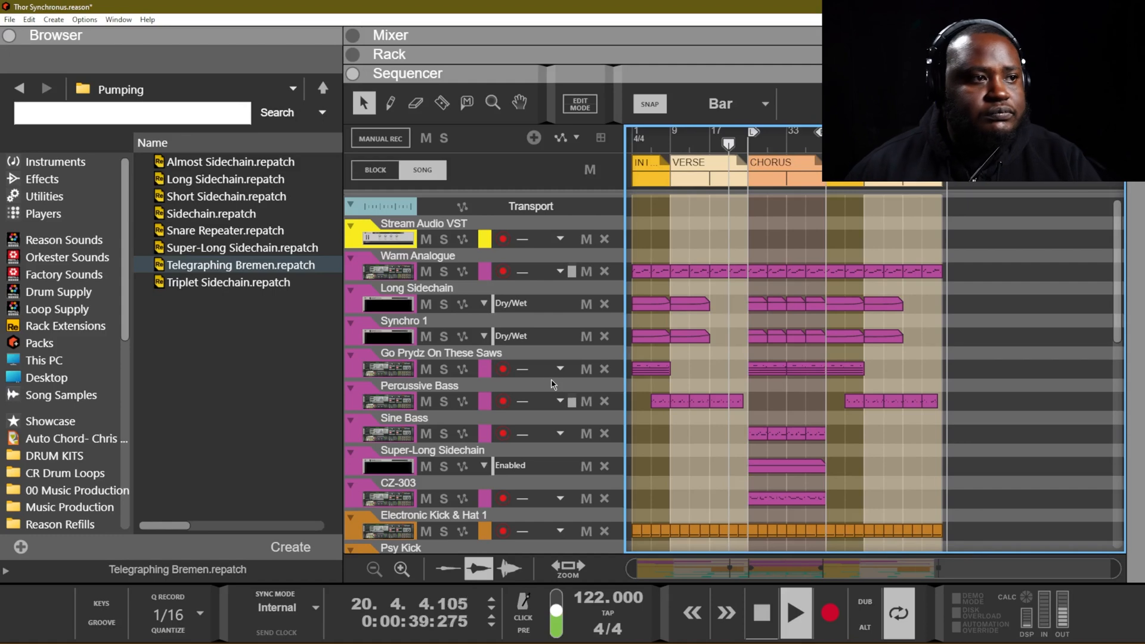
click(501, 432)
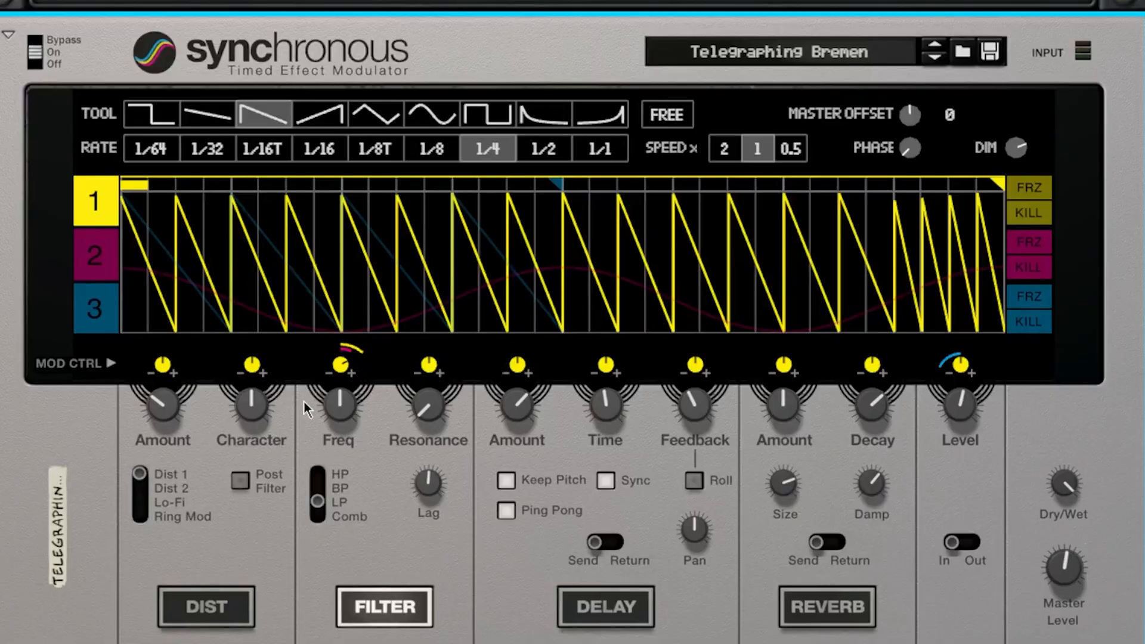
mouse_move(183, 414)
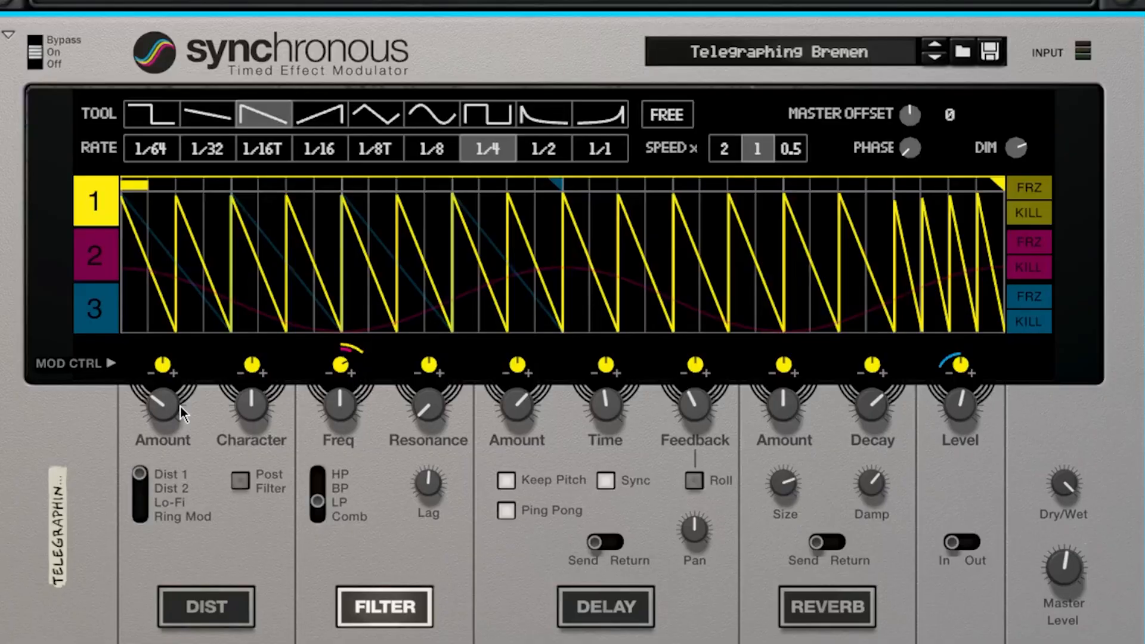
mouse_move(276, 169)
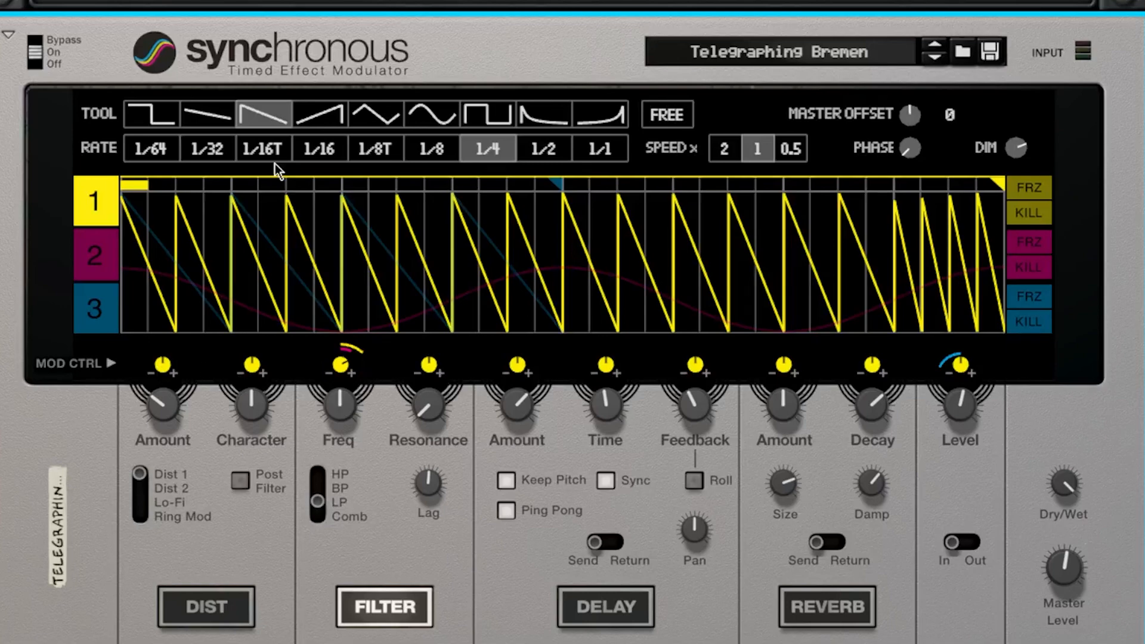
mouse_move(383, 210)
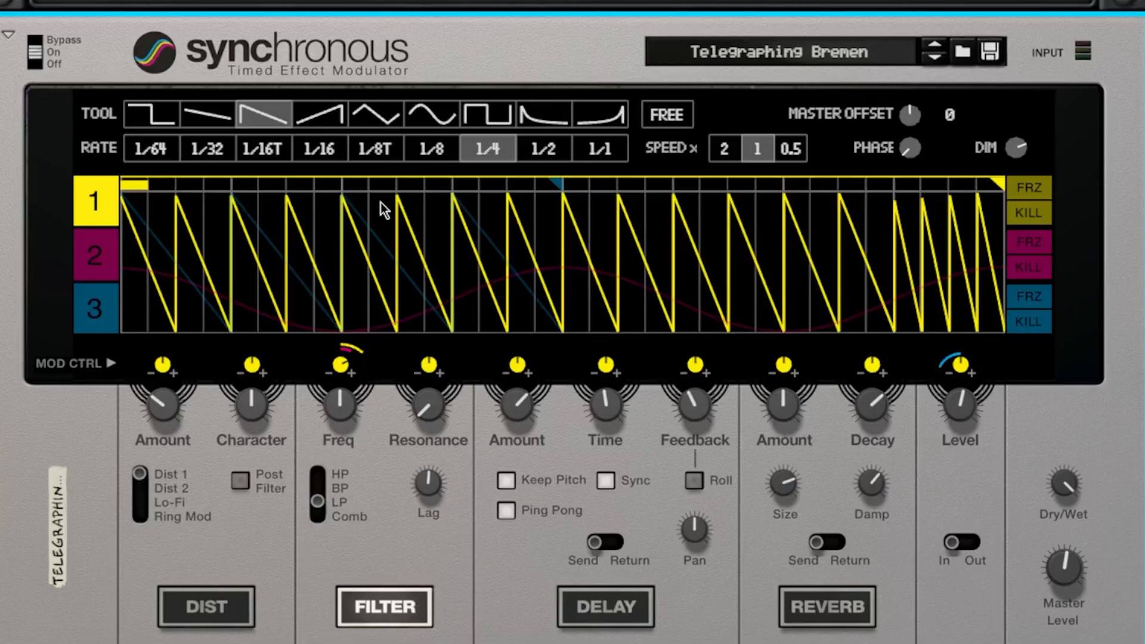